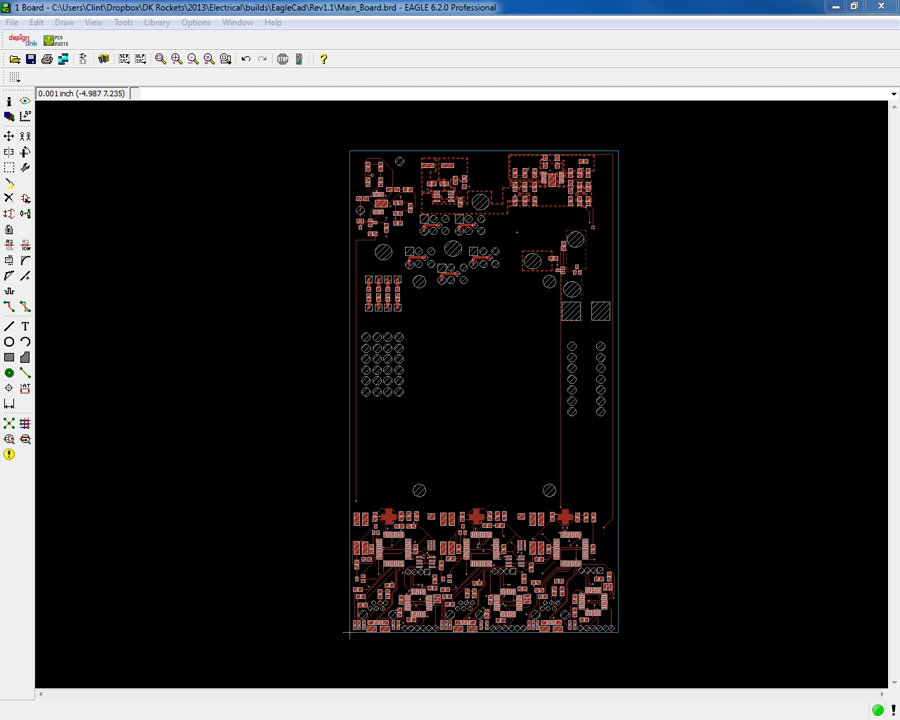
{"action": "mouse_move", "coordinate": [505, 291]}
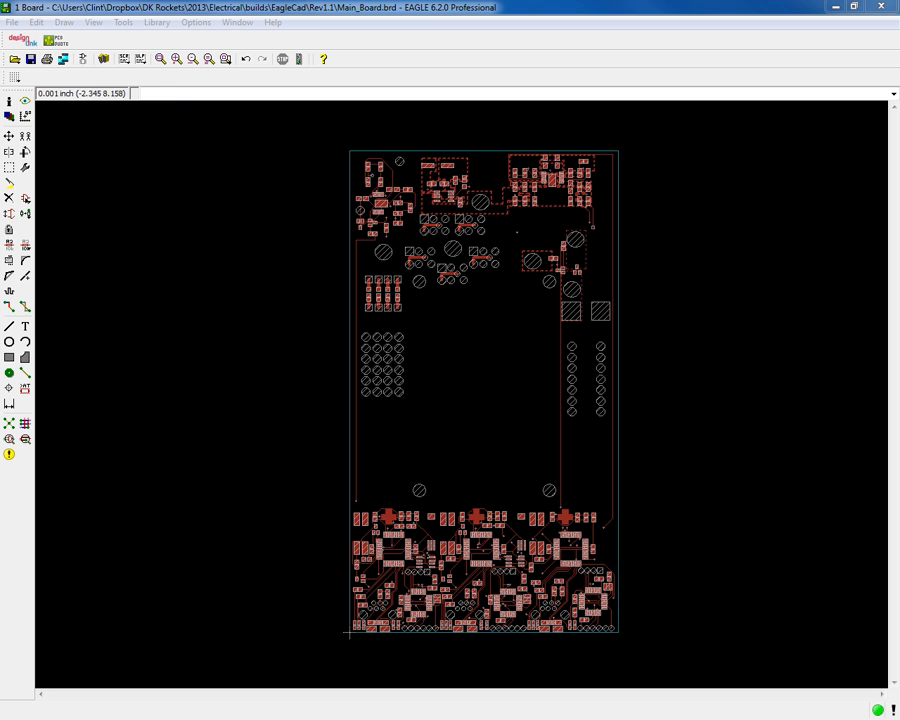
{"action": "mouse_move", "coordinate": [390, 540]}
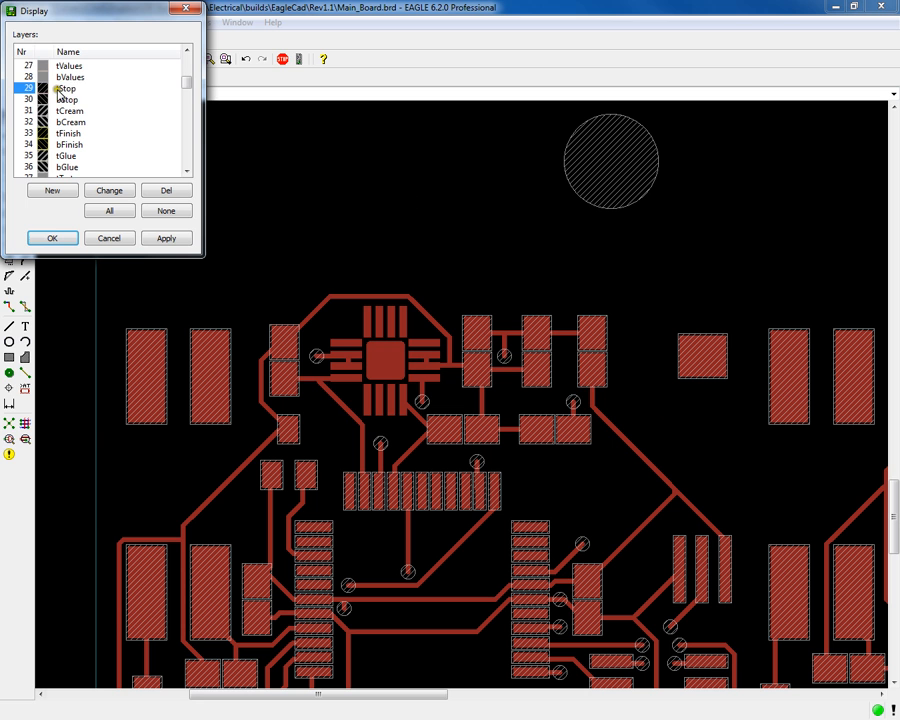
- Enable display layer 29 tStop to show stop-mask outlines around the board's pads and vias
{"action": "left_click", "coordinate": [45, 88]}
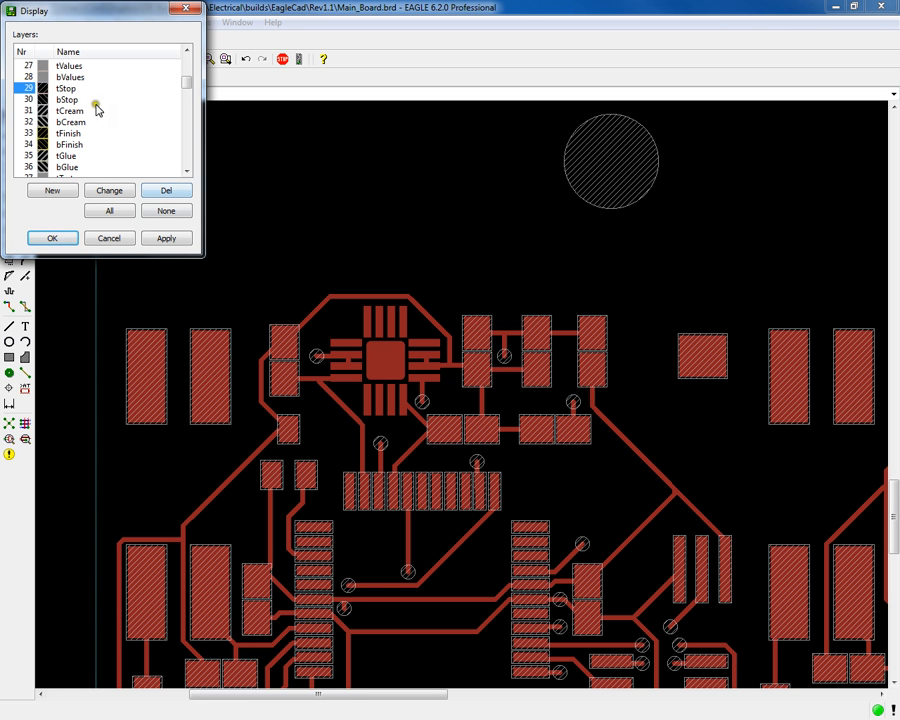
{"action": "mouse_move", "coordinate": [218, 88]}
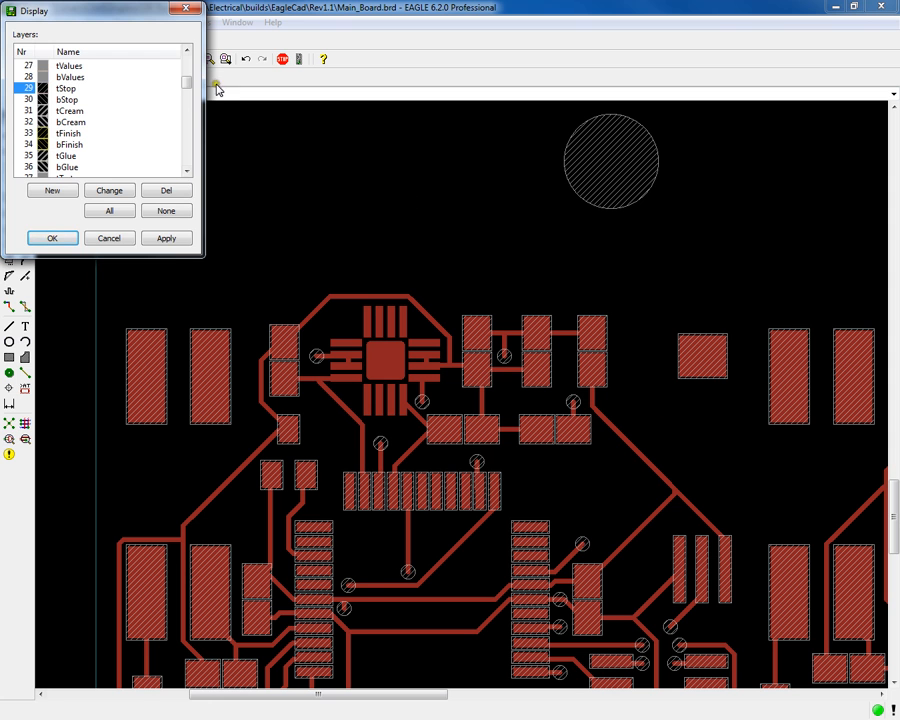
{"action": "left_click", "coordinate": [52, 238]}
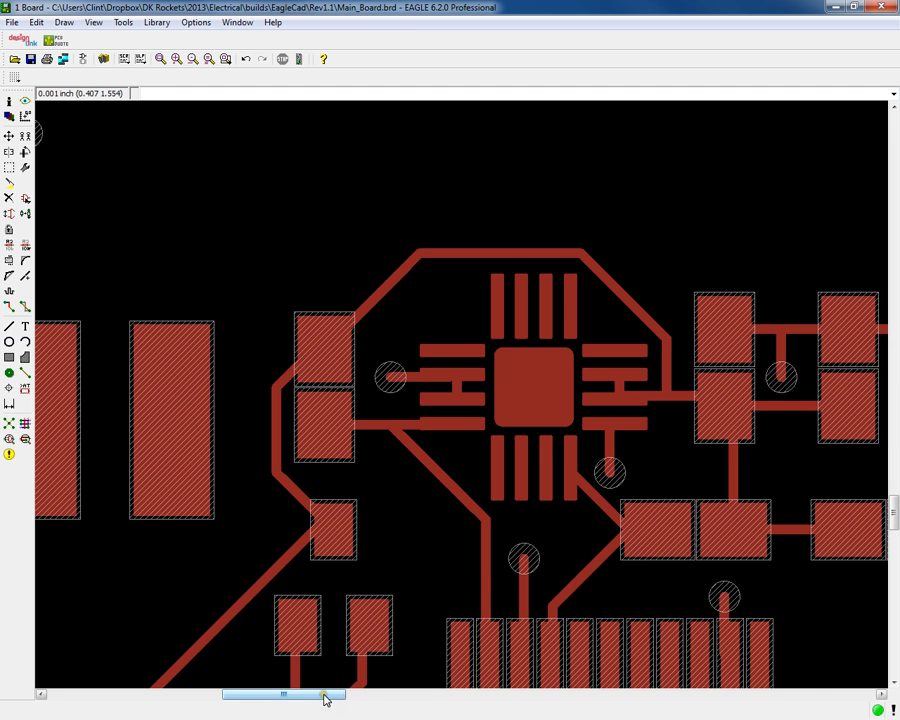
{"action": "left_click", "coordinate": [193, 58]}
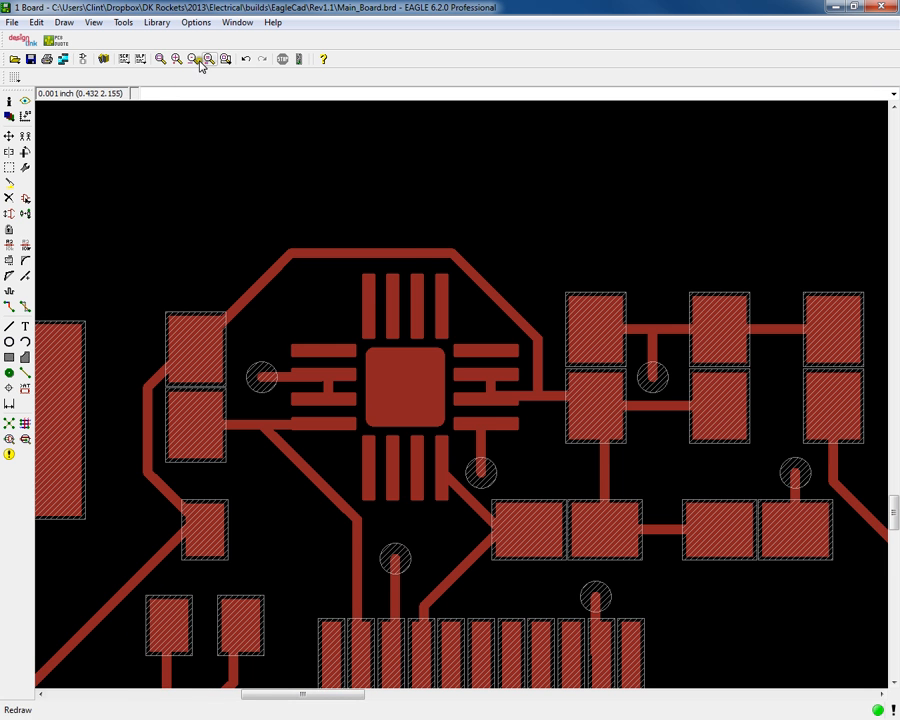
{"action": "left_click", "coordinate": [209, 58]}
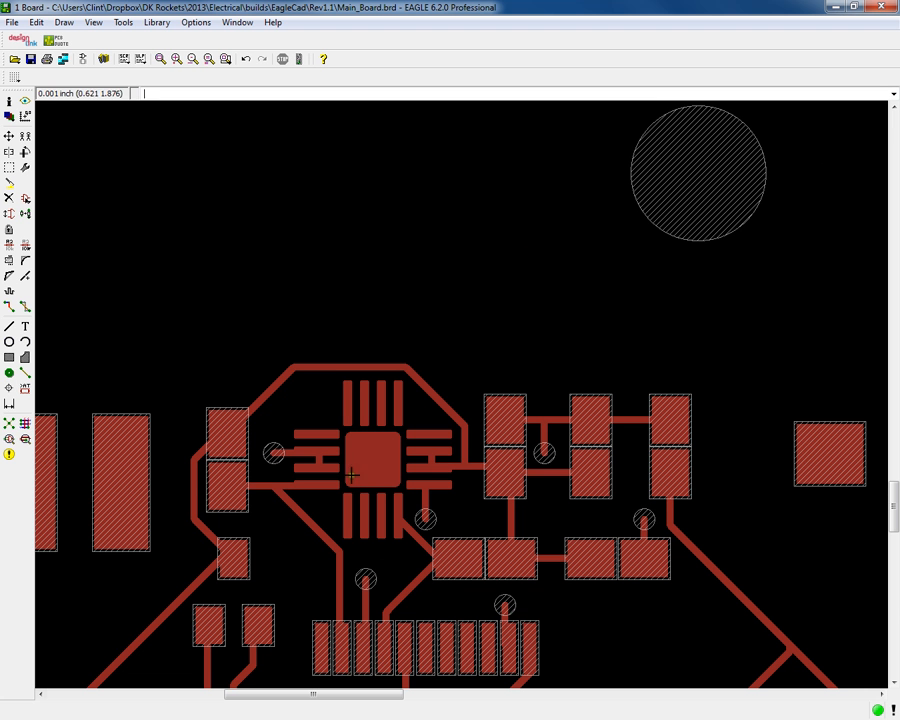
{"action": "mouse_move", "coordinate": [312, 451]}
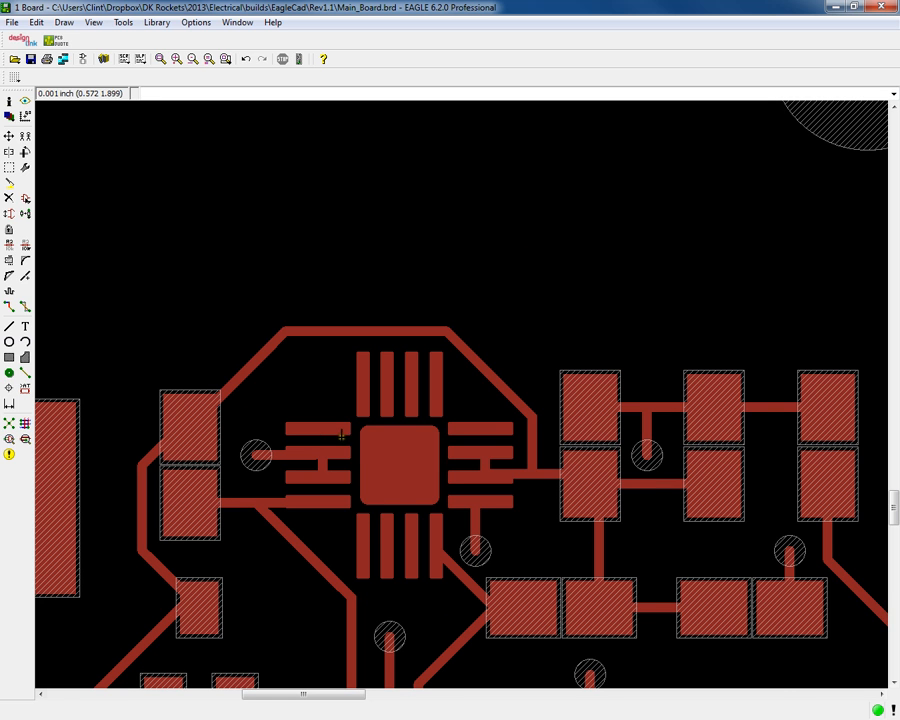
{"action": "mouse_move", "coordinate": [325, 425]}
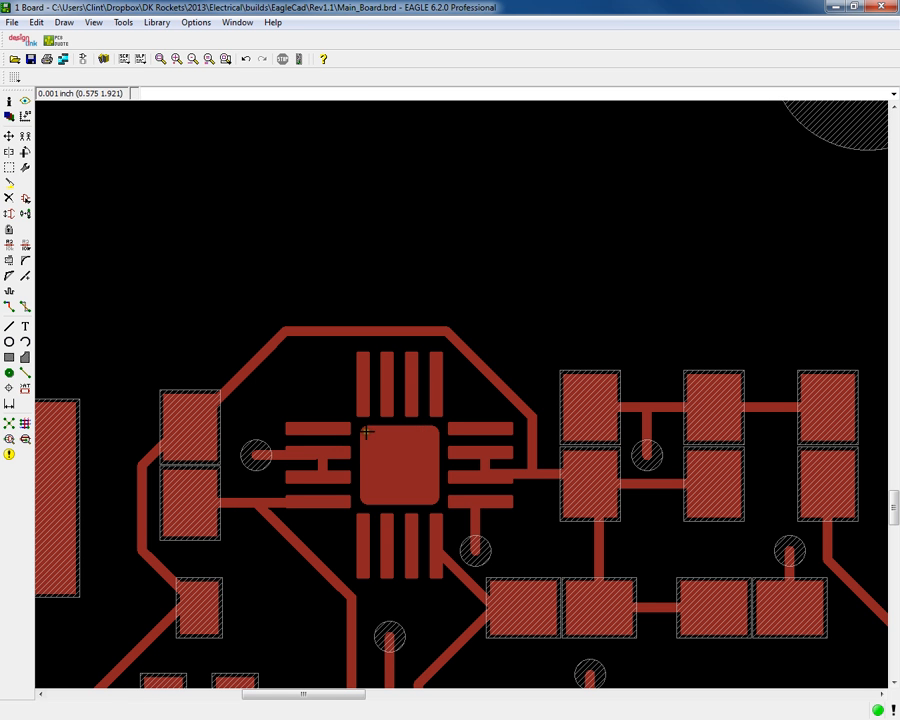
{"action": "mouse_move", "coordinate": [357, 442]}
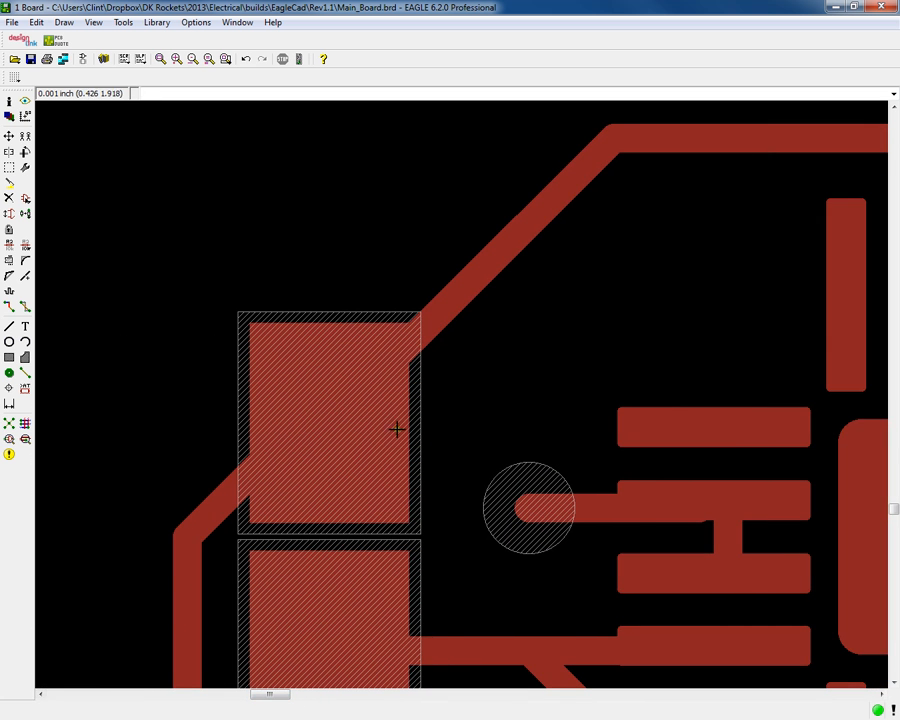
{"action": "mouse_move", "coordinate": [343, 456]}
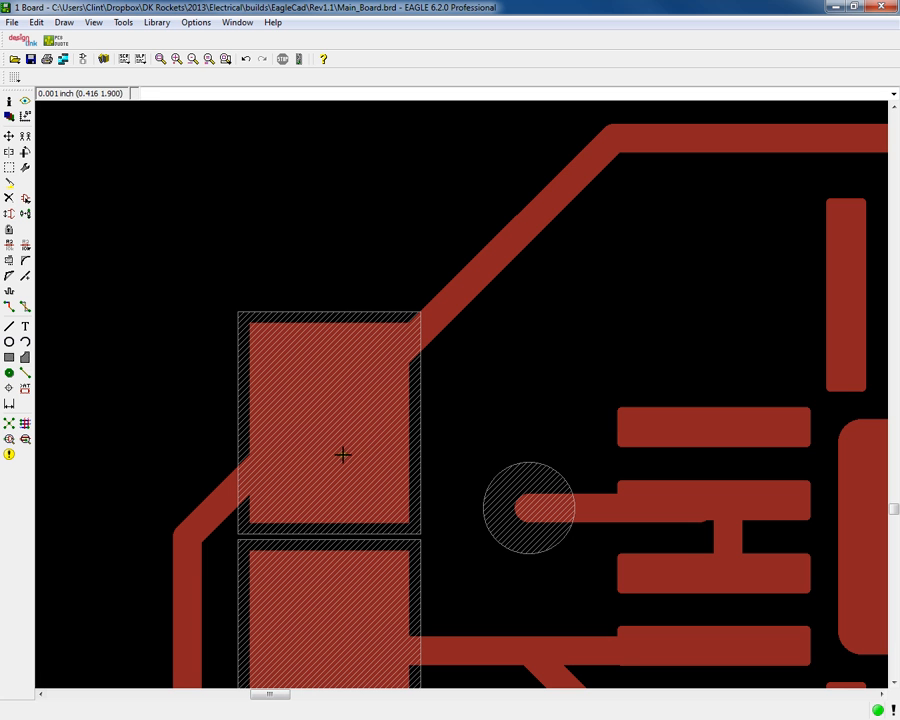
{"action": "mouse_move", "coordinate": [397, 495]}
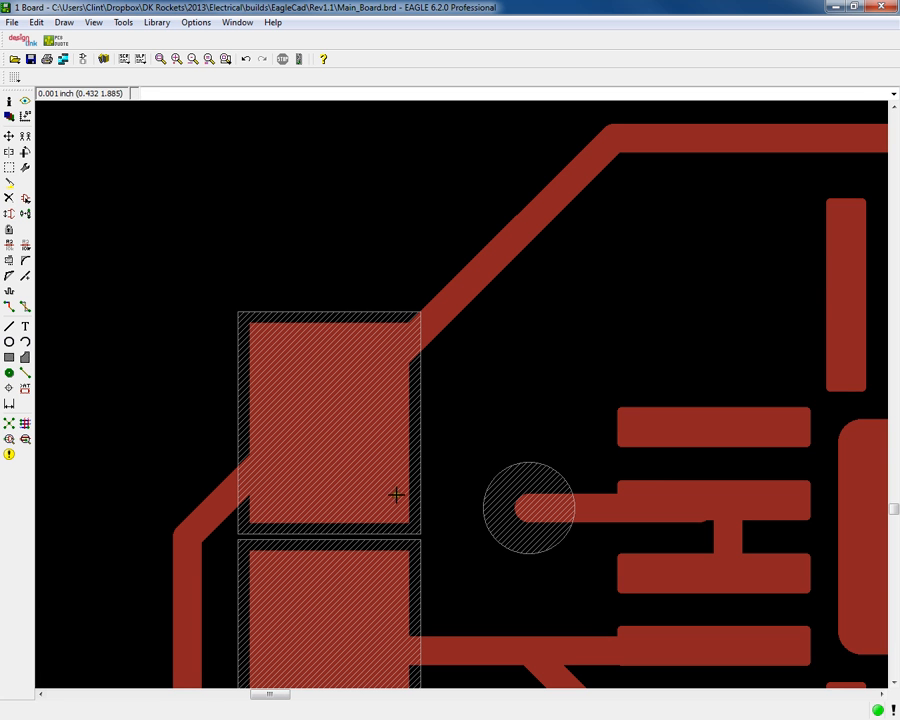
{"action": "mouse_move", "coordinate": [491, 261]}
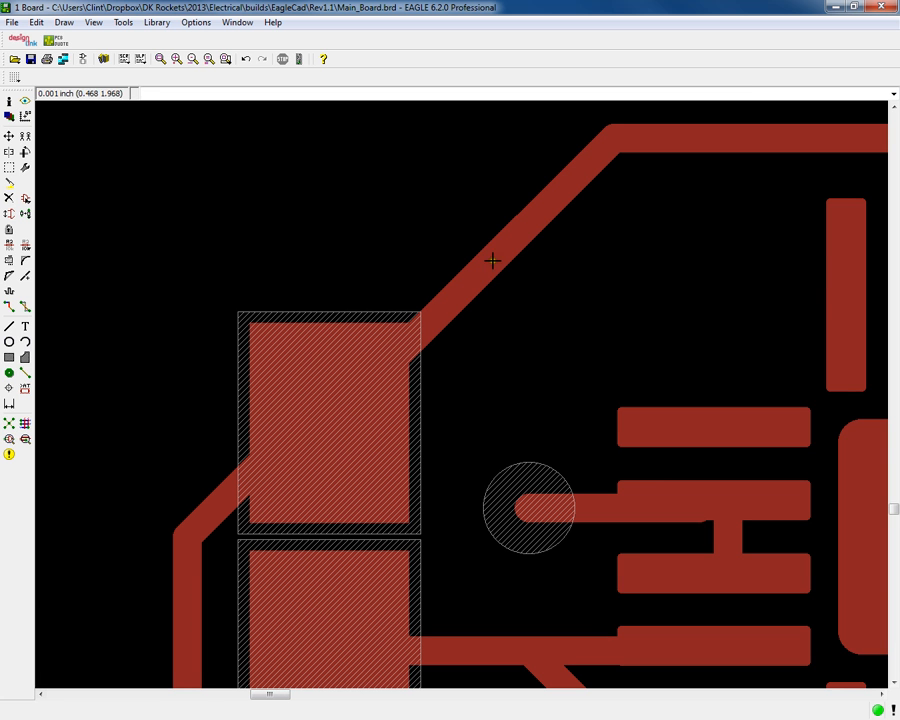
{"action": "mouse_move", "coordinate": [549, 290]}
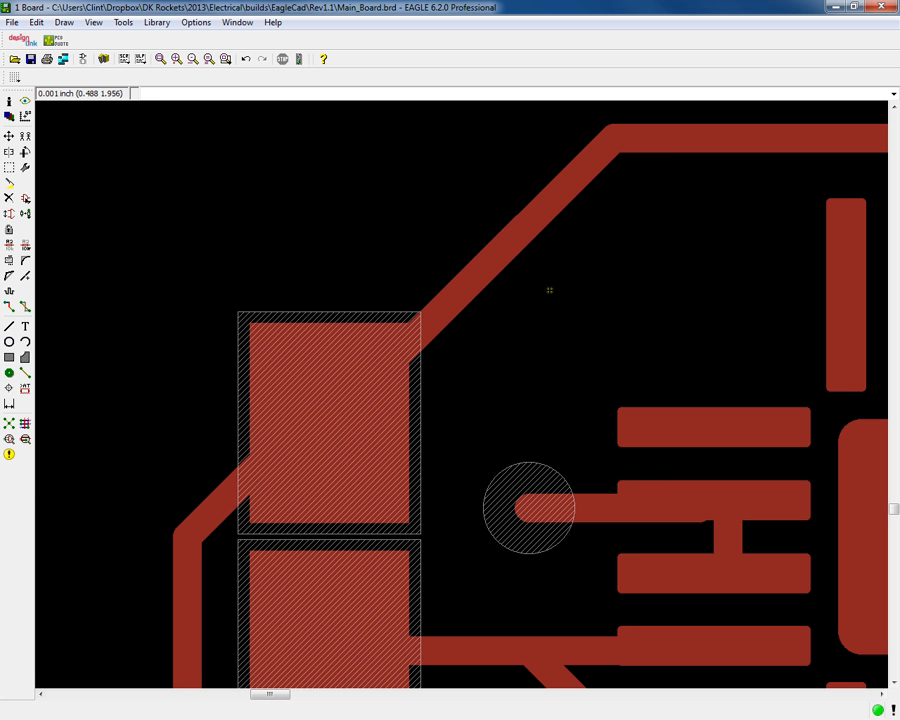
{"action": "mouse_move", "coordinate": [378, 537]}
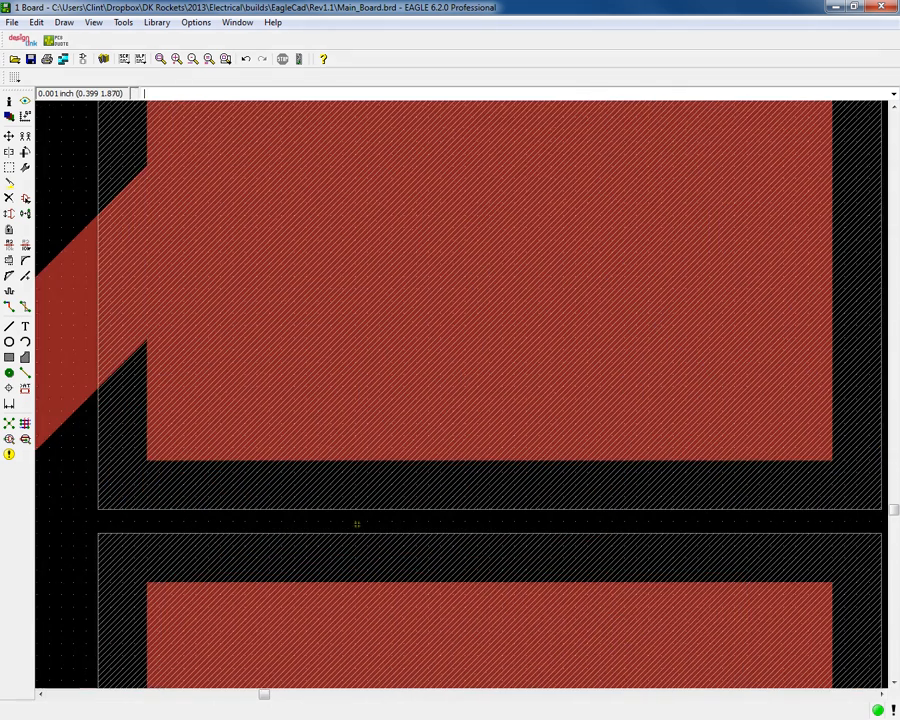
{"action": "mouse_move", "coordinate": [408, 611]}
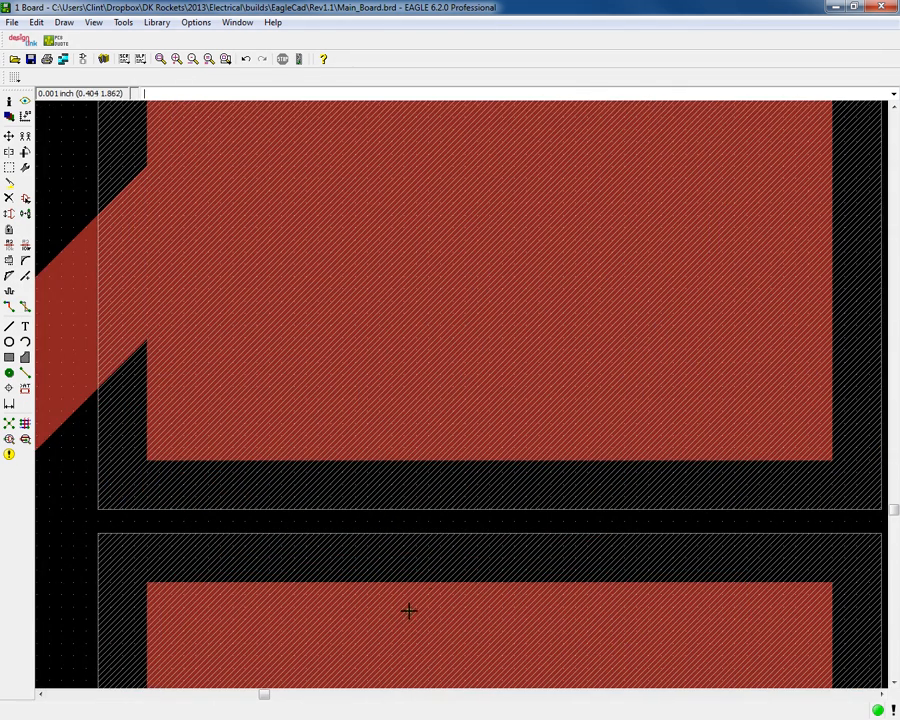
{"action": "mouse_move", "coordinate": [470, 537]}
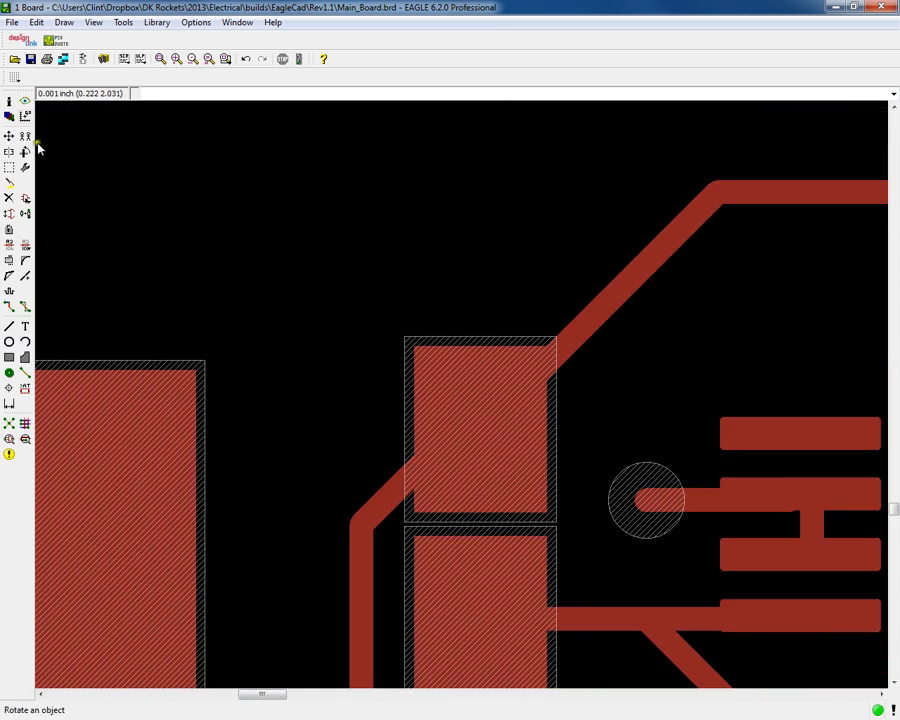
{"action": "mouse_move", "coordinate": [527, 497]}
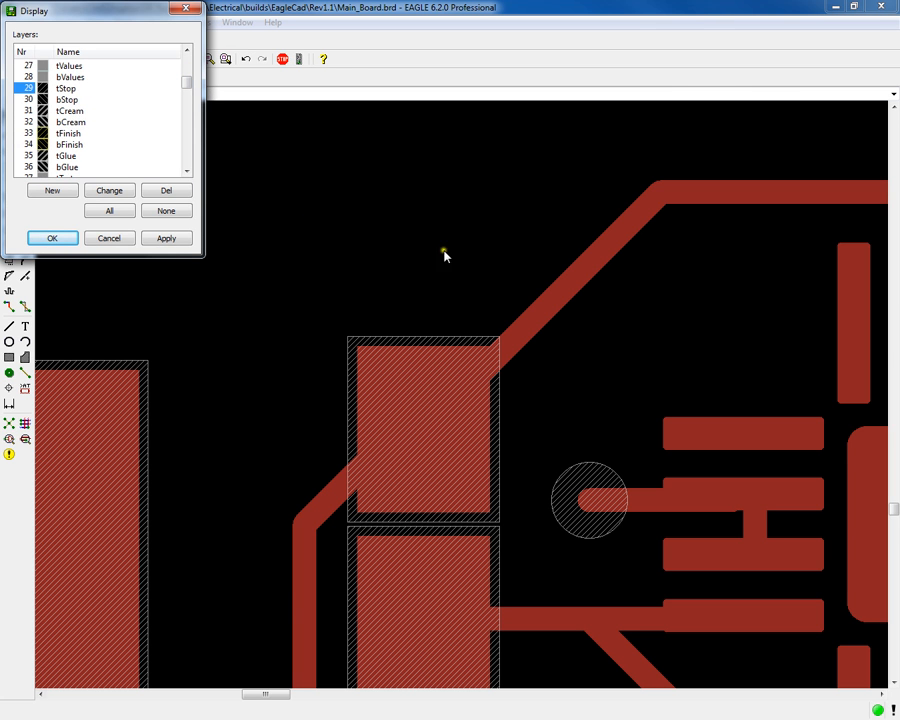
{"action": "left_click", "coordinate": [52, 238]}
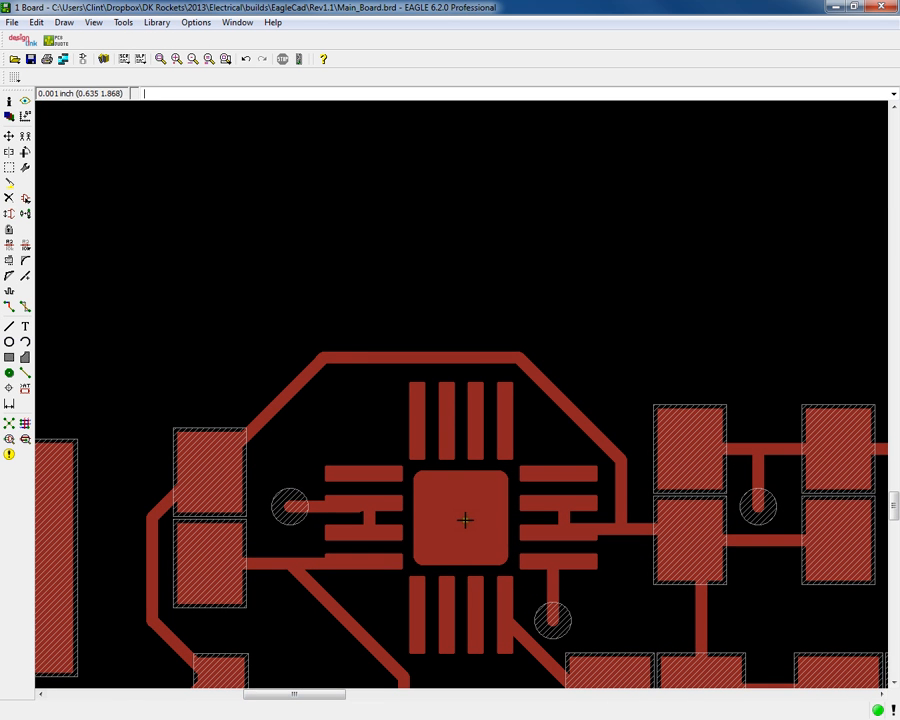
{"action": "mouse_move", "coordinate": [495, 507]}
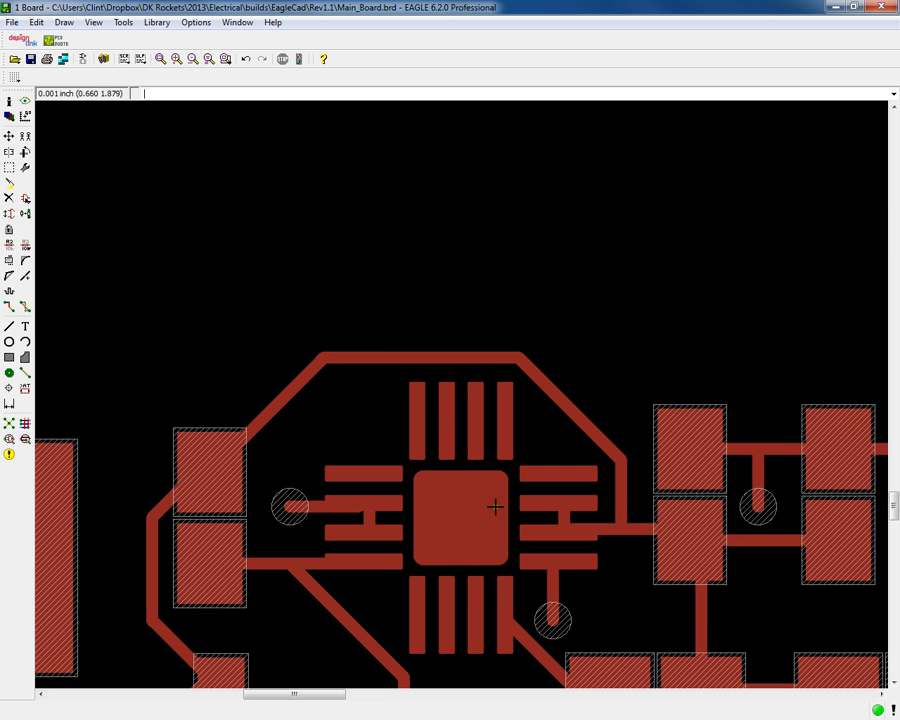
{"action": "mouse_move", "coordinate": [477, 535]}
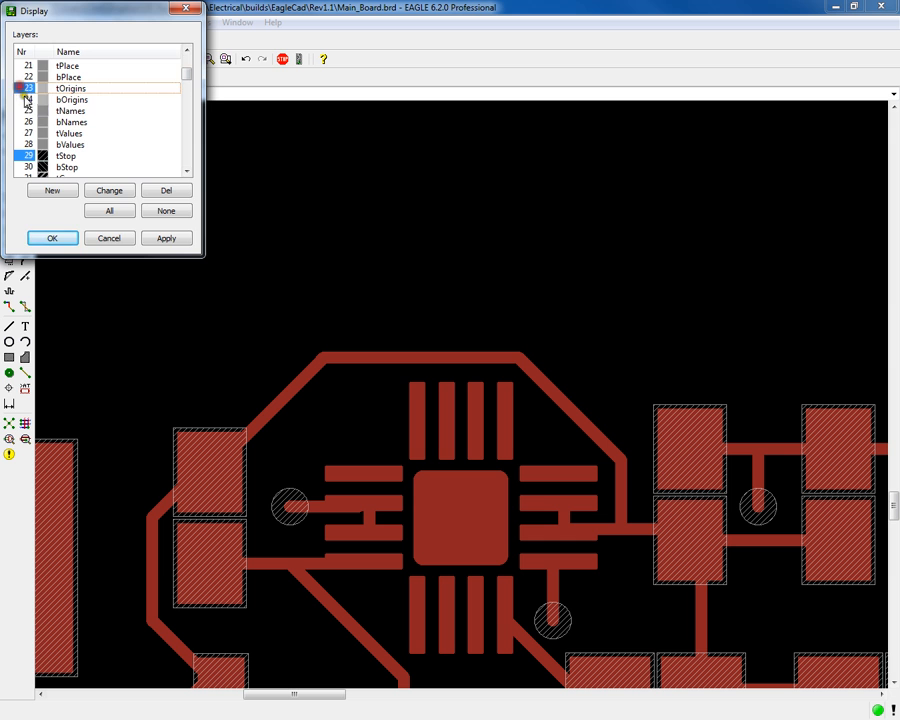
- Turn on display layer 23 tOrigins in the Display dialog
{"action": "left_click", "coordinate": [52, 238]}
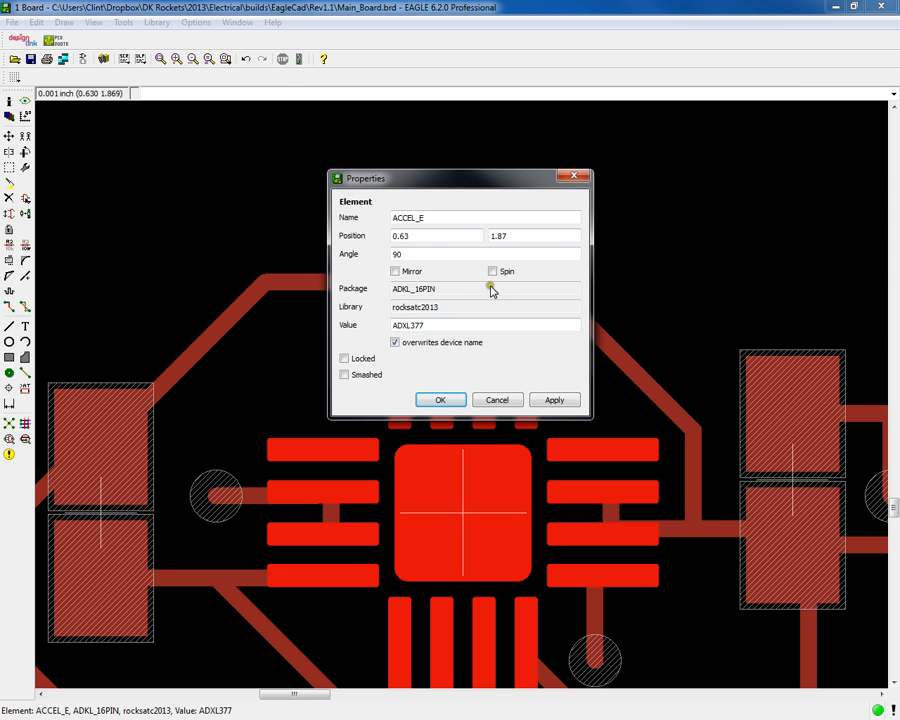
{"action": "mouse_move", "coordinate": [573, 178]}
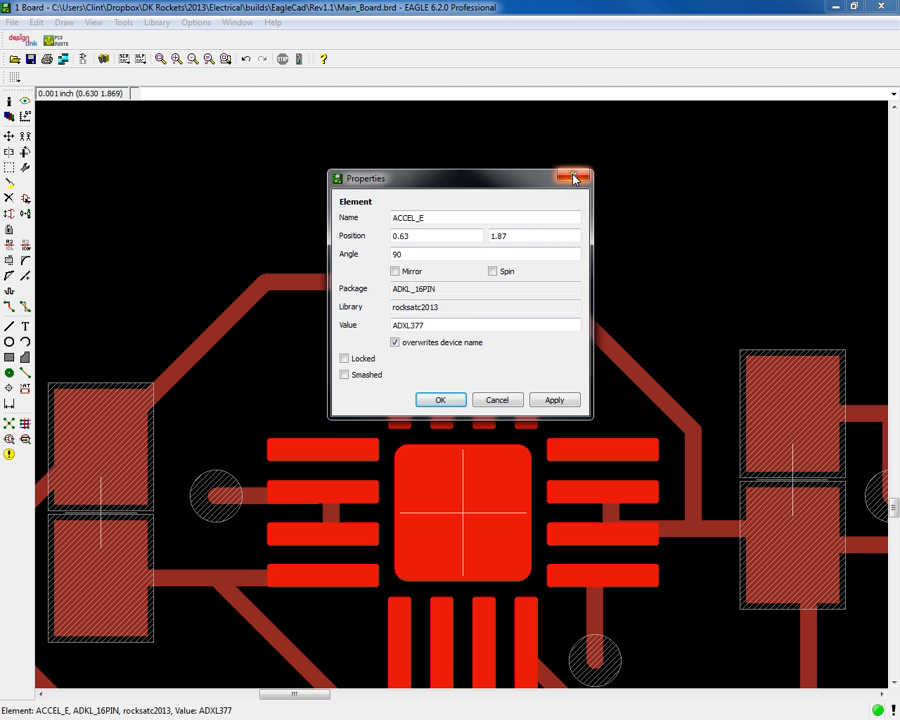
{"action": "mouse_move", "coordinate": [574, 178]}
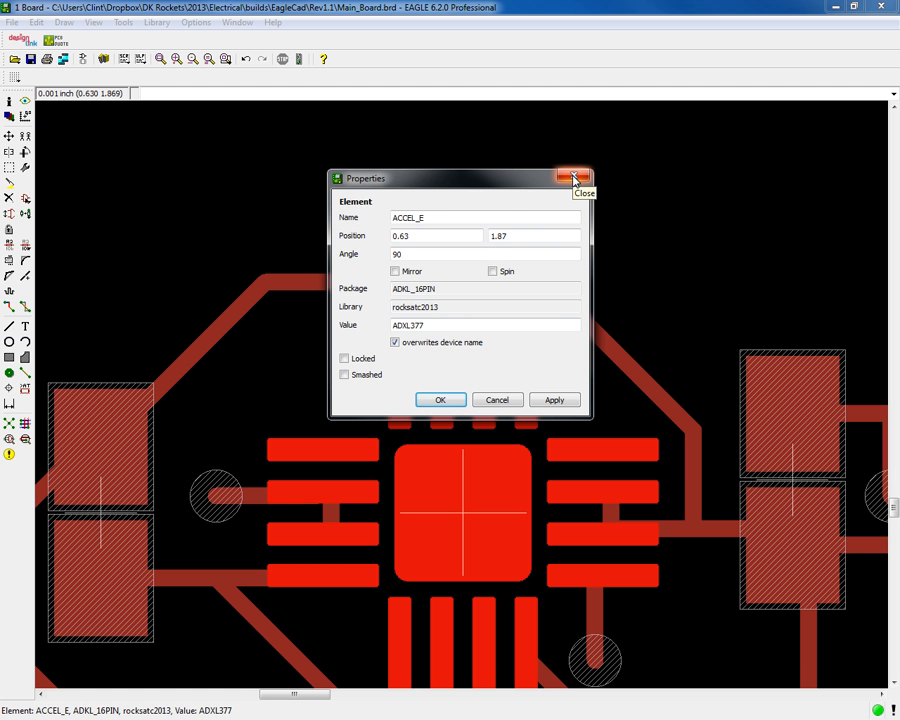
{"action": "left_click", "coordinate": [575, 178]}
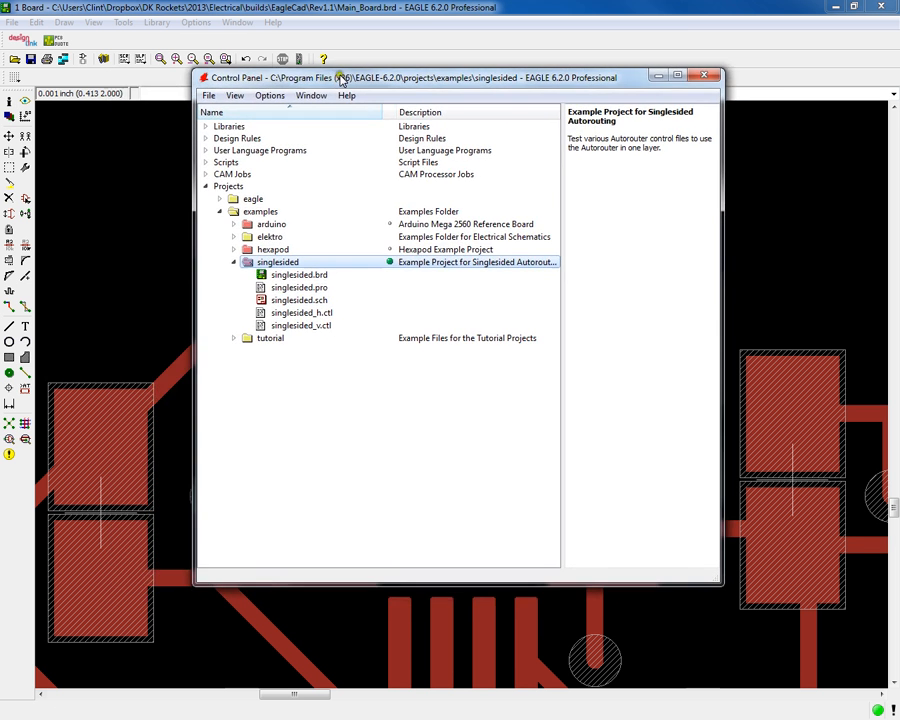
- Open RockSatC2013.lbr from the project's libraries folder via File > Open > Library
{"action": "left_click", "coordinate": [208, 95]}
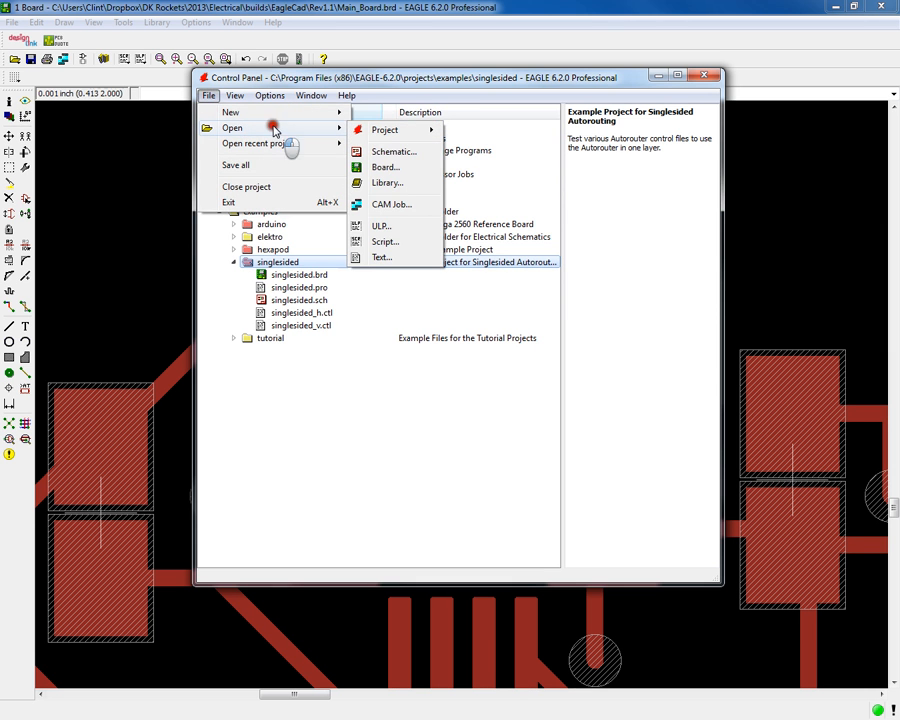
{"action": "left_click", "coordinate": [387, 182]}
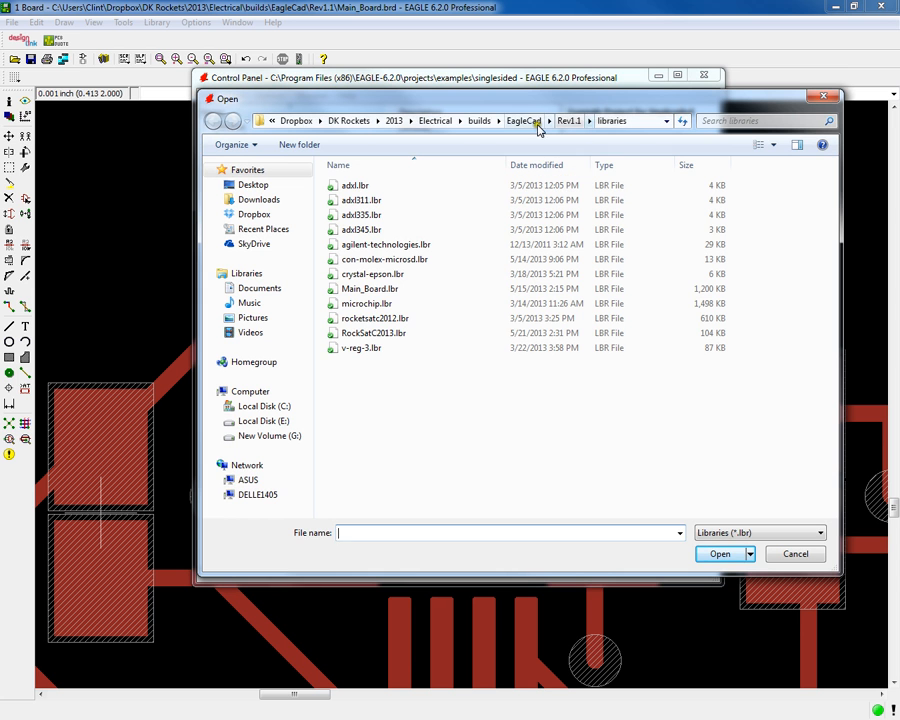
{"action": "mouse_move", "coordinate": [365, 303]}
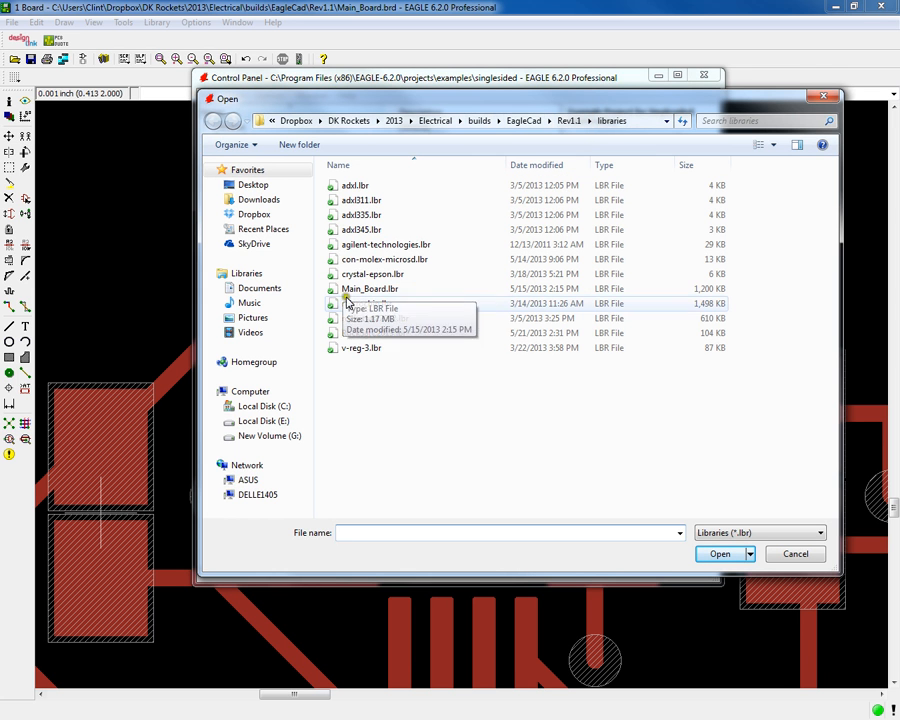
{"action": "left_click", "coordinate": [374, 333]}
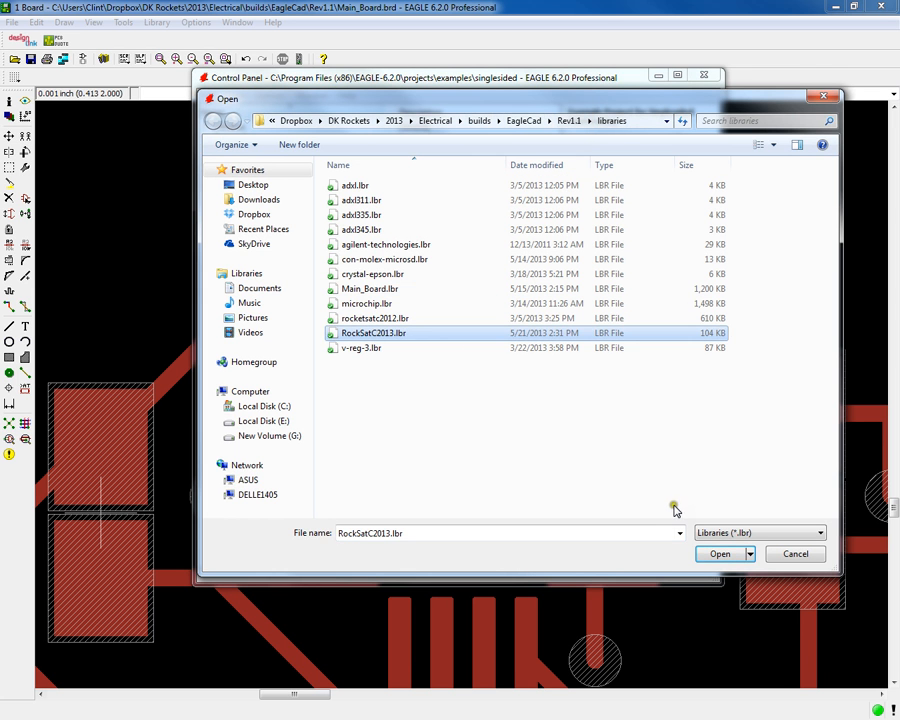
{"action": "left_click", "coordinate": [719, 554]}
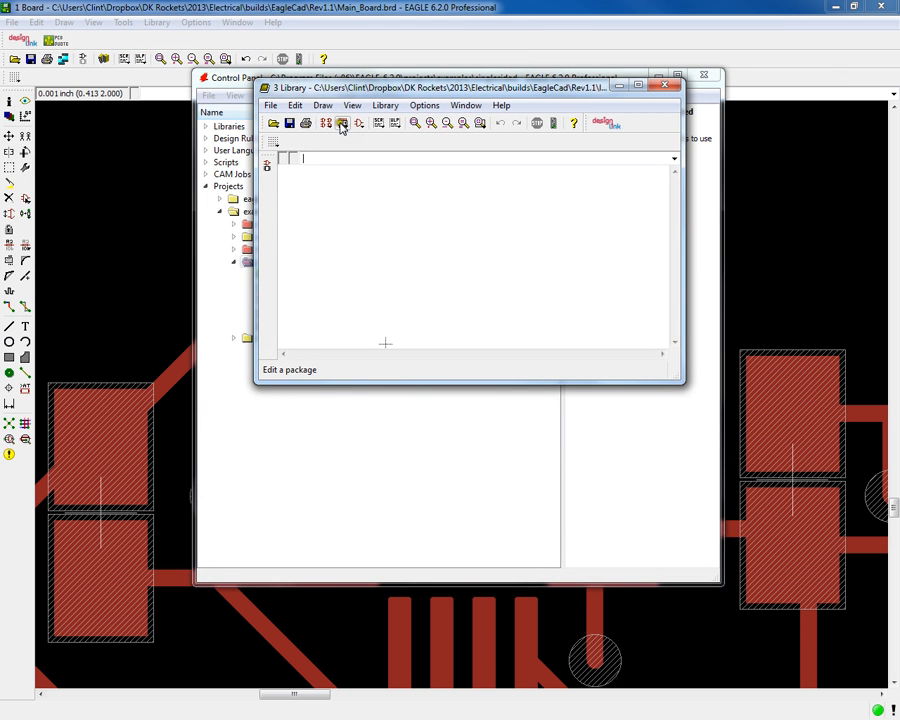
{"action": "mouse_move", "coordinate": [343, 122]}
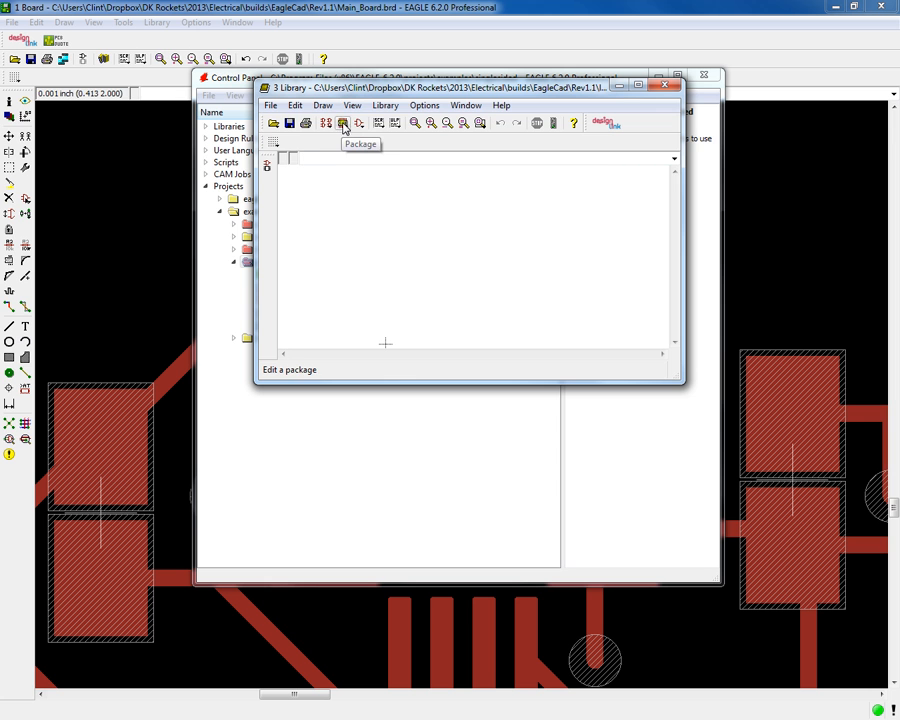
{"action": "mouse_move", "coordinate": [358, 122]}
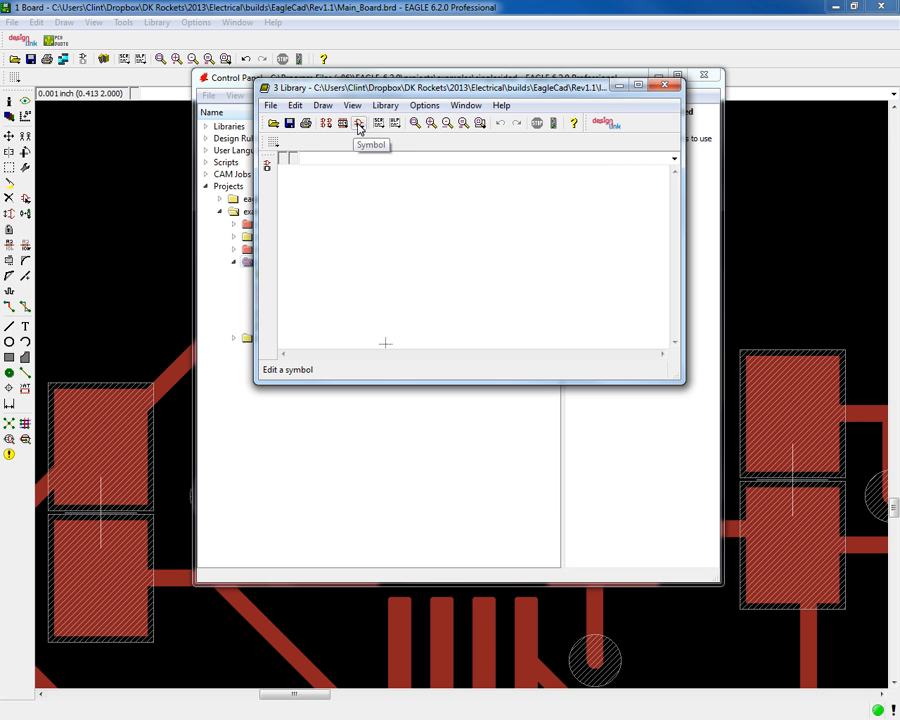
{"action": "mouse_move", "coordinate": [341, 122]}
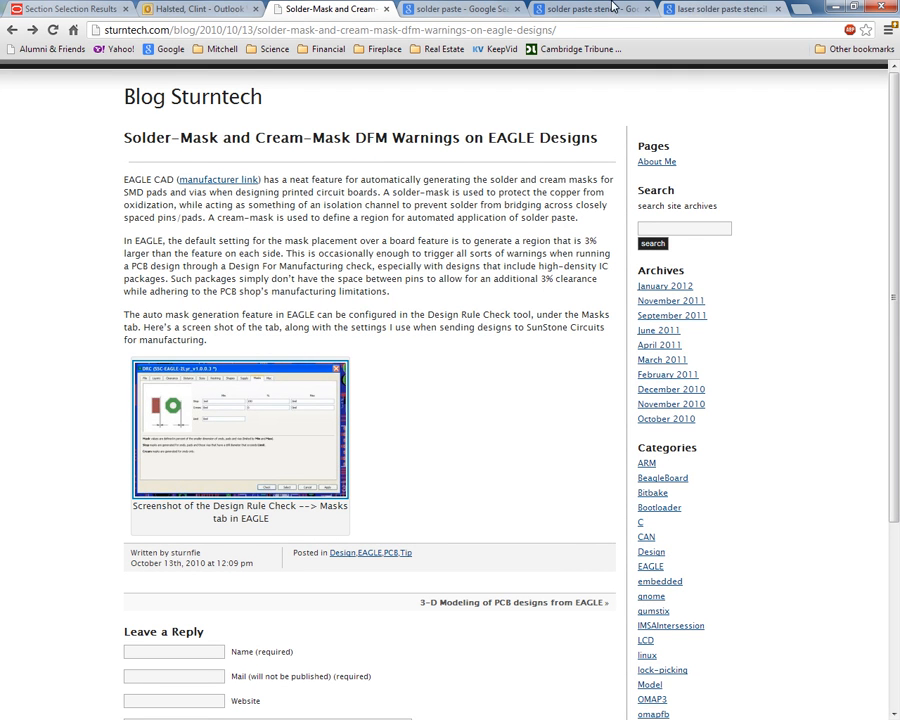
{"action": "mouse_move", "coordinate": [127, 10]}
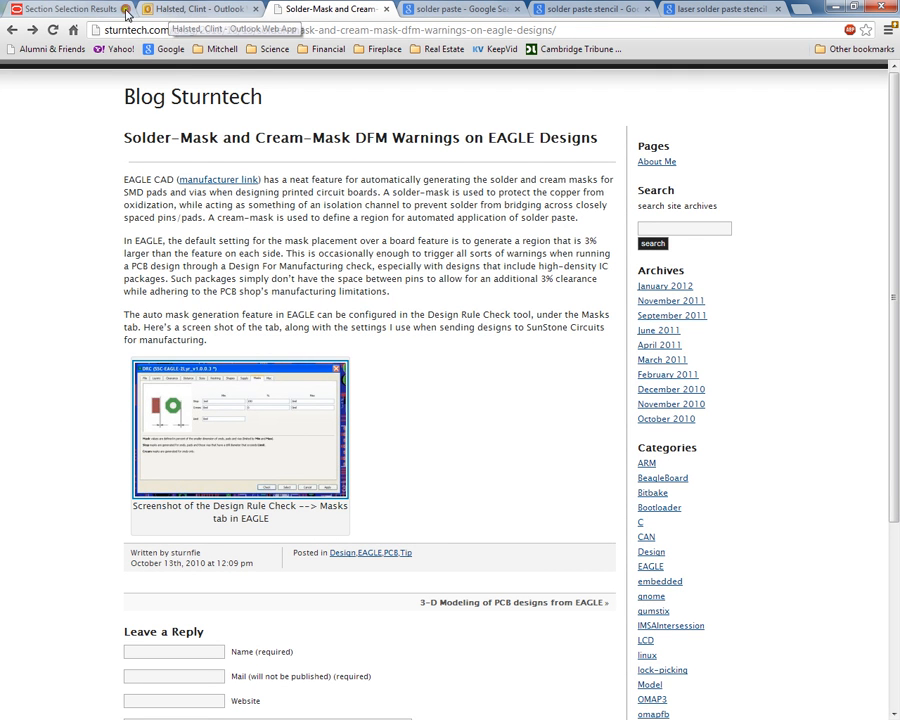
- Go from the Outlook tab to Google and search for cadsoft
{"action": "left_click", "coordinate": [330, 9]}
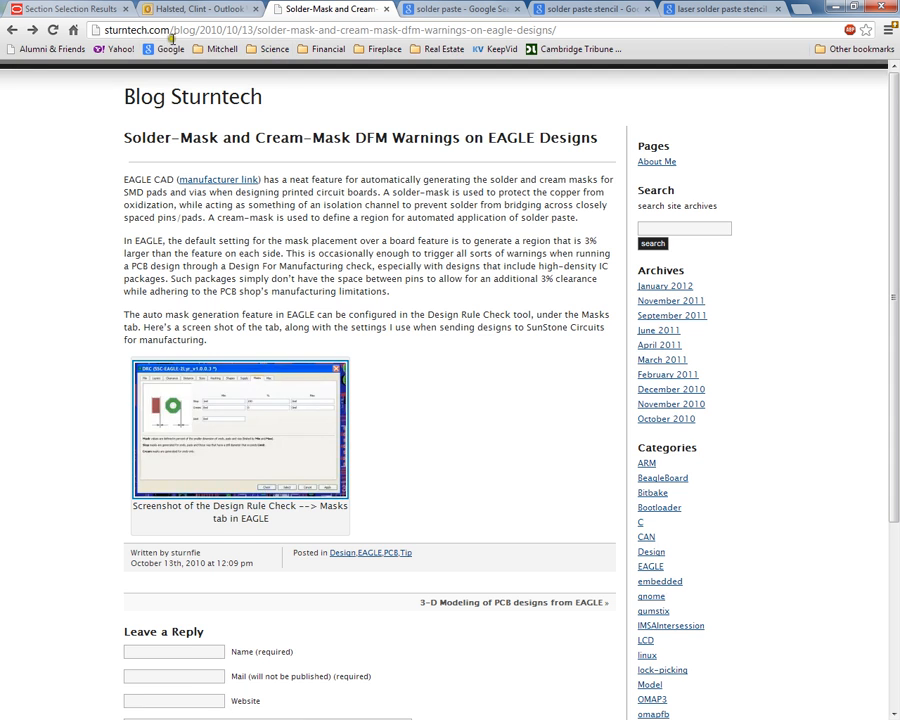
{"action": "left_click", "coordinate": [190, 8]}
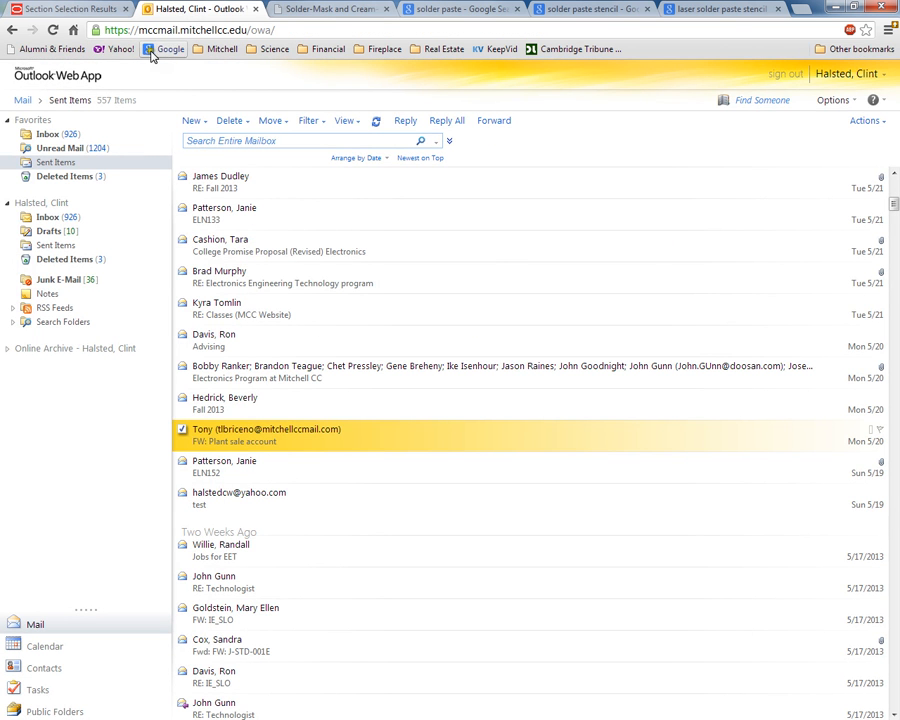
{"action": "left_click", "coordinate": [198, 9]}
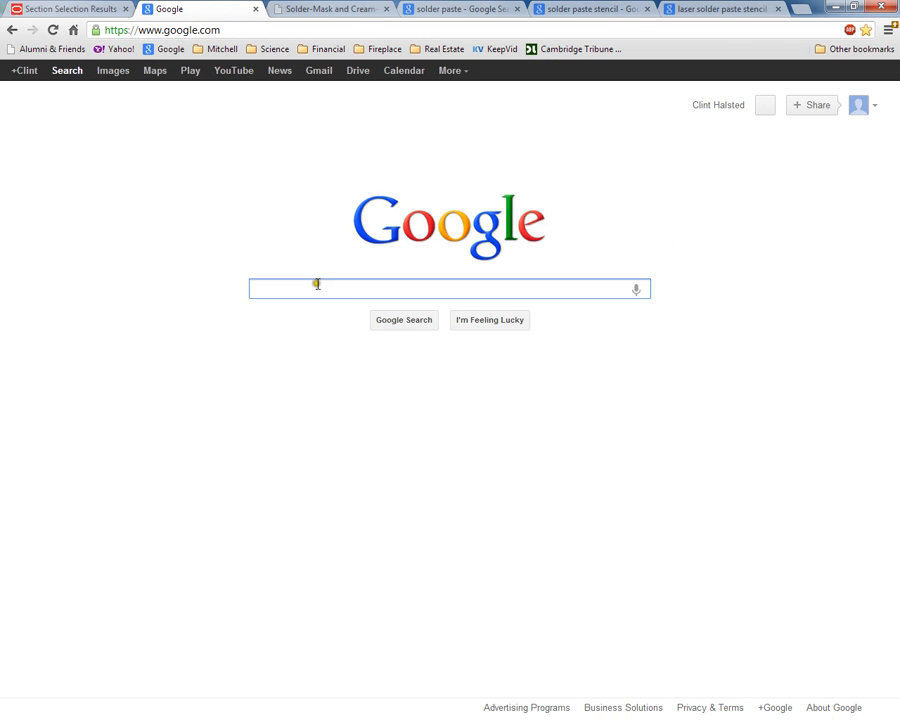
{"action": "type", "text": "cad"}
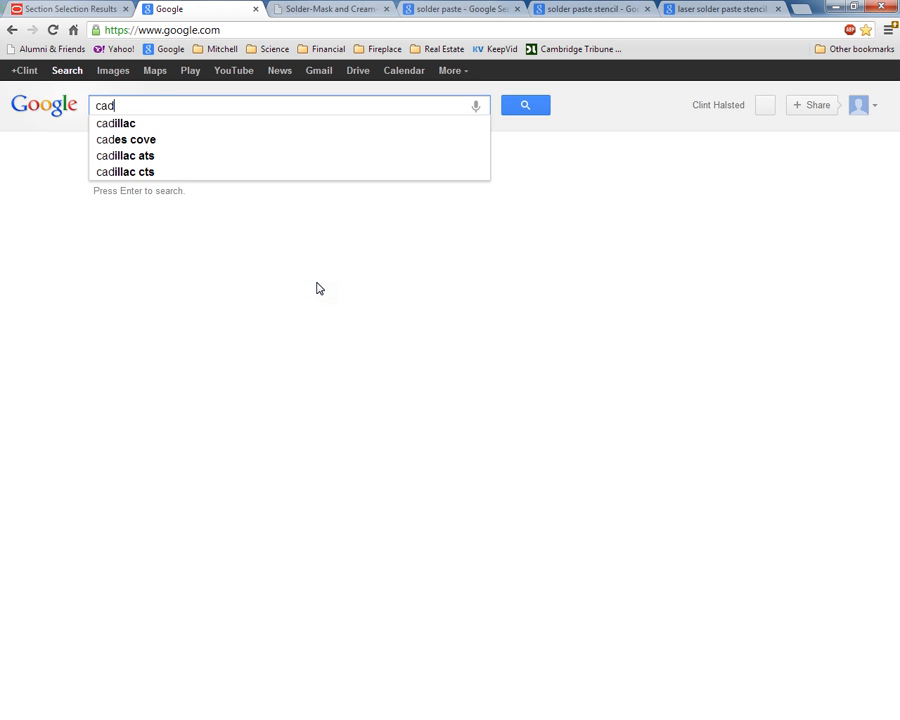
{"action": "type", "text": "soft"}
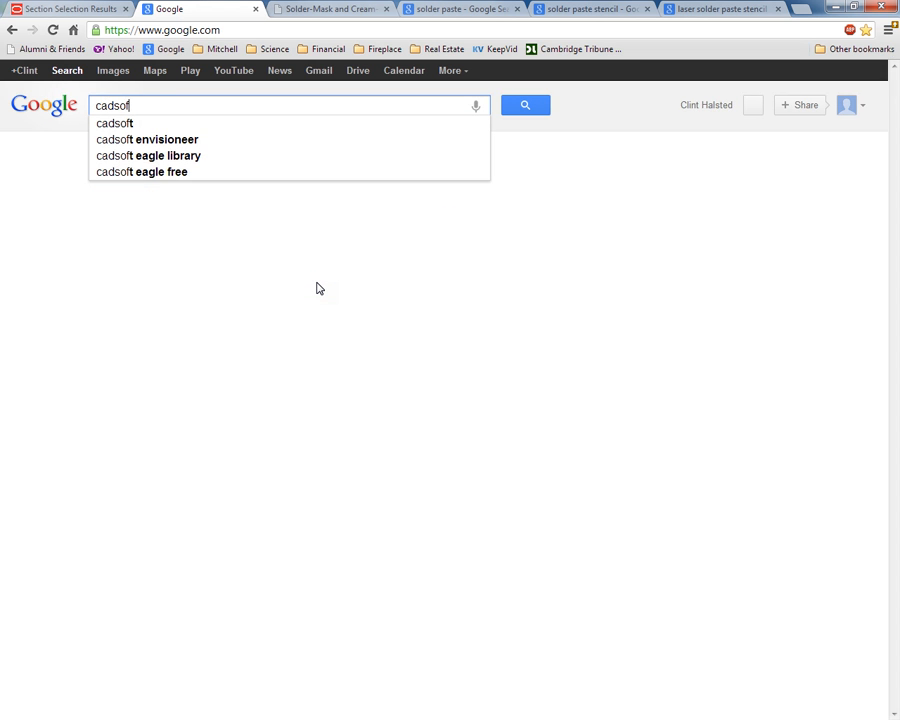
{"action": "left_click", "coordinate": [525, 105]}
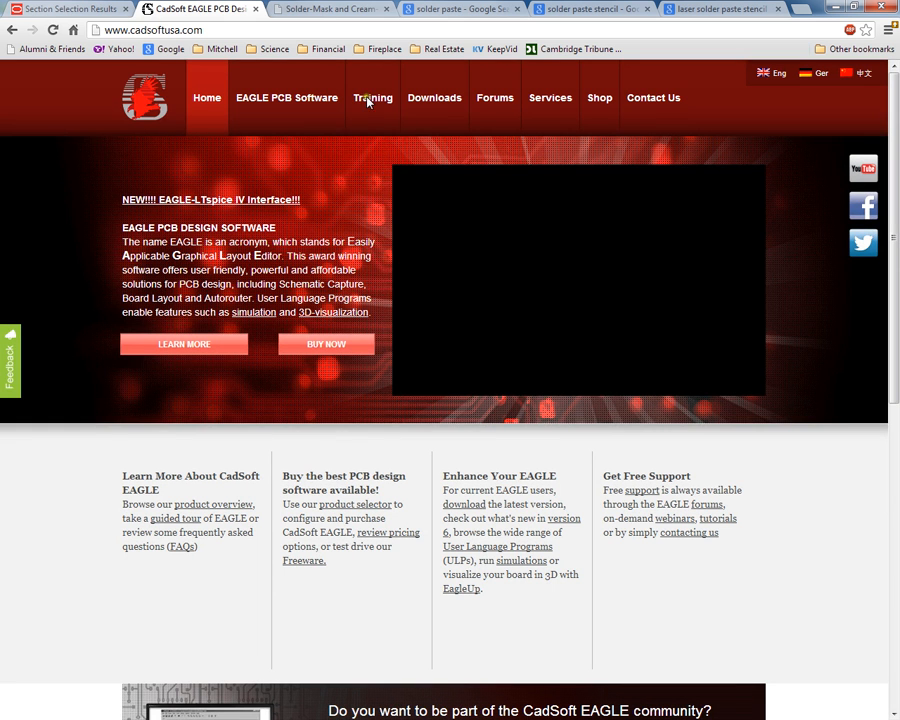
- Open Training > Videos on cadsoftusa.com and scroll through the Beginner video list
{"action": "left_click", "coordinate": [372, 97]}
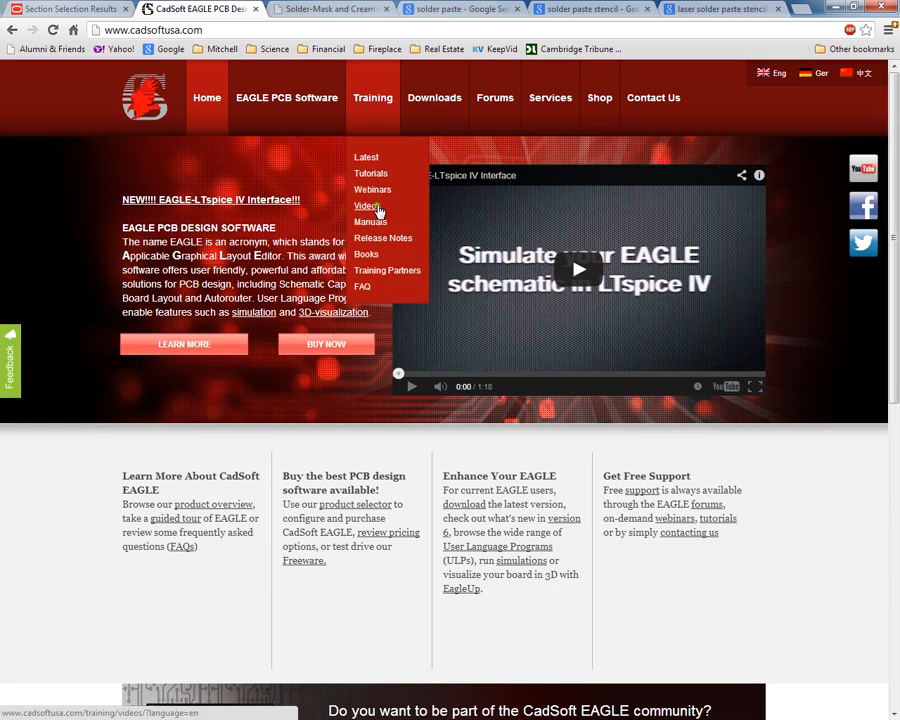
{"action": "left_click", "coordinate": [366, 206]}
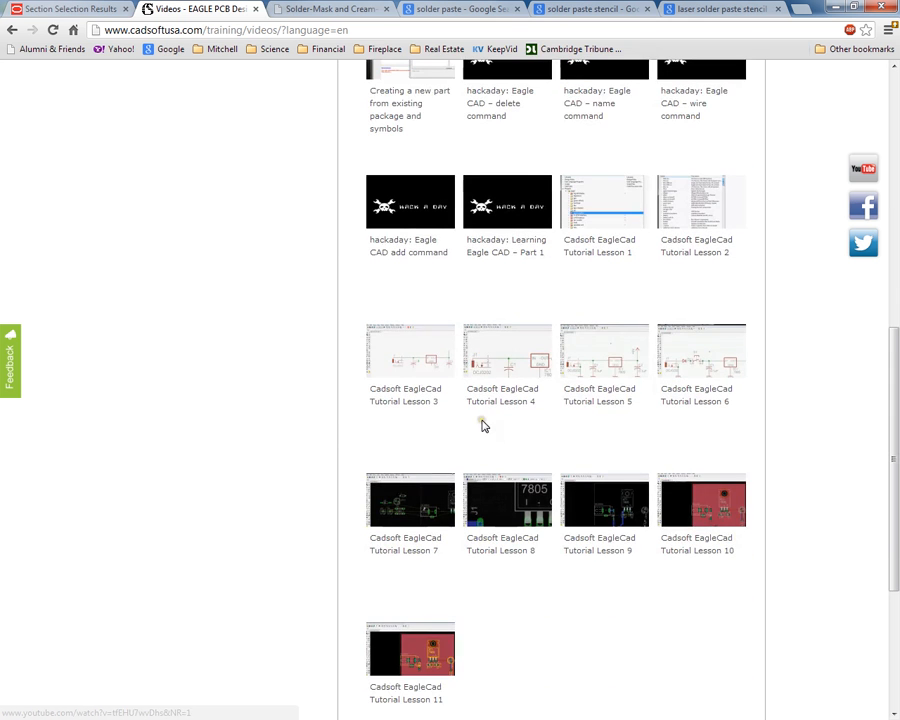
{"action": "mouse_move", "coordinate": [639, 543]}
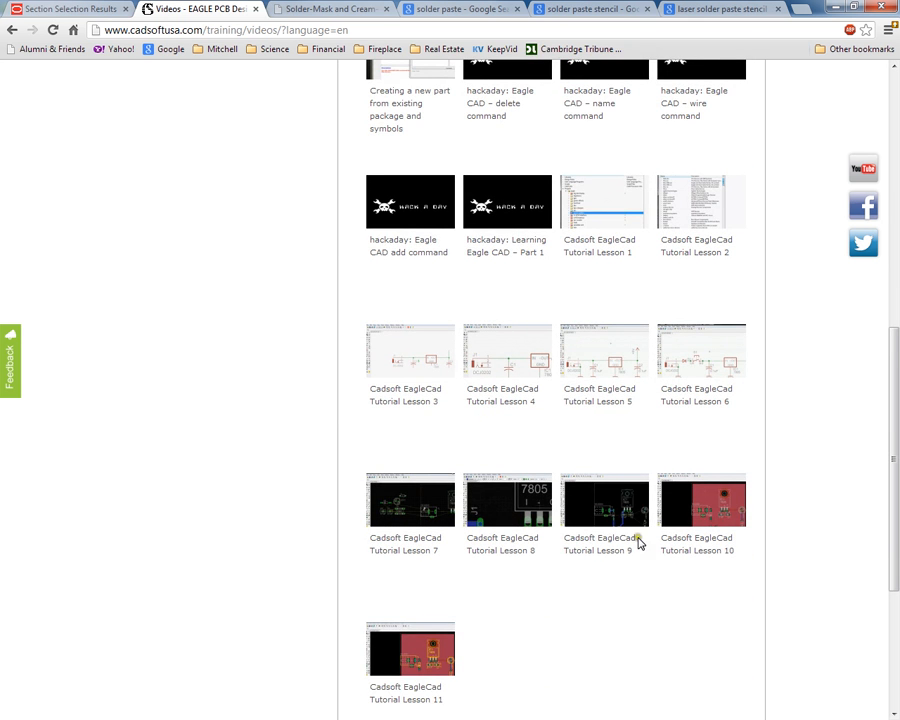
{"action": "scroll", "scroll_direction": "up", "scroll_amount": 3}
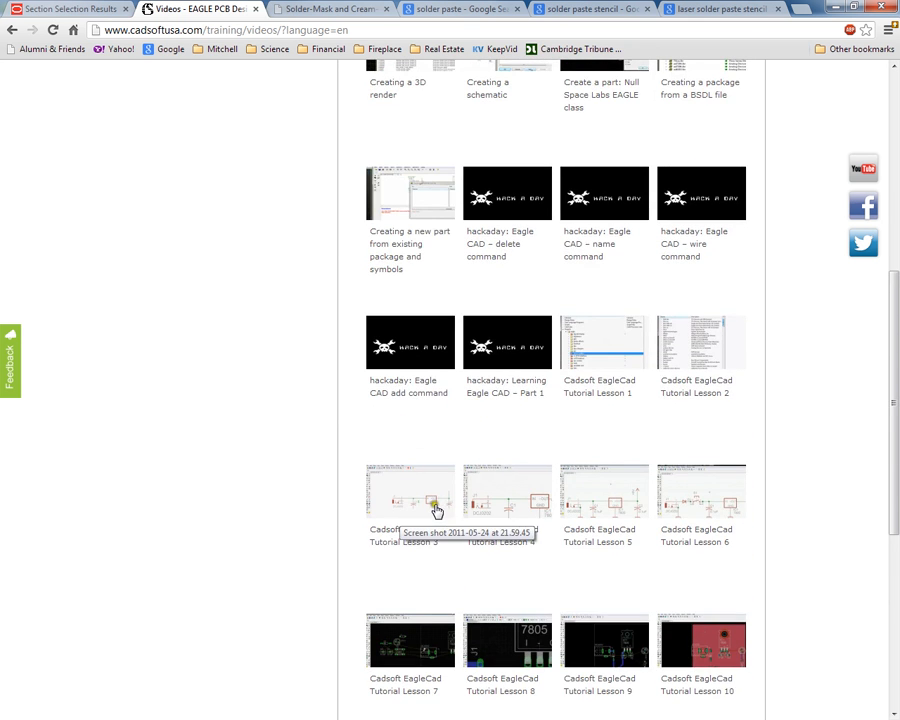
{"action": "scroll", "scroll_direction": "up", "scroll_amount": 3}
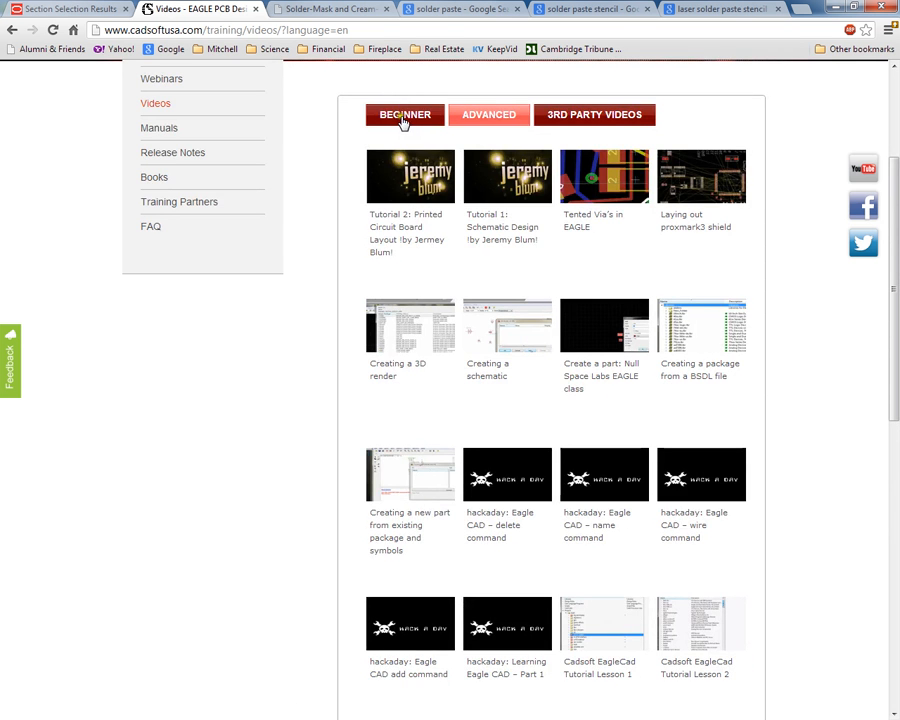
{"action": "scroll", "scroll_direction": "down", "scroll_amount": 3}
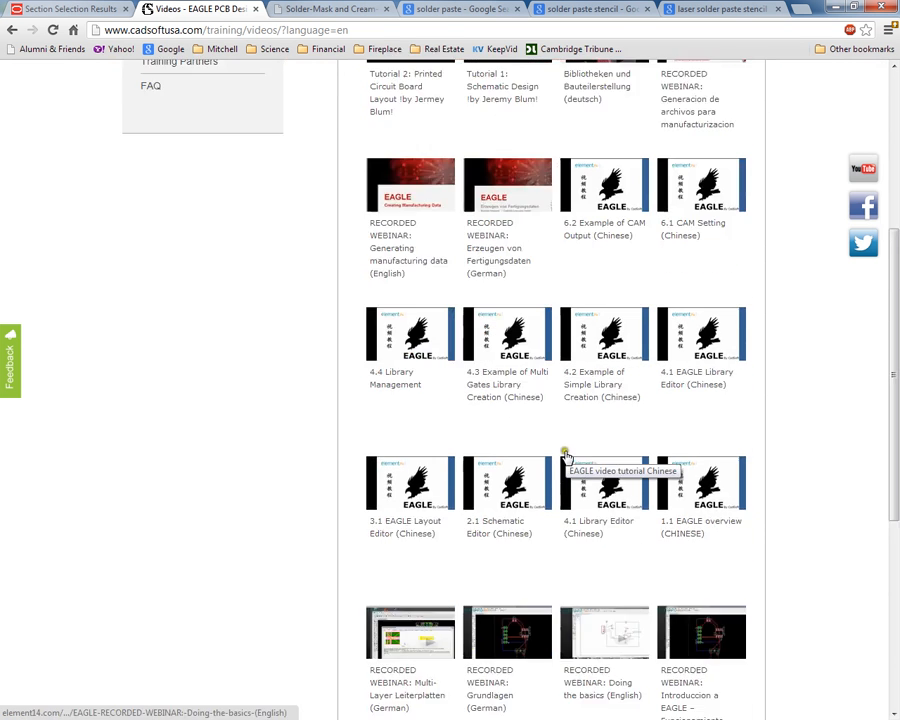
{"action": "scroll", "scroll_direction": "down", "scroll_amount": 3}
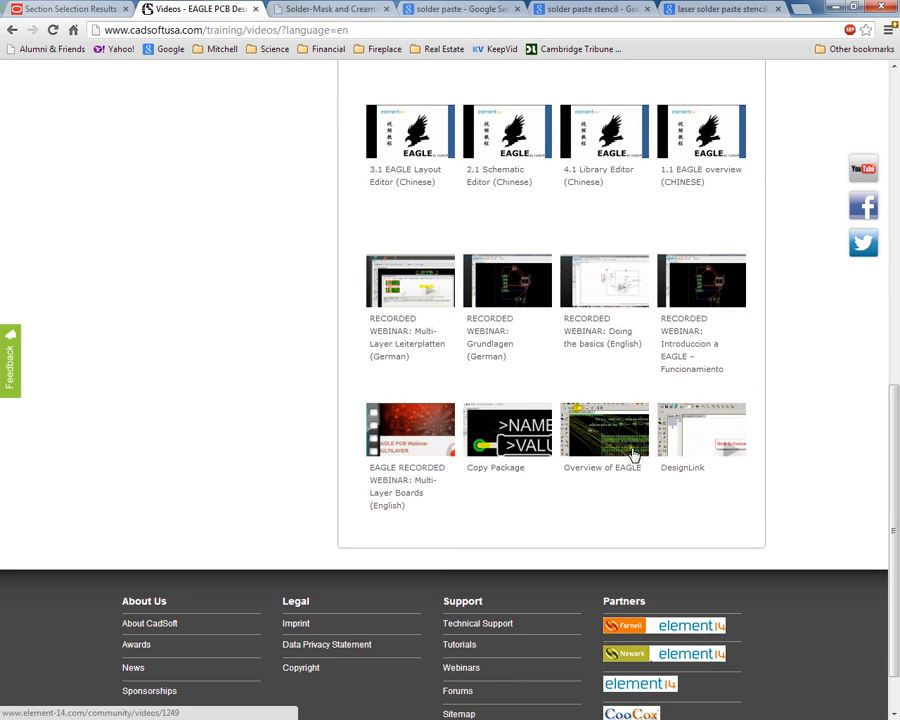
- Browse the Advanced training videos back to the top, then return to EAGLE
{"action": "scroll", "scroll_direction": "up", "scroll_amount": 3}
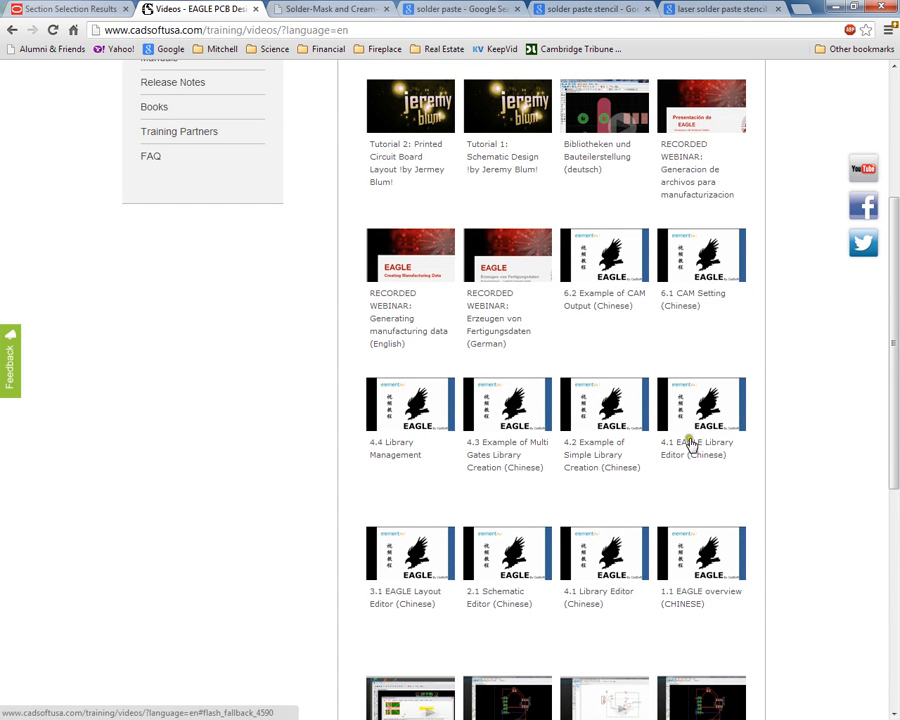
{"action": "mouse_move", "coordinate": [600, 427]}
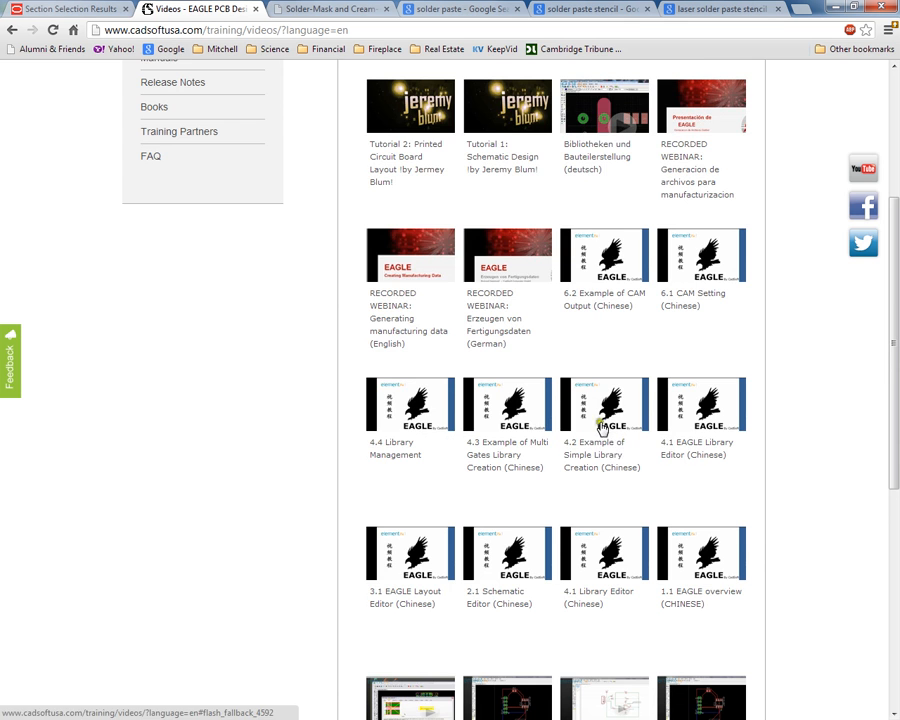
{"action": "scroll", "scroll_direction": "up", "scroll_amount": 3}
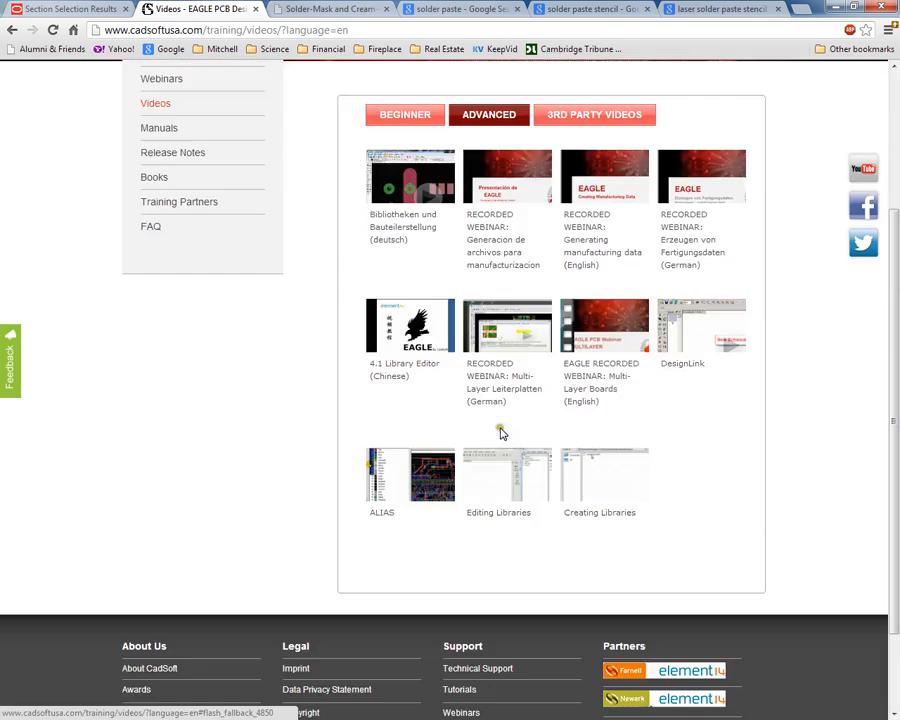
{"action": "scroll", "scroll_direction": "down", "scroll_amount": 3}
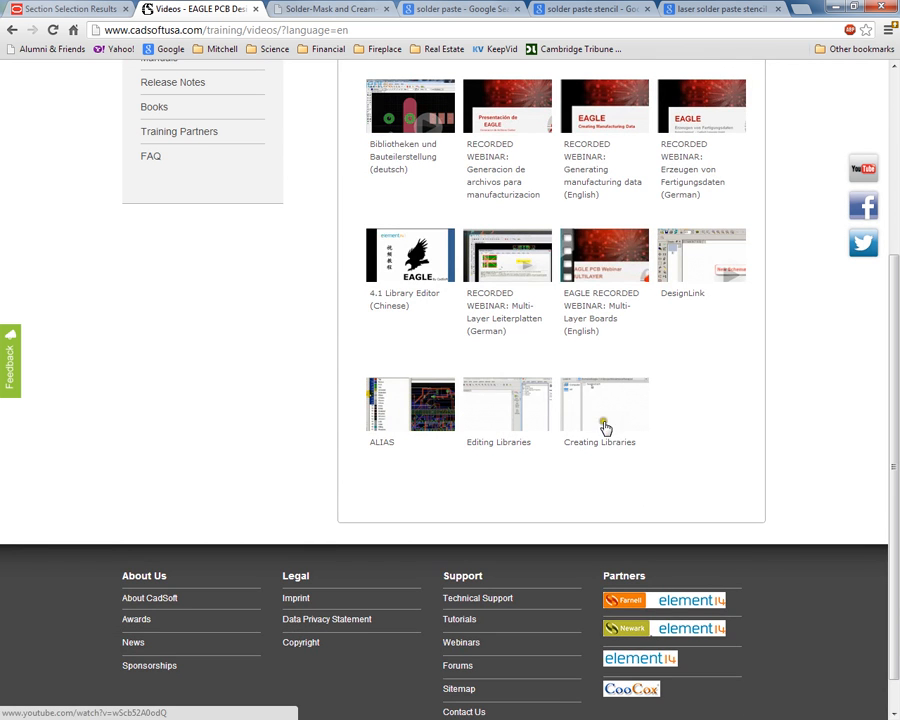
{"action": "scroll", "scroll_direction": "up", "scroll_amount": 3}
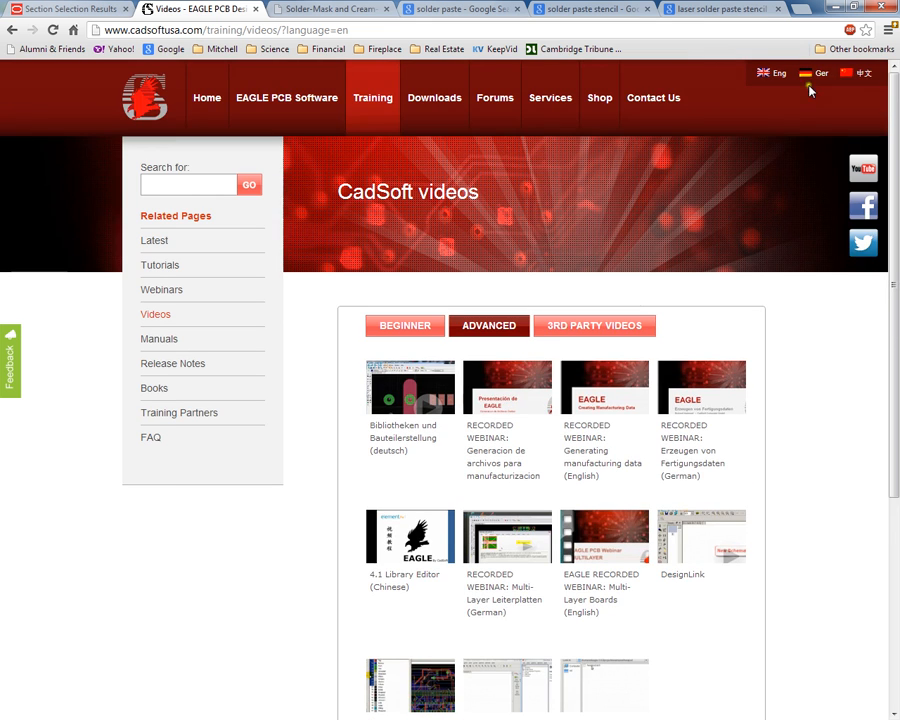
{"action": "left_click", "coordinate": [330, 9]}
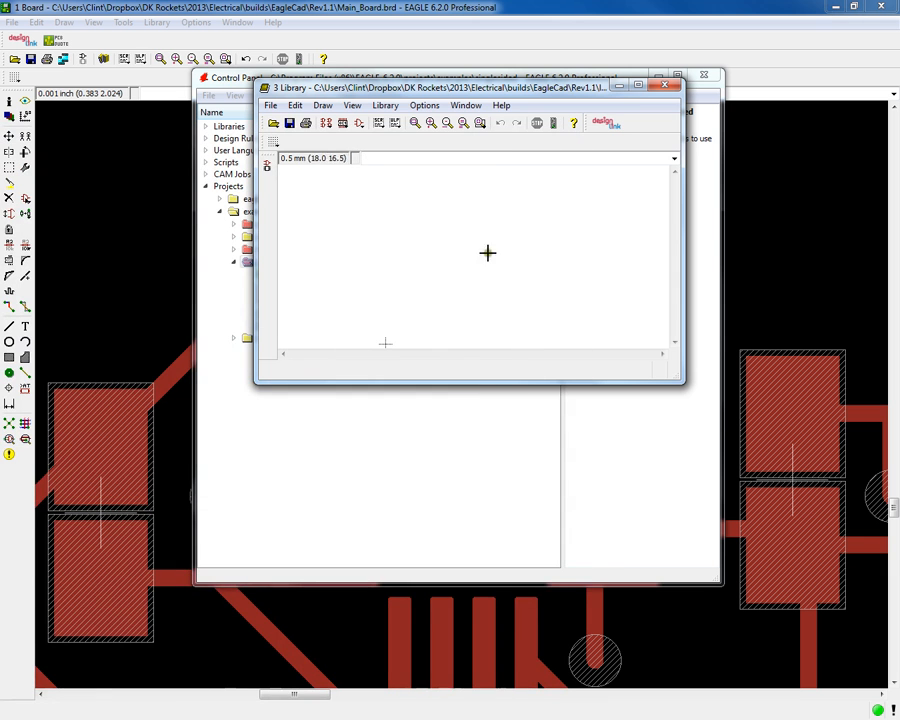
{"action": "mouse_move", "coordinate": [518, 221]}
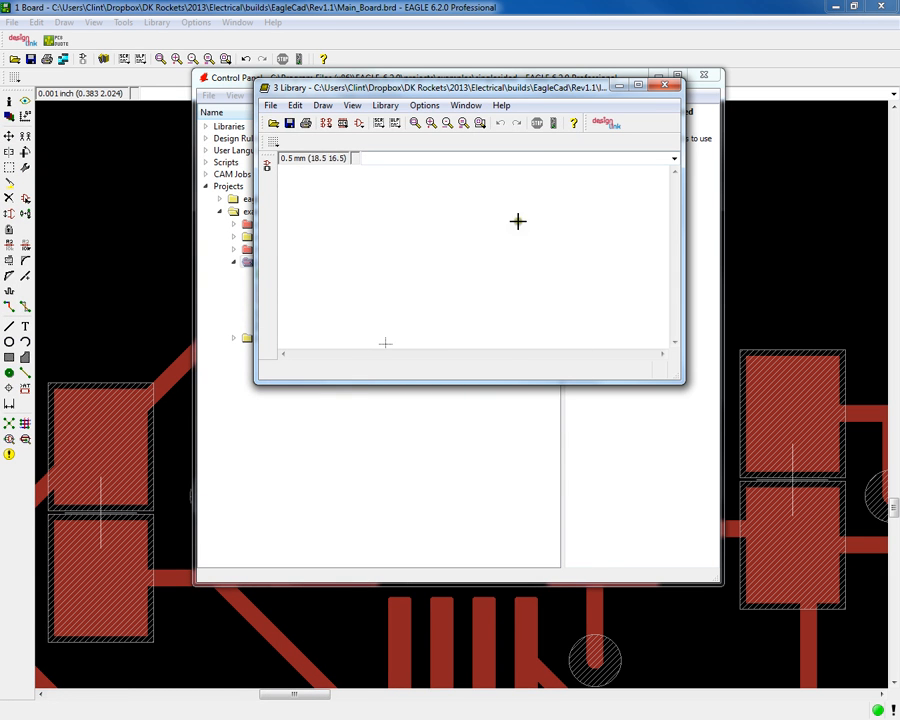
{"action": "mouse_move", "coordinate": [217, 327]}
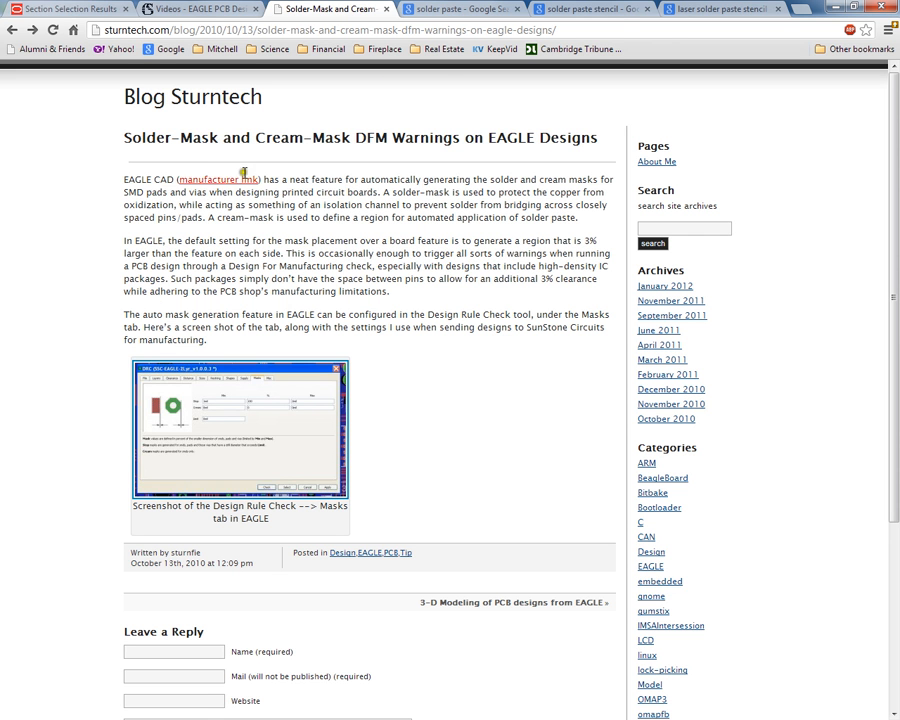
- Read the Sturntech solder-mask and cream-mask DFM warnings article, then move to solder paste image results
{"action": "left_click", "coordinate": [330, 29]}
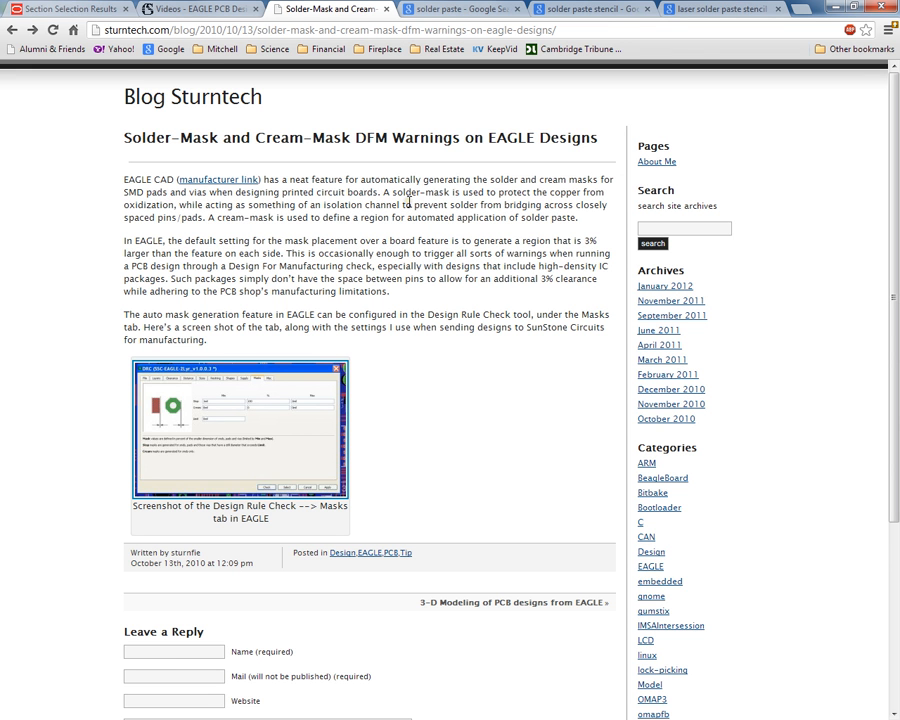
{"action": "mouse_move", "coordinate": [310, 234]}
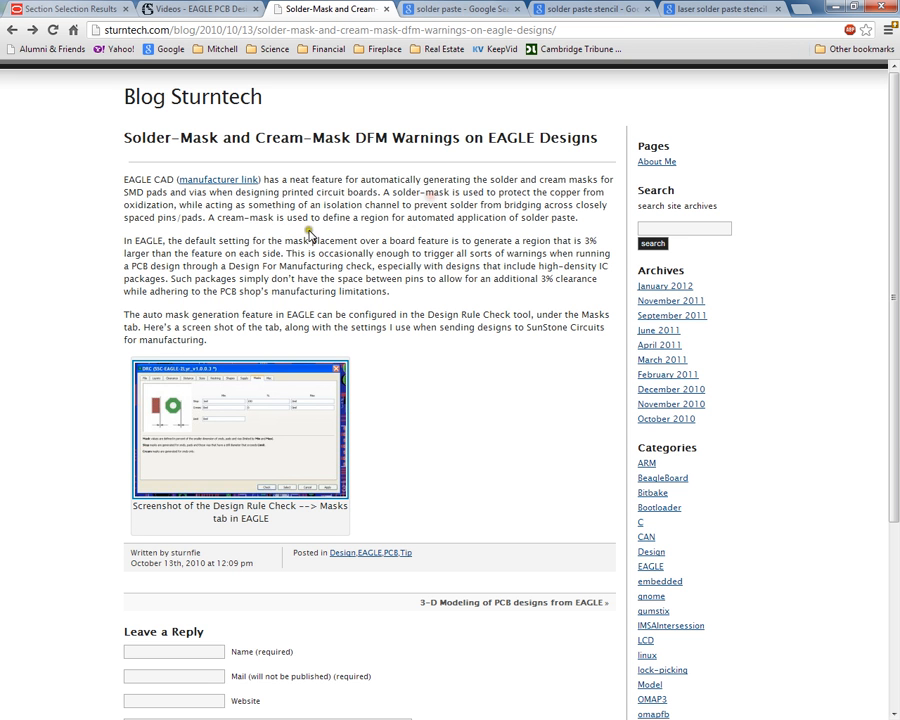
{"action": "mouse_move", "coordinate": [596, 200]}
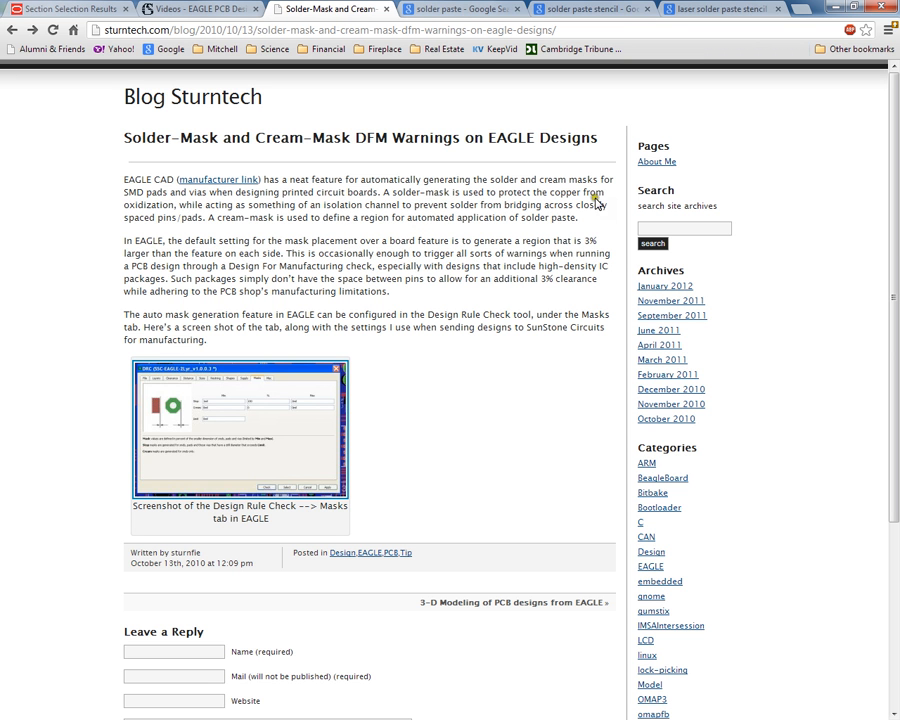
{"action": "mouse_move", "coordinate": [443, 227]}
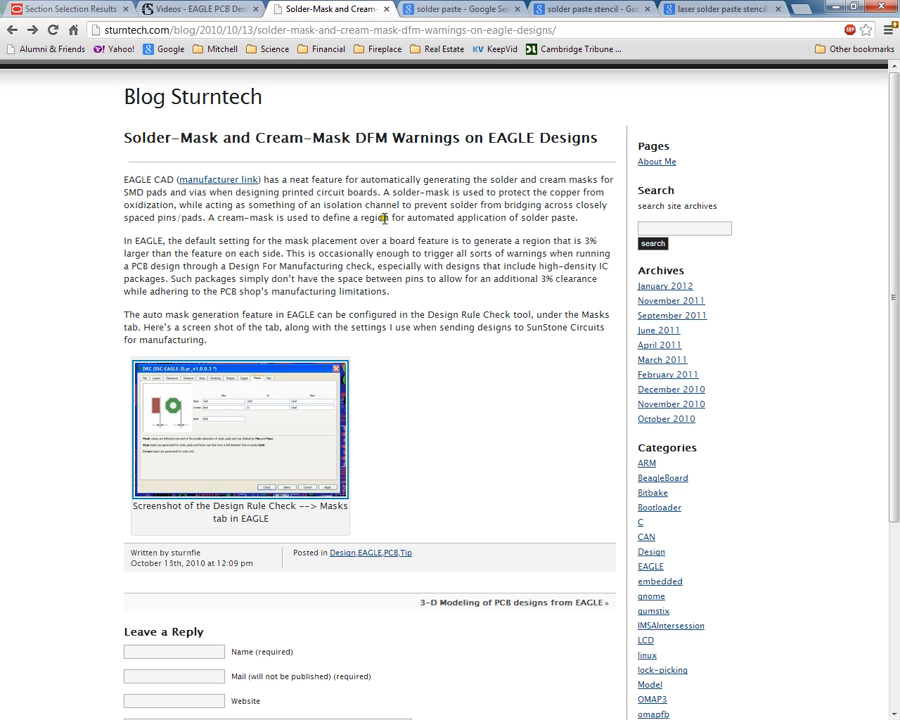
{"action": "mouse_move", "coordinate": [585, 223]}
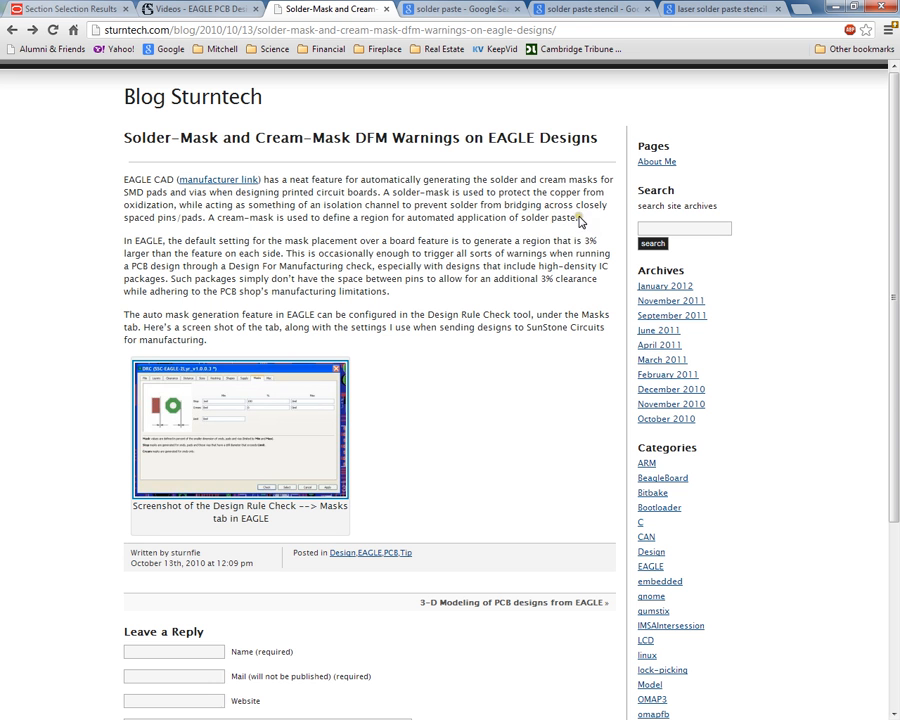
{"action": "mouse_move", "coordinate": [155, 256]}
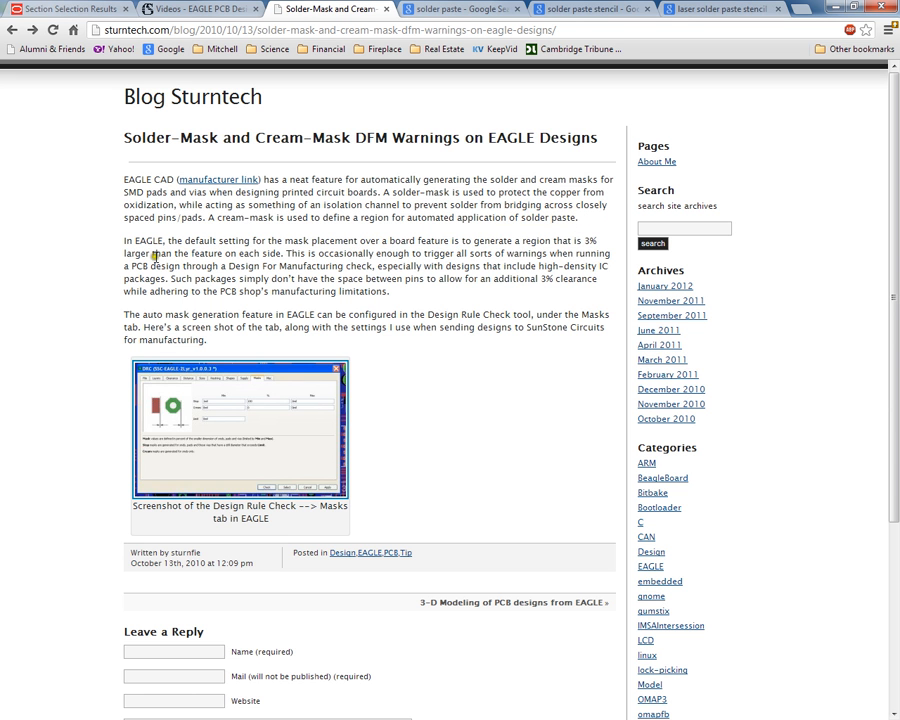
{"action": "left_click", "coordinate": [458, 8]}
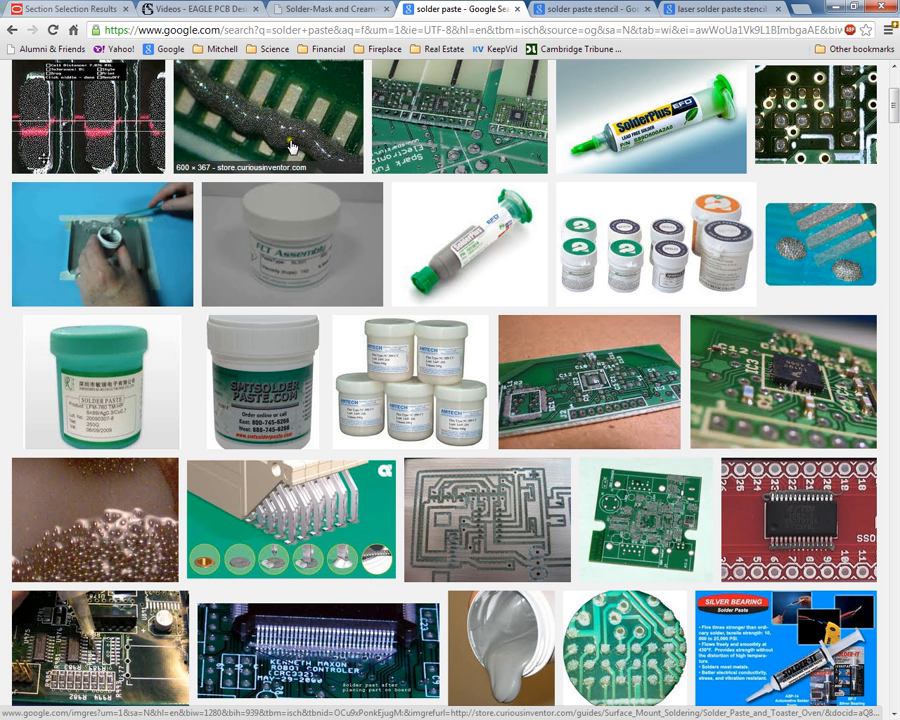
{"action": "mouse_move", "coordinate": [235, 120]}
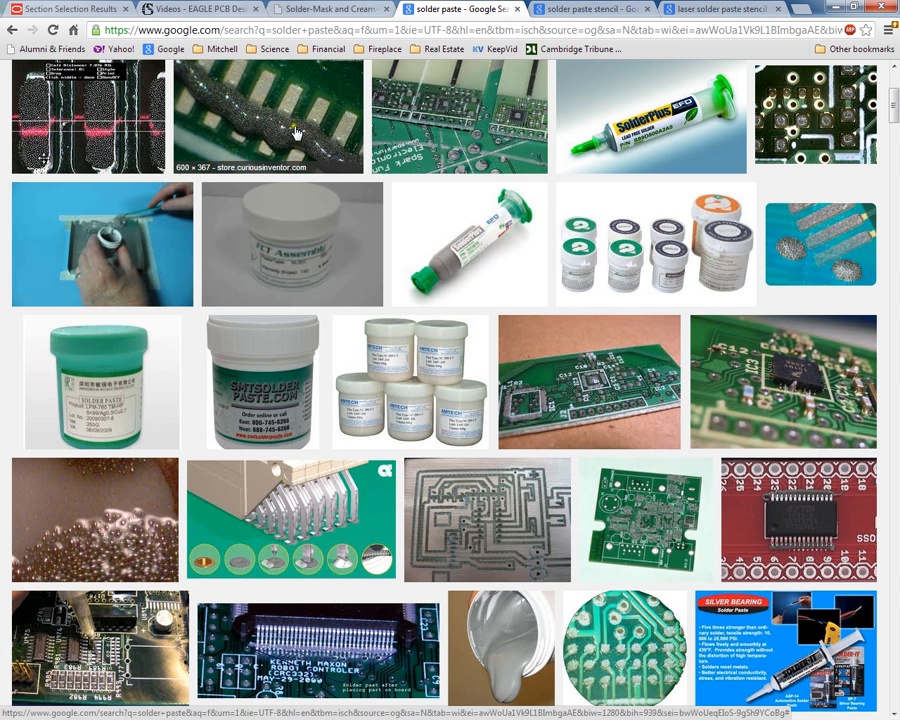
- Enlarge the close-up photo of a solder paste bead across PCB pads
{"action": "left_click", "coordinate": [268, 118]}
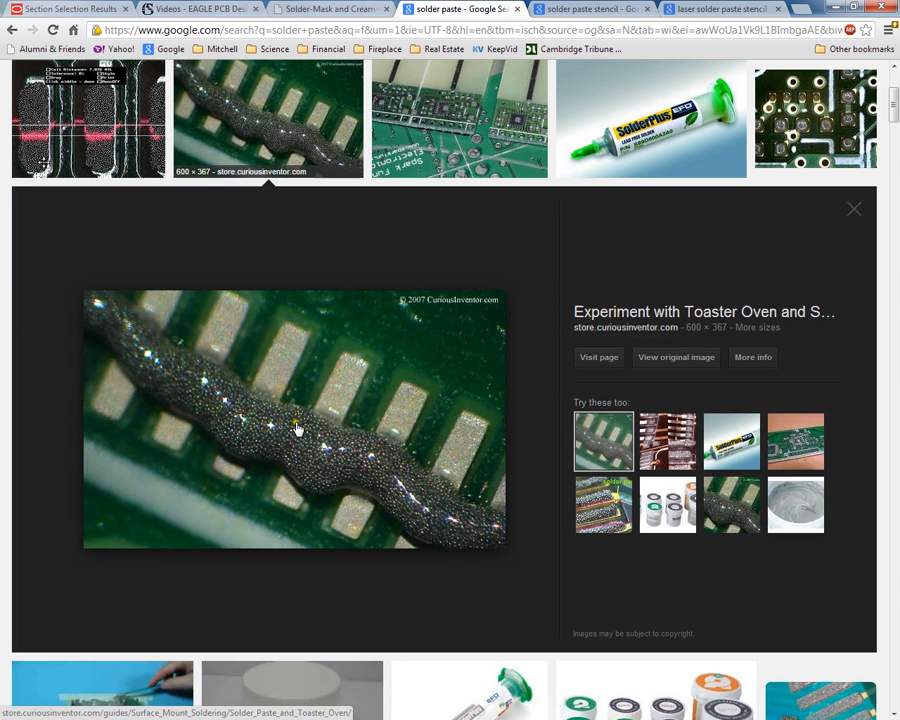
{"action": "mouse_move", "coordinate": [392, 467]}
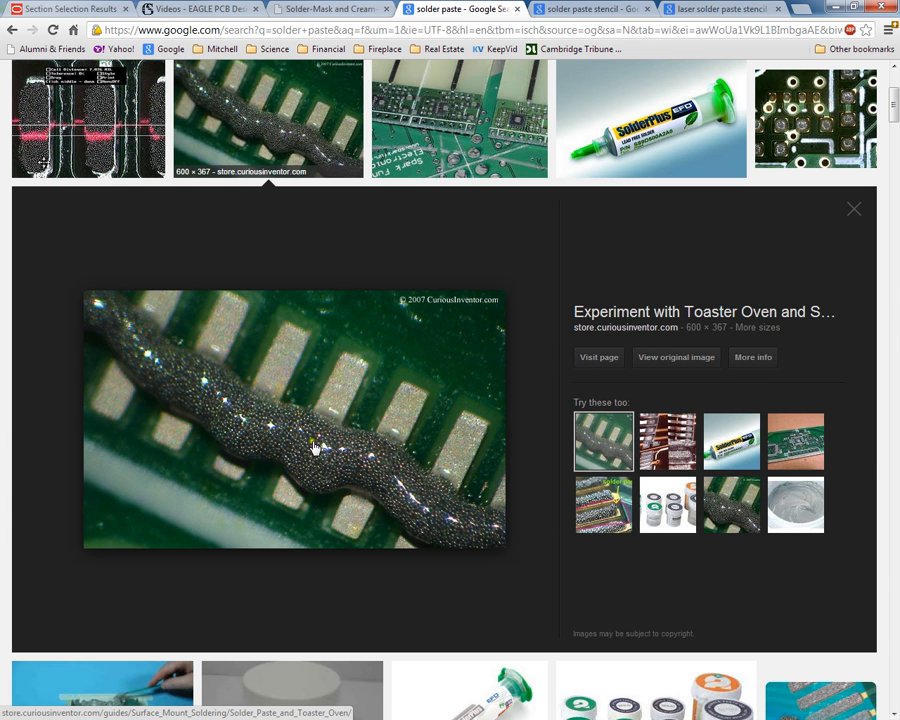
{"action": "mouse_move", "coordinate": [285, 502]}
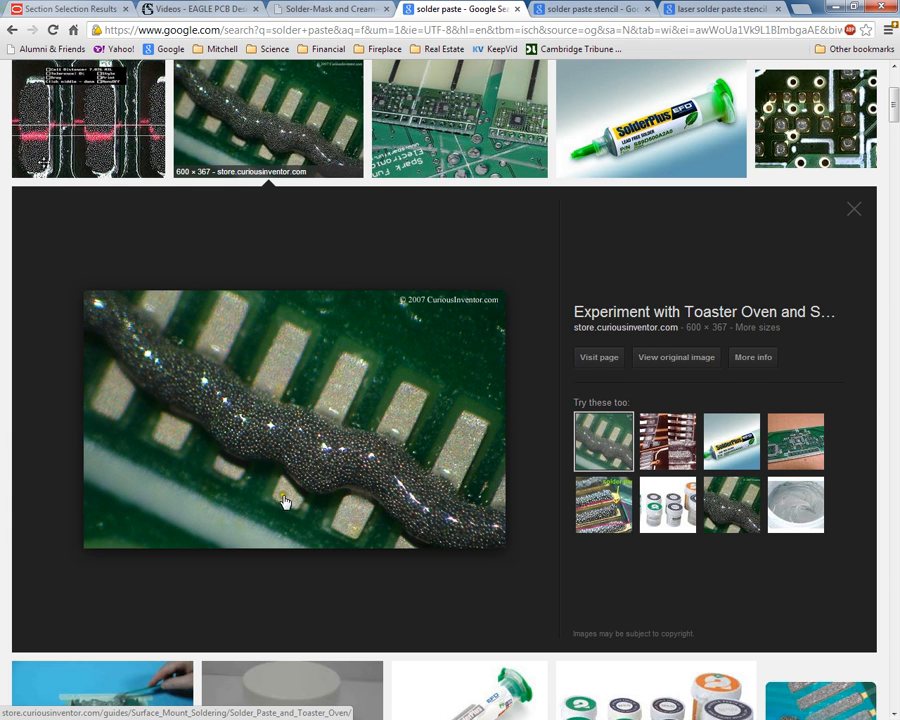
{"action": "mouse_move", "coordinate": [350, 378]}
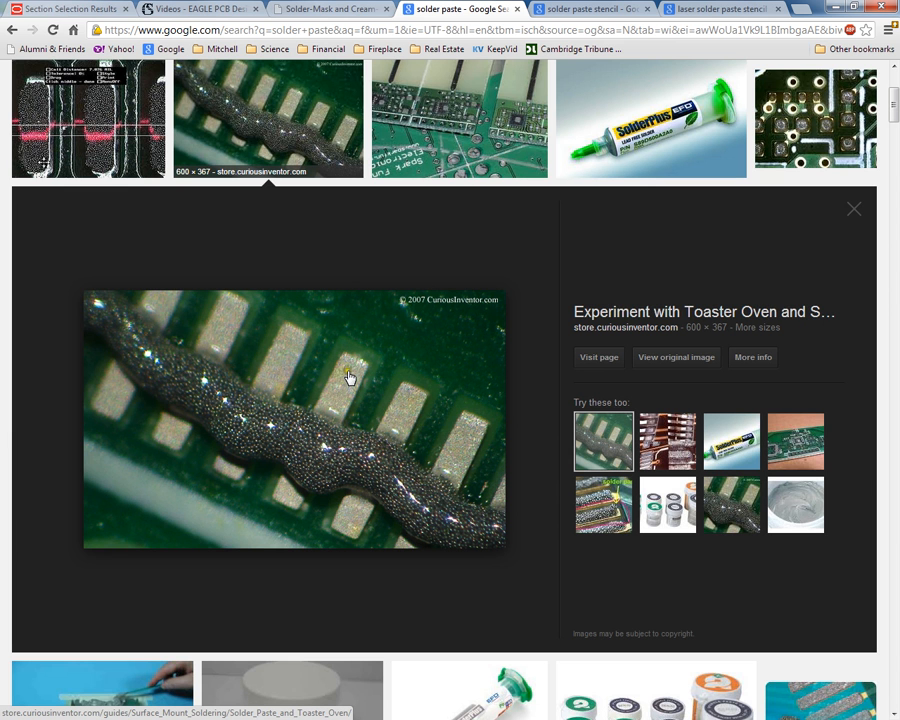
{"action": "mouse_move", "coordinate": [393, 438]}
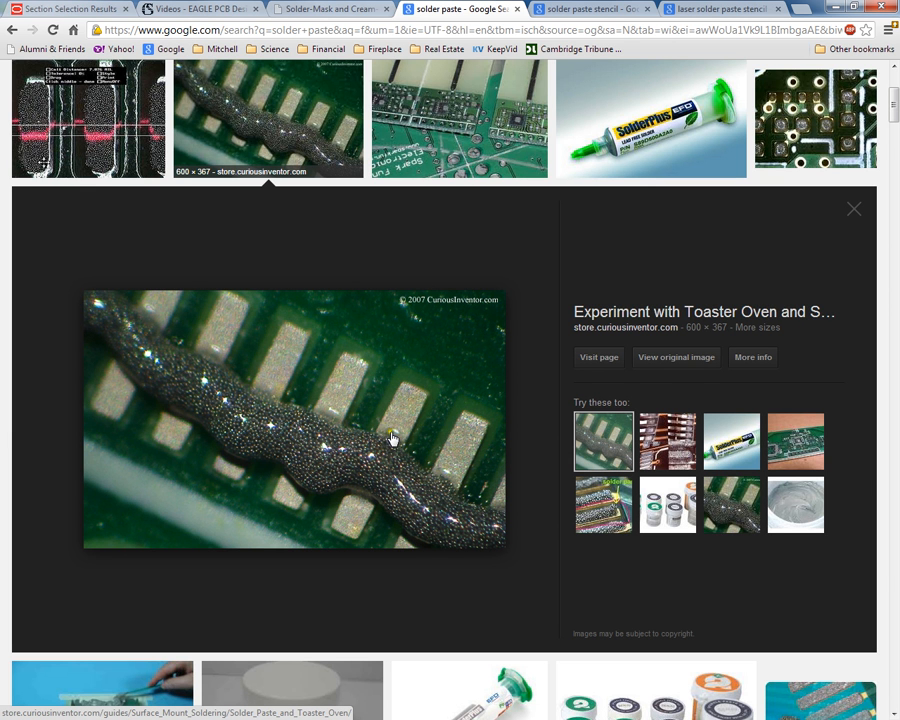
{"action": "mouse_move", "coordinate": [399, 429]}
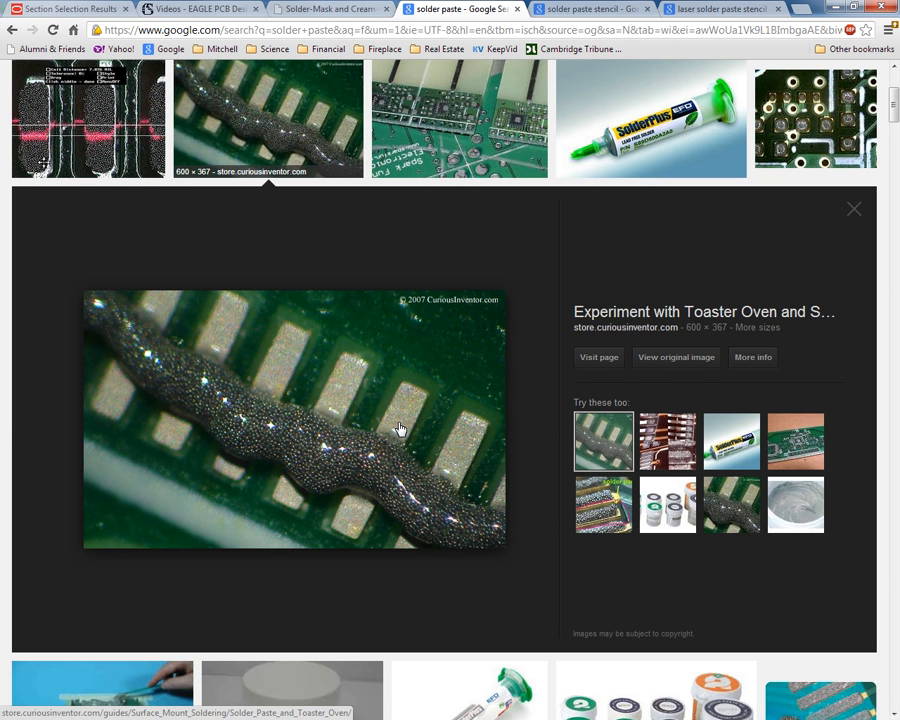
{"action": "mouse_move", "coordinate": [387, 474]}
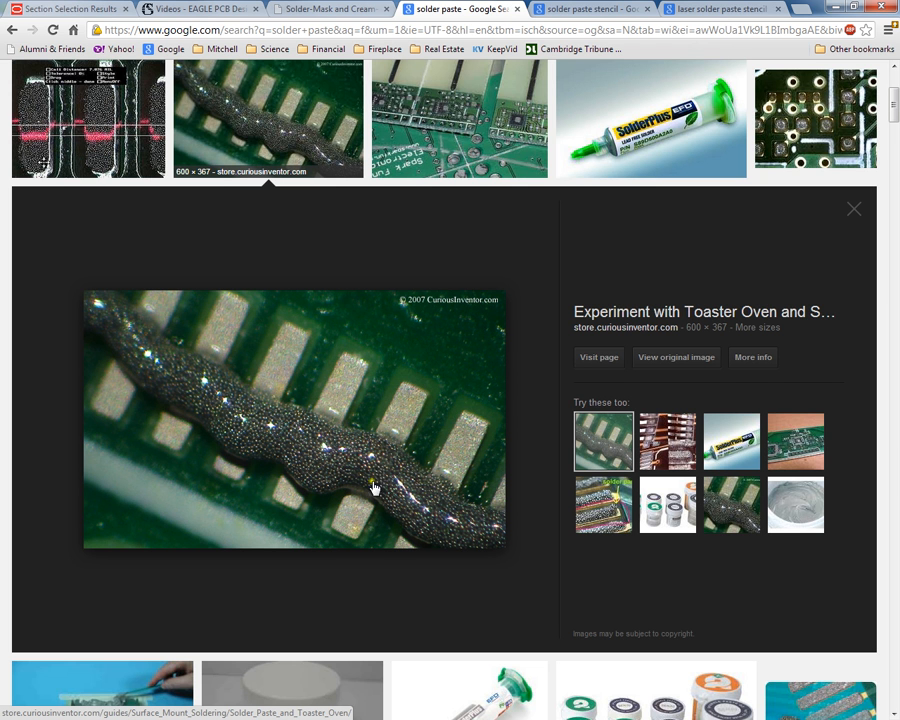
{"action": "mouse_move", "coordinate": [380, 462]}
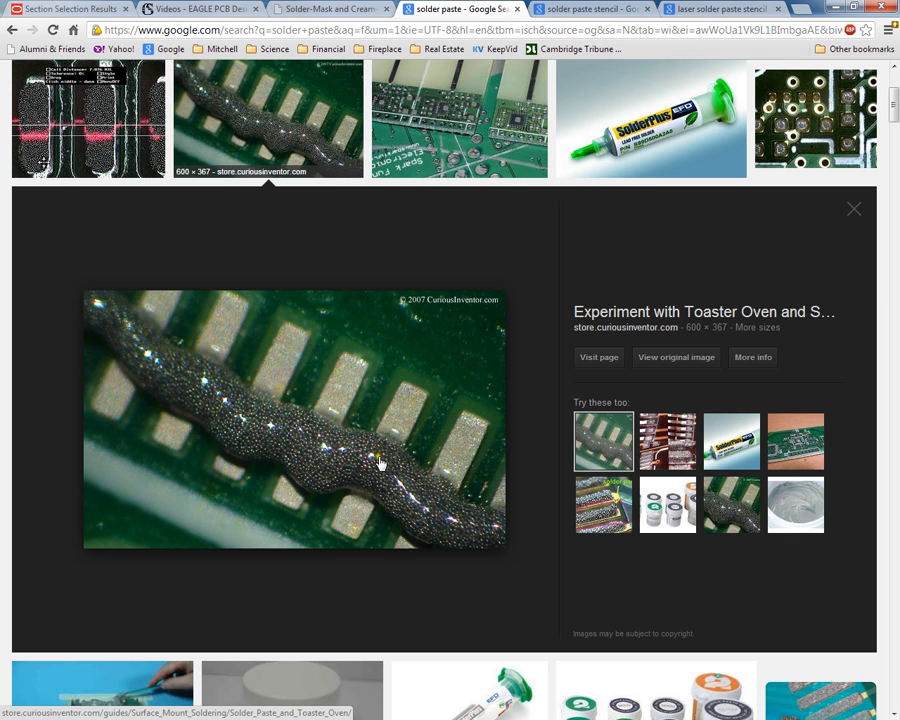
{"action": "mouse_move", "coordinate": [380, 470]}
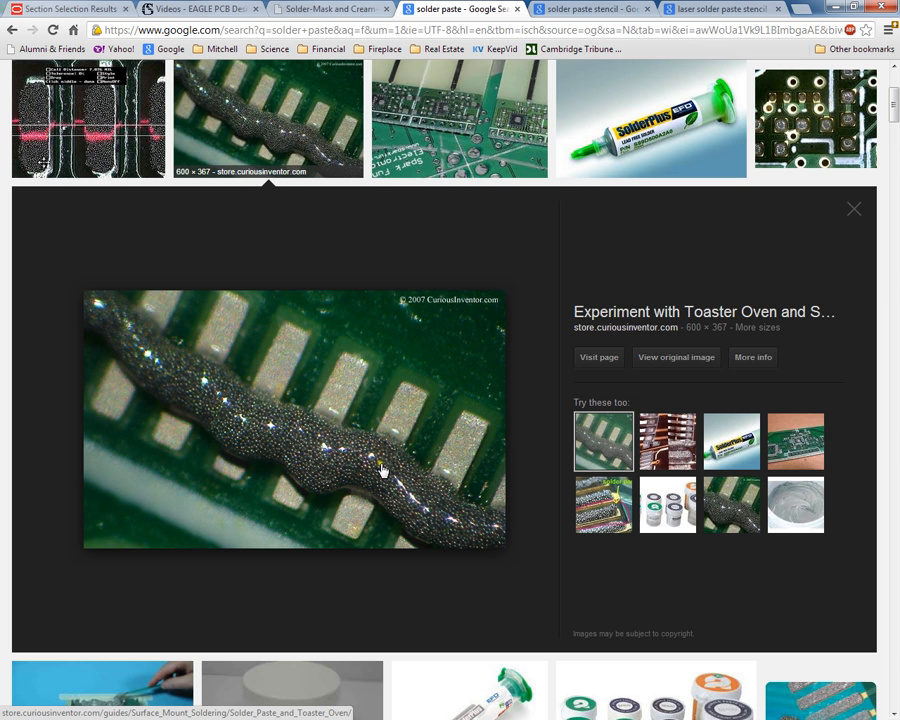
{"action": "mouse_move", "coordinate": [387, 475]}
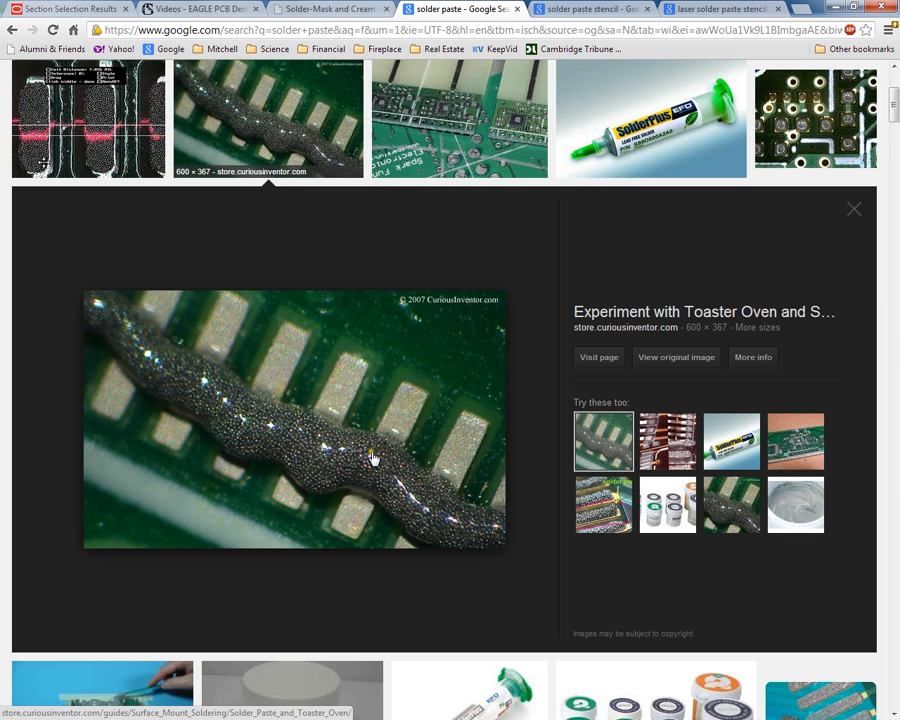
{"action": "mouse_move", "coordinate": [378, 478]}
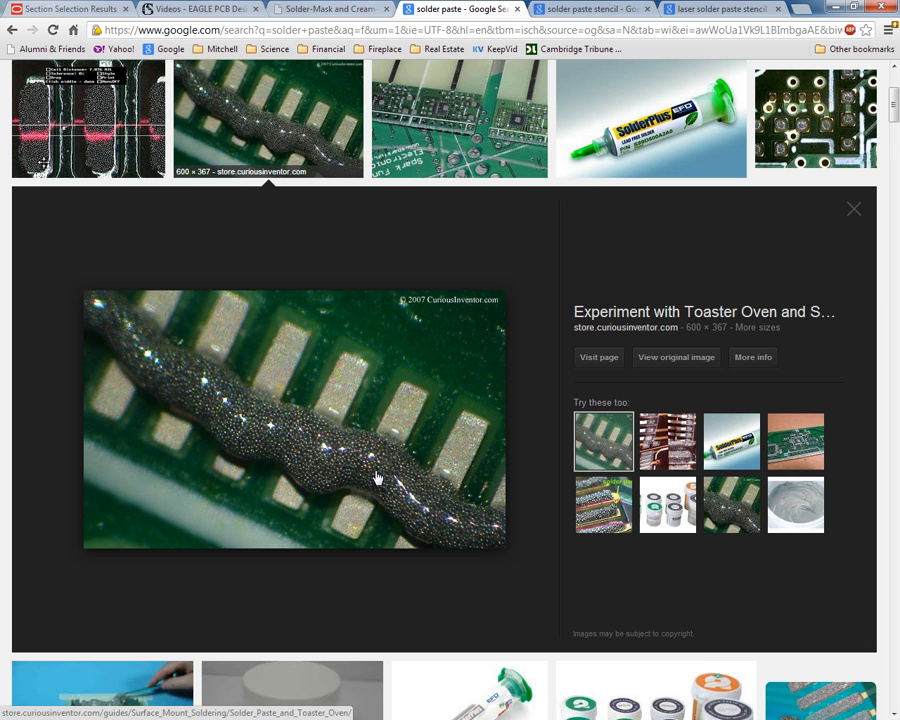
{"action": "mouse_move", "coordinate": [196, 180]}
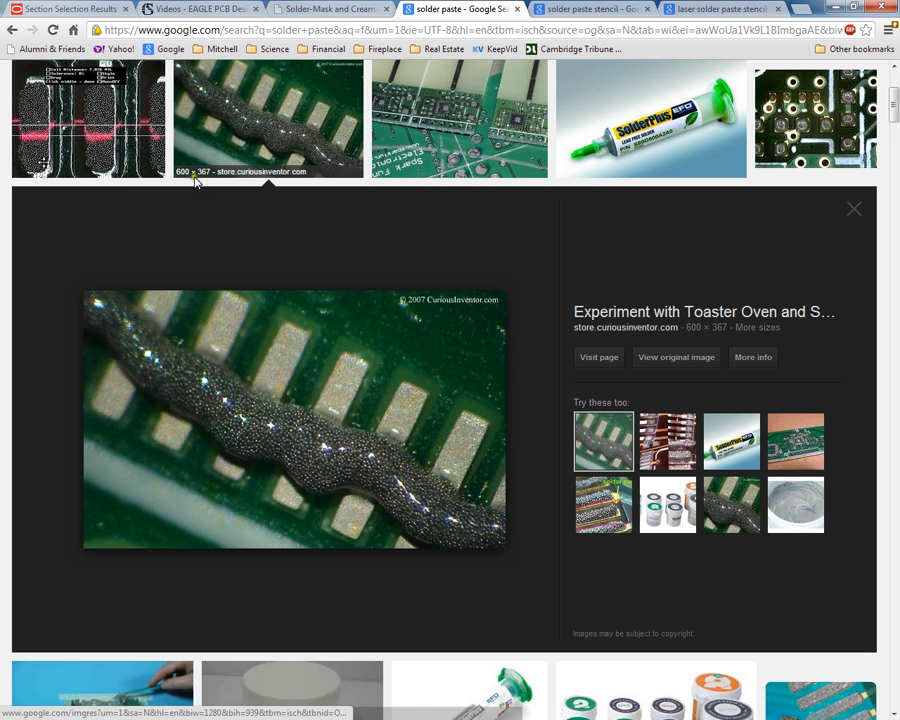
{"action": "mouse_move", "coordinate": [650, 120]}
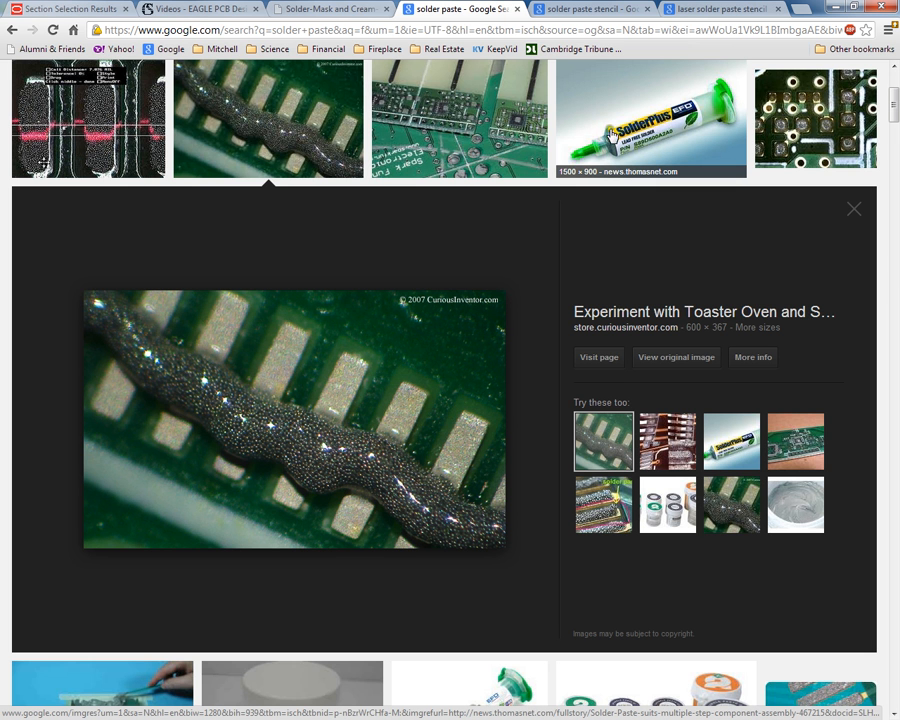
{"action": "mouse_move", "coordinate": [698, 131]}
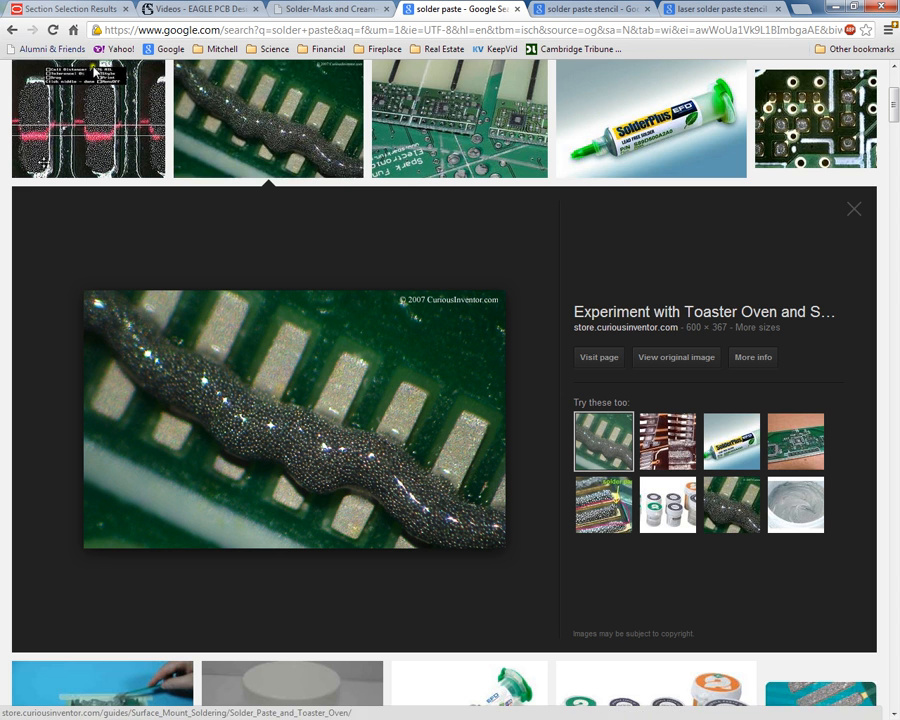
{"action": "mouse_move", "coordinate": [687, 128]}
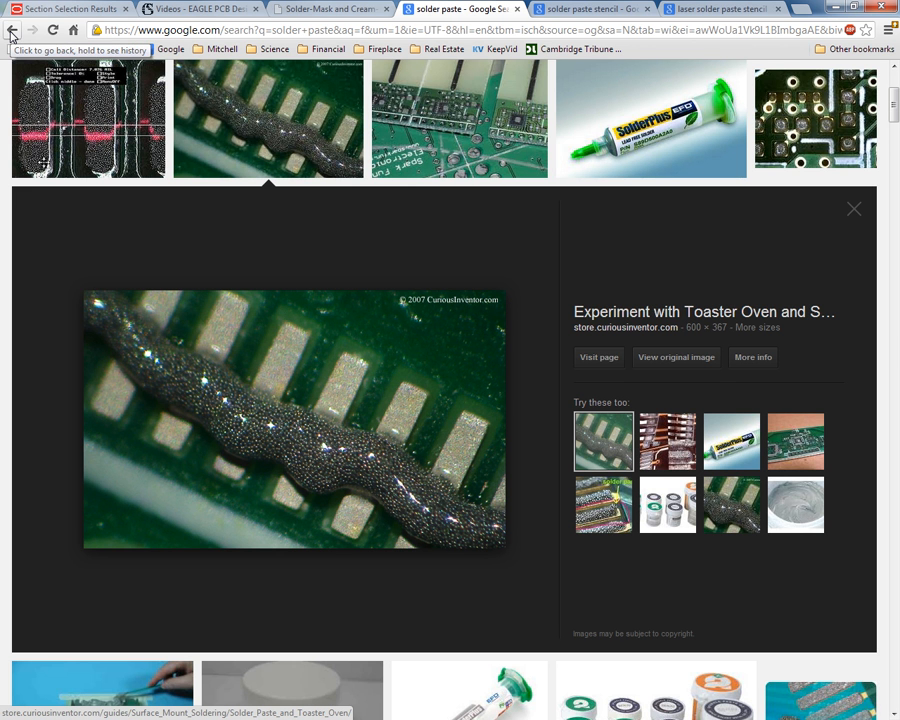
- View the photo of paste spread through a stencil in the solder paste stencil images
{"action": "left_click", "coordinate": [11, 30]}
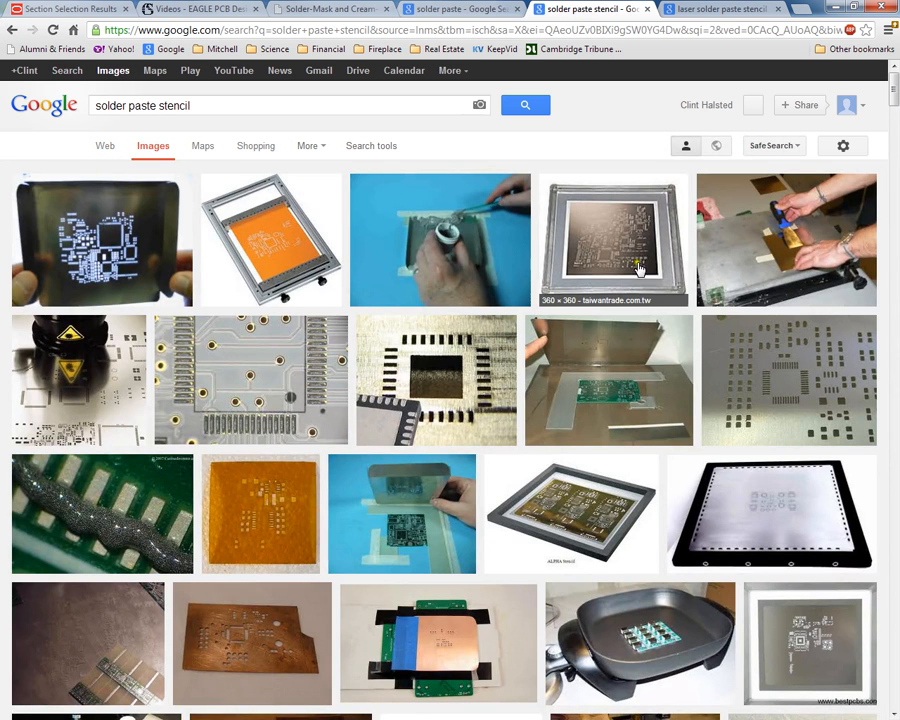
{"action": "mouse_move", "coordinate": [725, 325]}
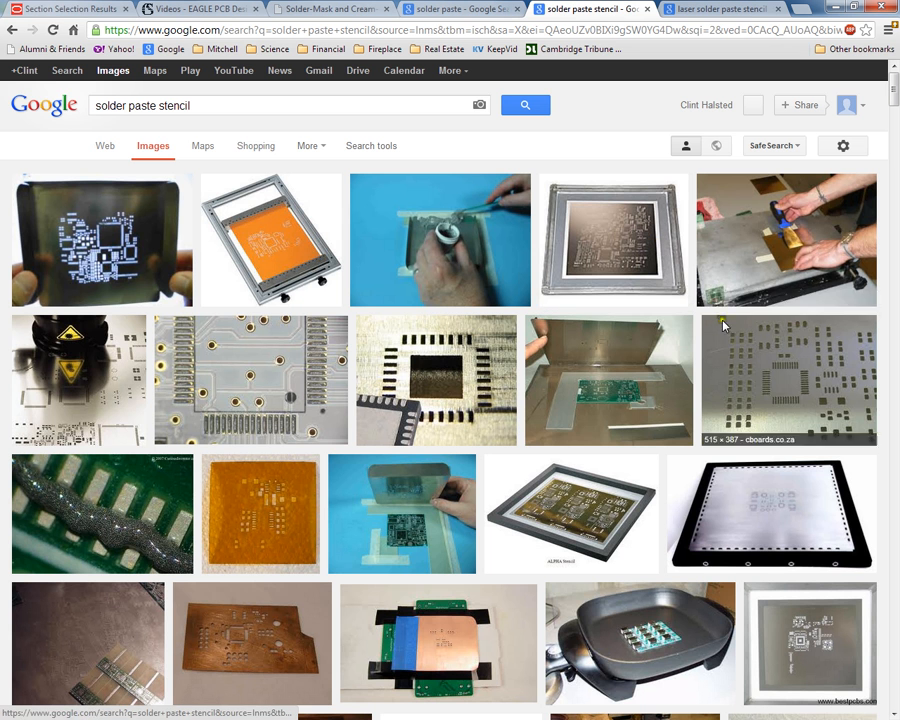
{"action": "mouse_move", "coordinate": [625, 380]}
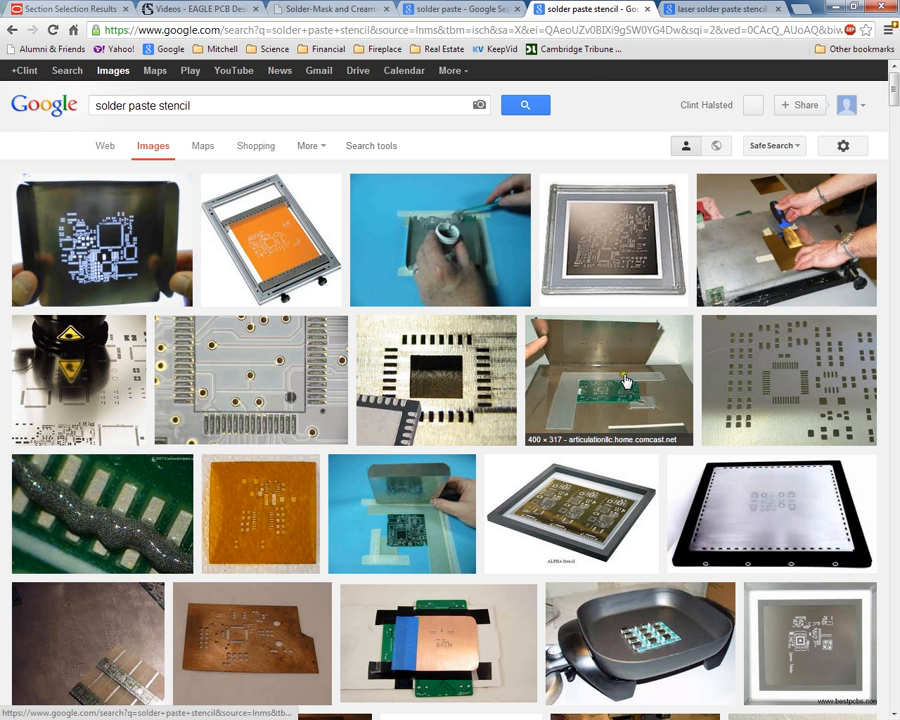
{"action": "mouse_move", "coordinate": [752, 388]}
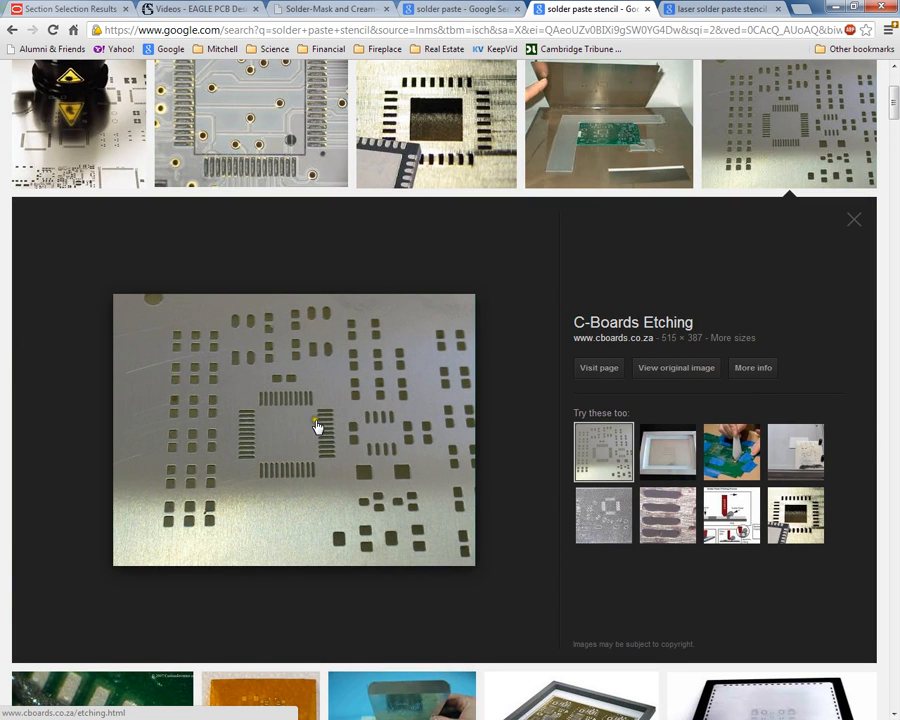
{"action": "mouse_move", "coordinate": [253, 453]}
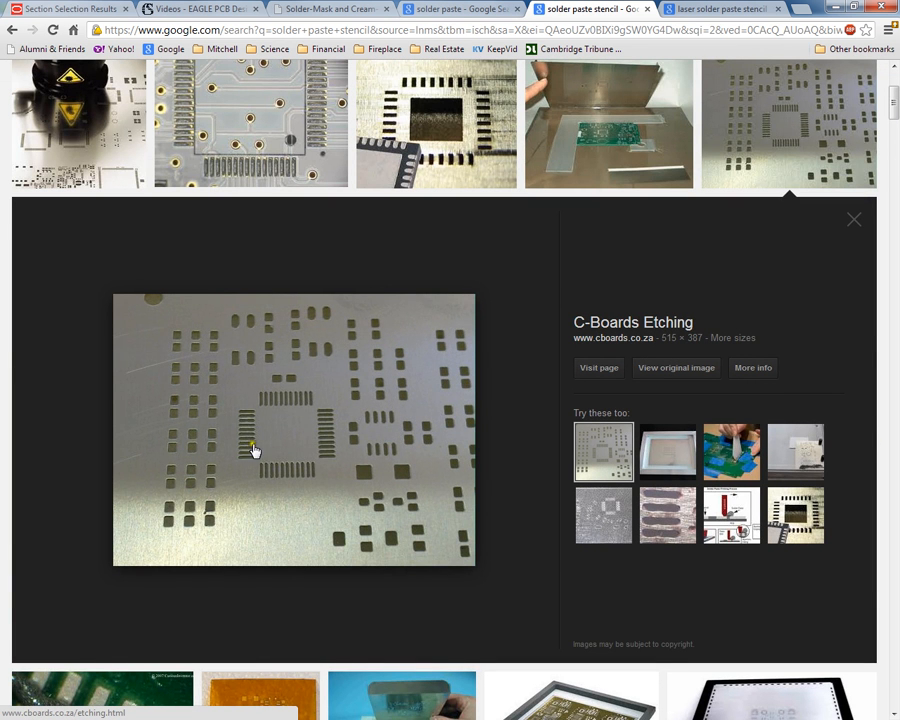
{"action": "mouse_move", "coordinate": [732, 452]}
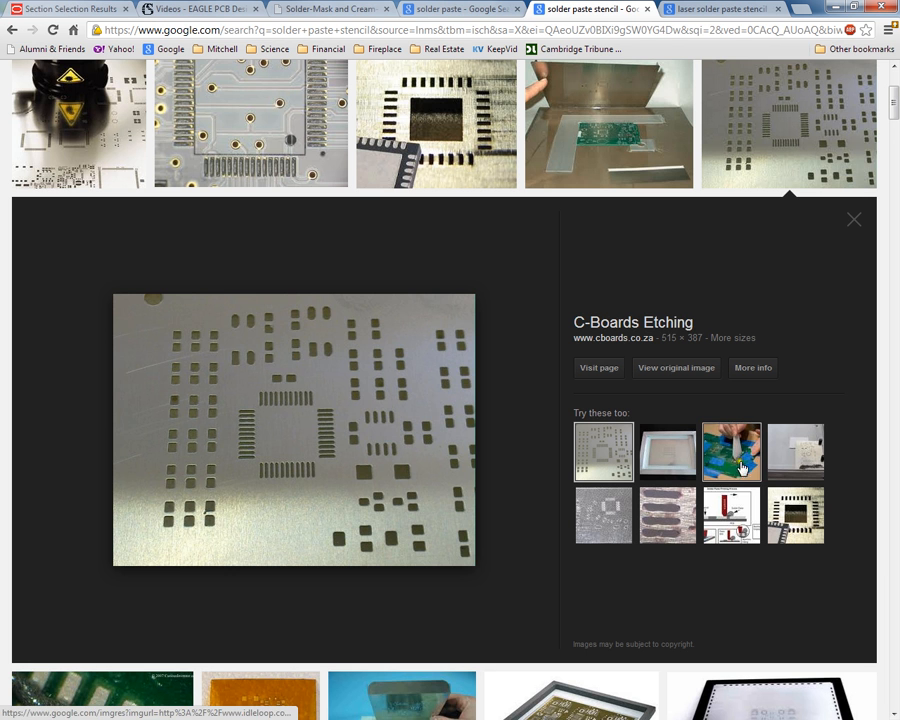
{"action": "left_click", "coordinate": [731, 452]}
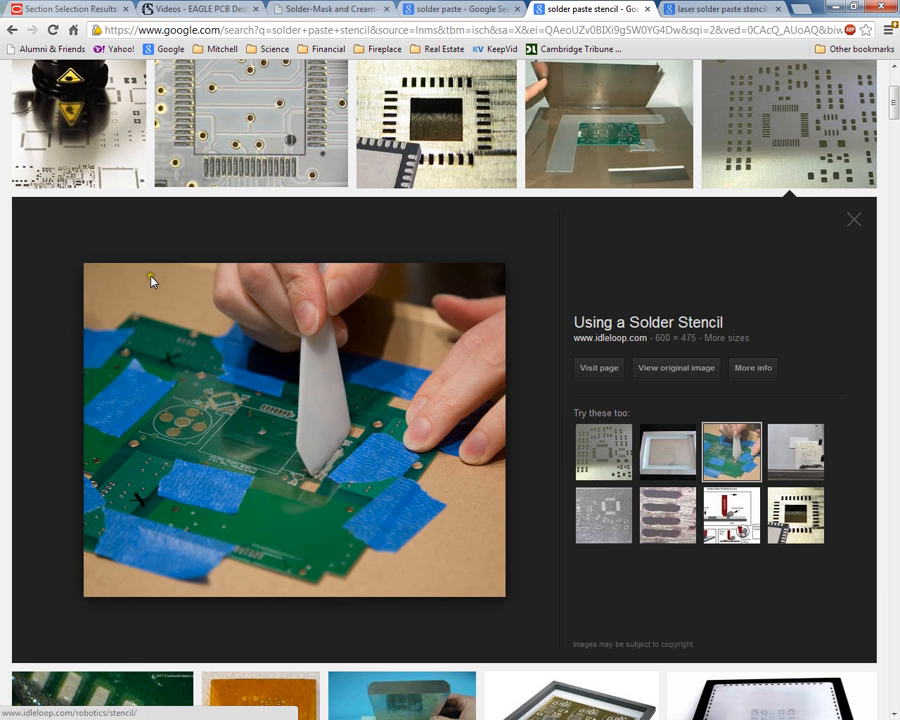
{"action": "left_click", "coordinate": [853, 219]}
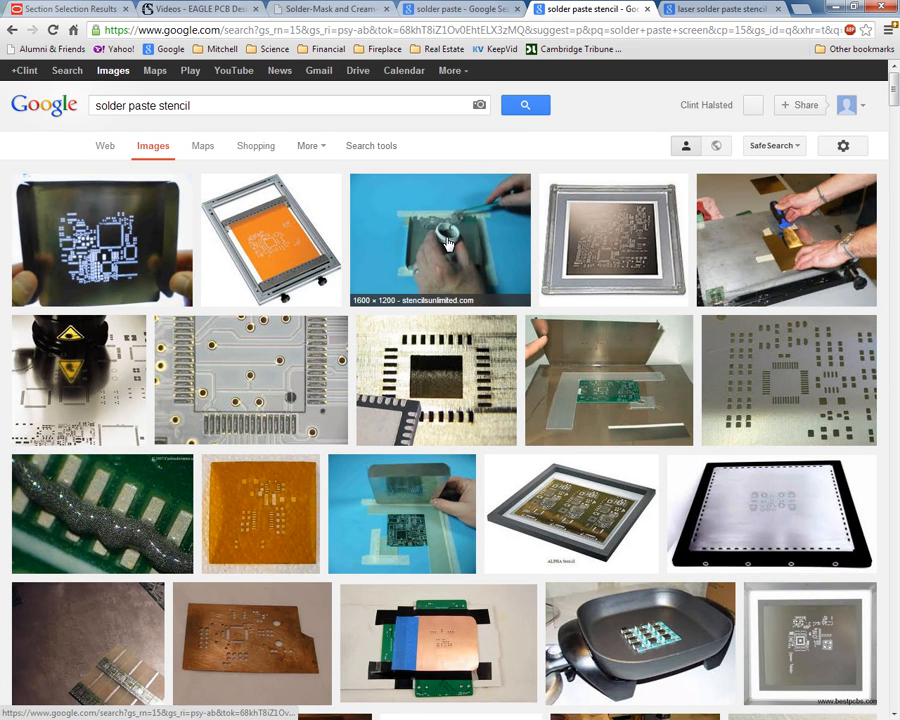
{"action": "mouse_move", "coordinate": [756, 258]}
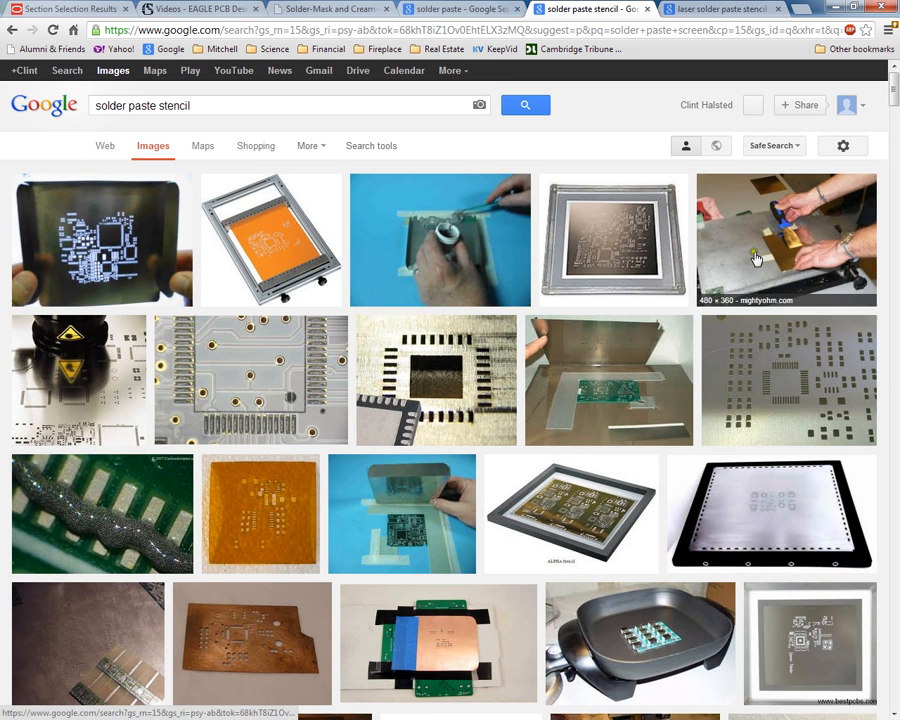
{"action": "left_click", "coordinate": [786, 240]}
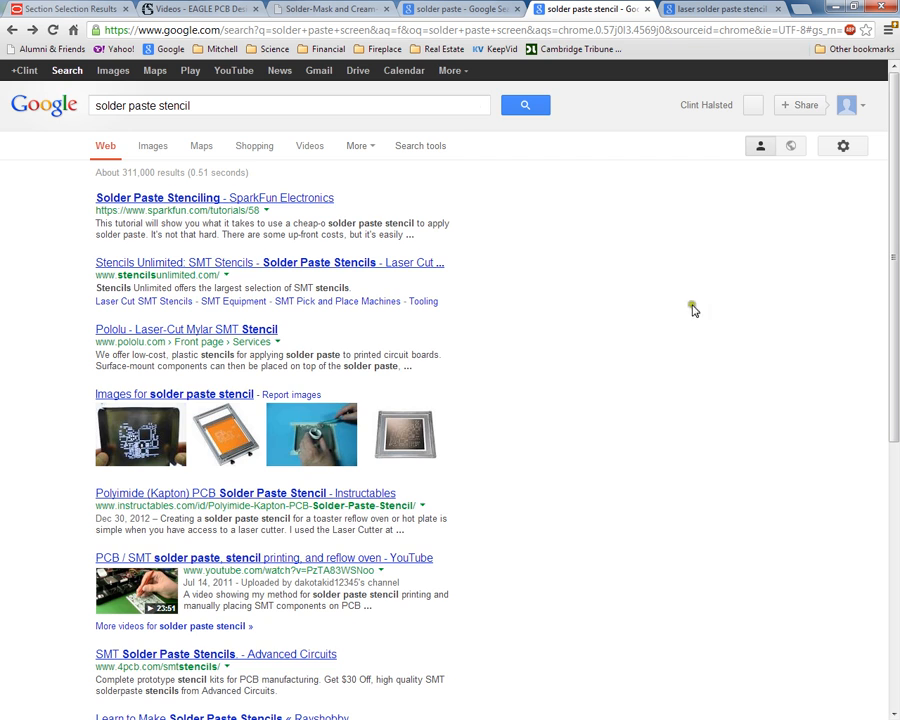
- Enlarge the C-Boards etched stencil photo, then preview the orange Circuits@Home stencil from related images
{"action": "left_click", "coordinate": [152, 145]}
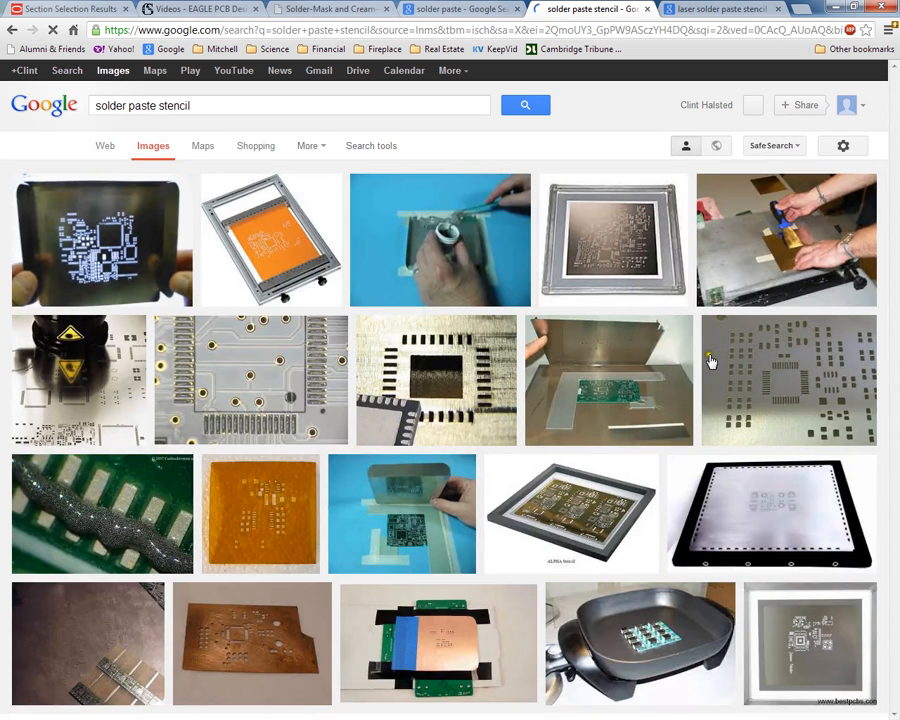
{"action": "left_click", "coordinate": [788, 380]}
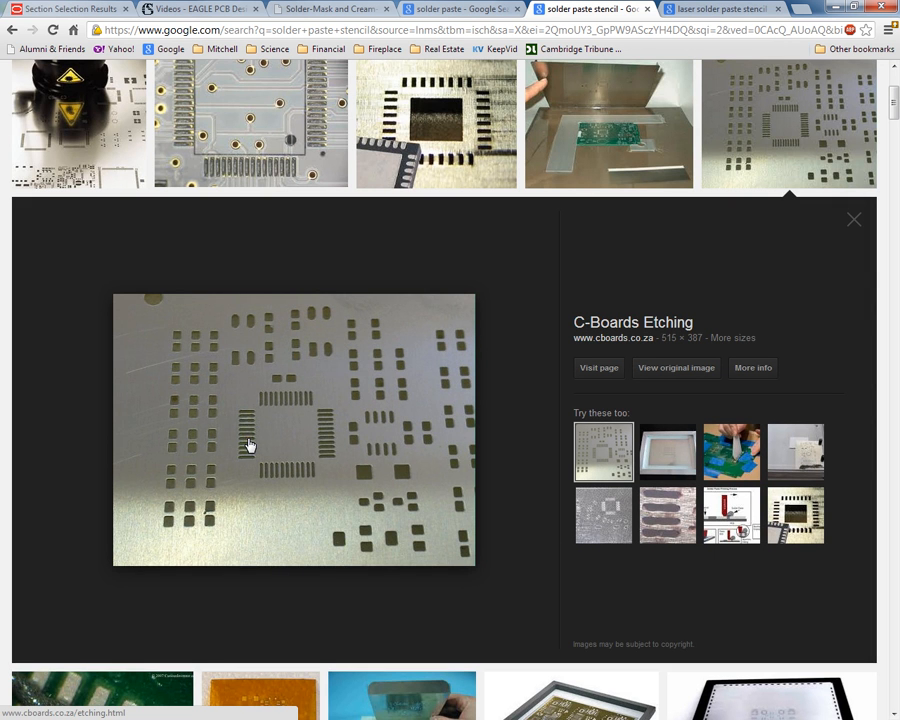
{"action": "mouse_move", "coordinate": [246, 456]}
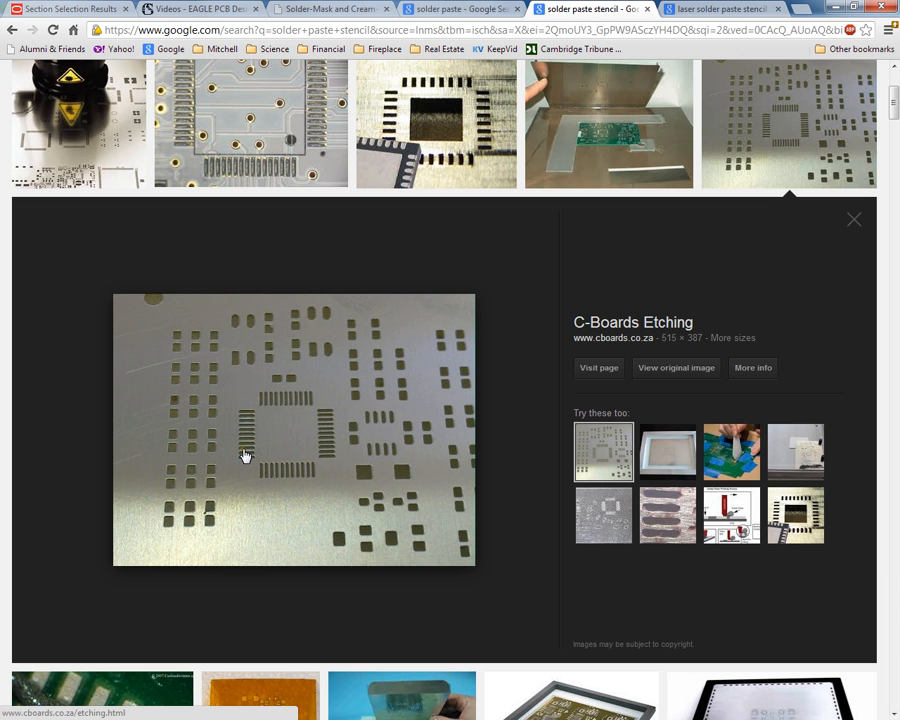
{"action": "mouse_move", "coordinate": [246, 449]}
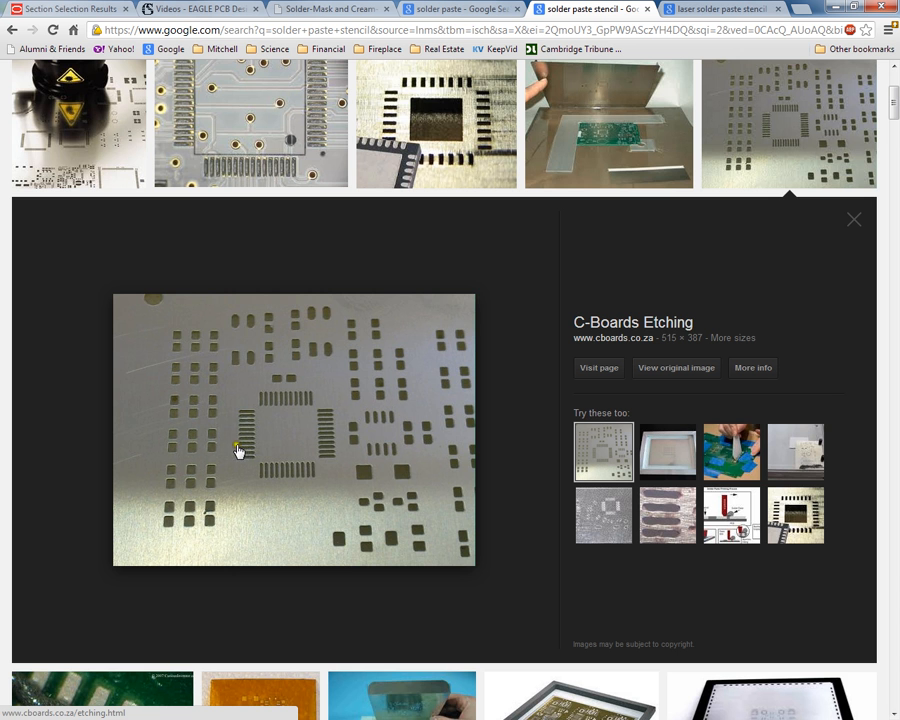
{"action": "mouse_move", "coordinate": [209, 372]}
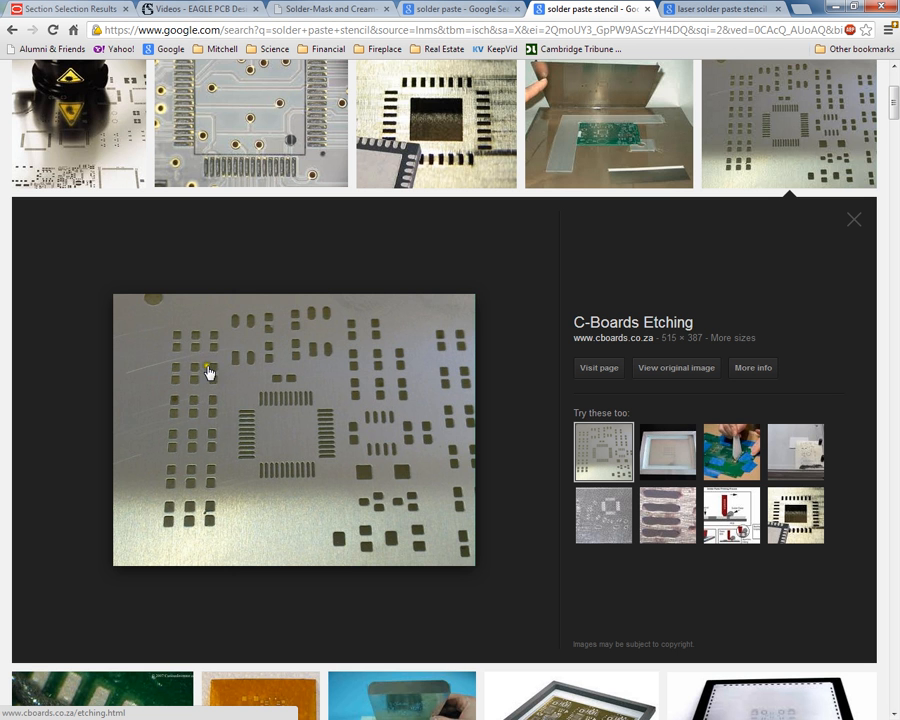
{"action": "mouse_move", "coordinate": [165, 515]}
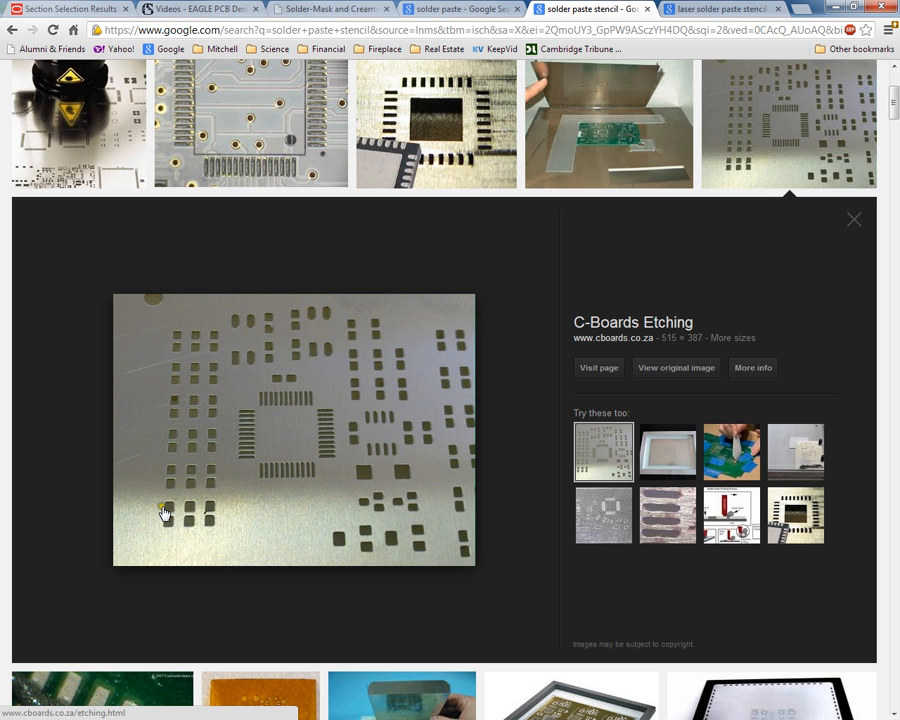
{"action": "mouse_move", "coordinate": [294, 477]}
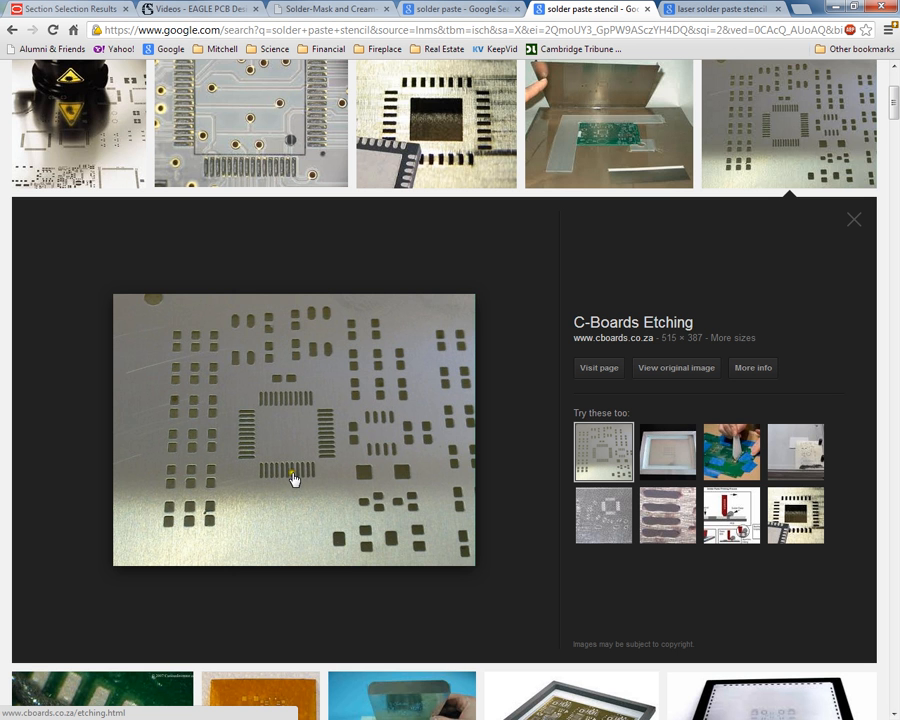
{"action": "mouse_move", "coordinate": [611, 248]}
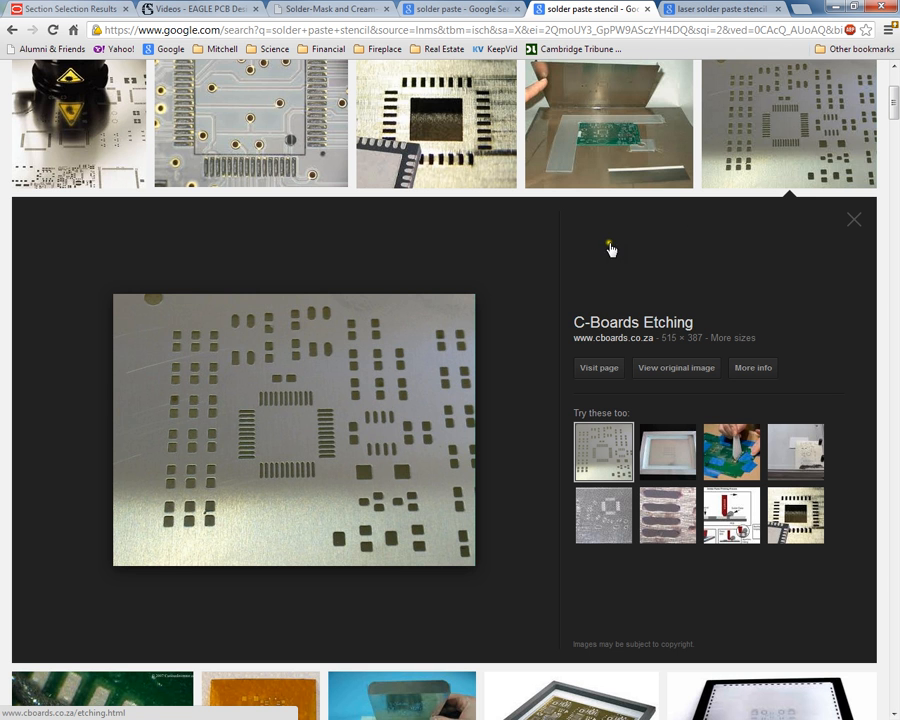
{"action": "mouse_move", "coordinate": [245, 460]}
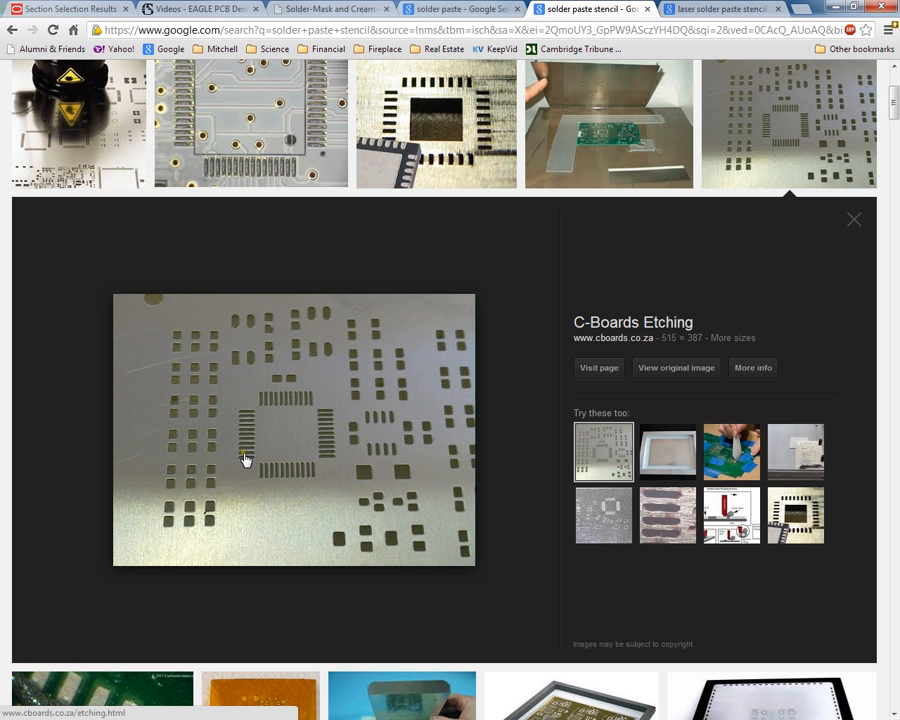
{"action": "mouse_move", "coordinate": [327, 423]}
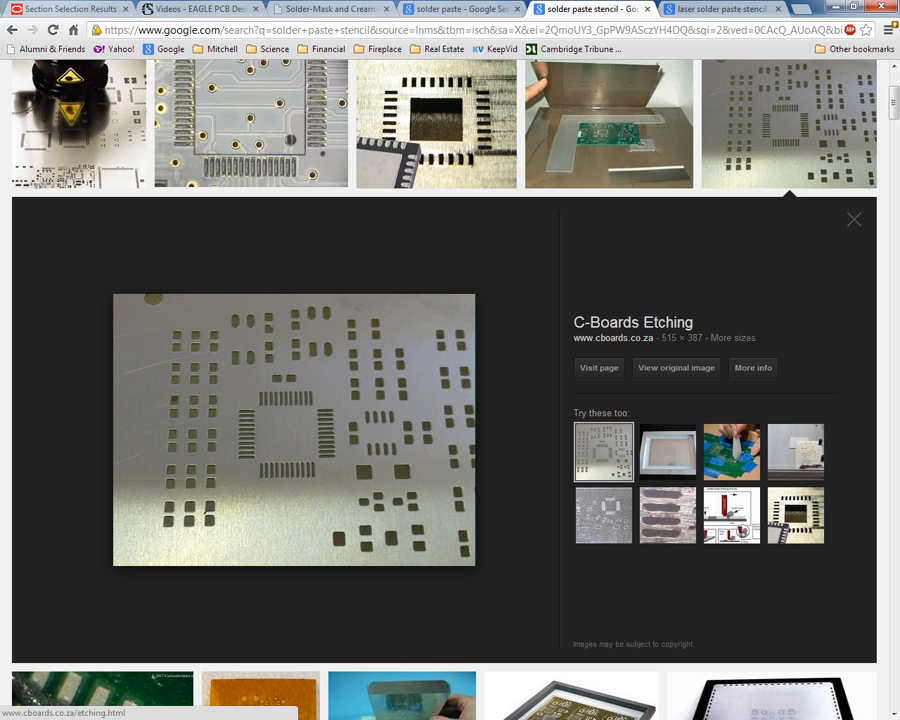
{"action": "mouse_move", "coordinate": [388, 355]}
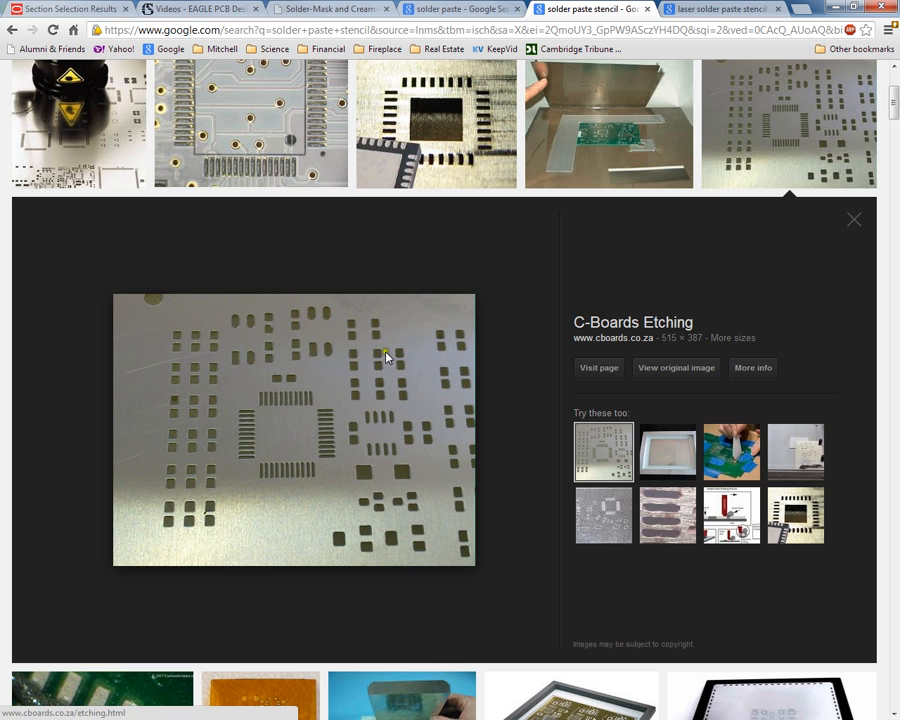
{"action": "mouse_move", "coordinate": [12, 30]}
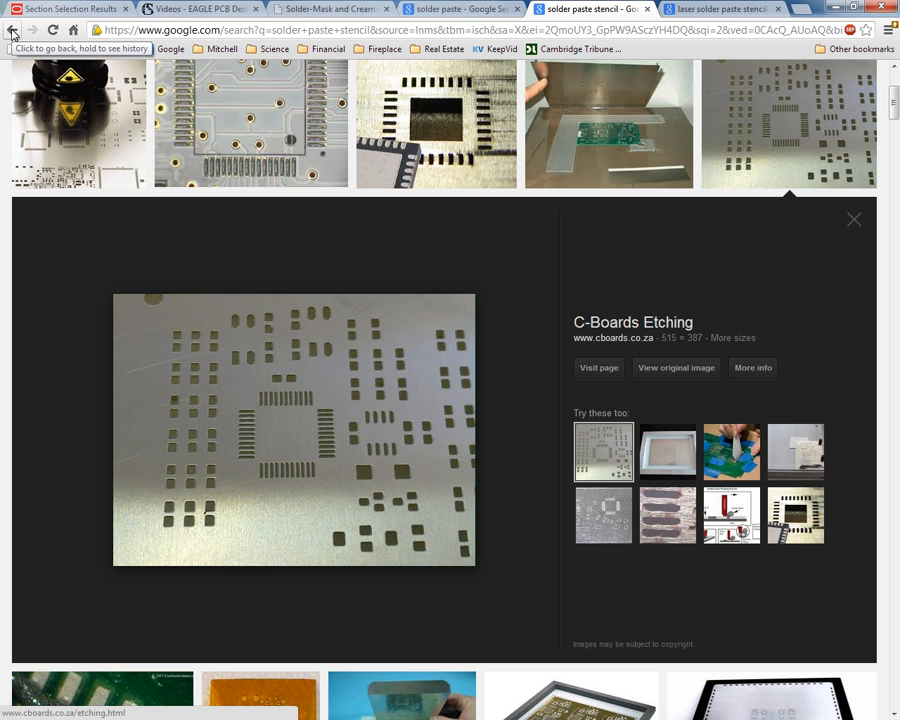
{"action": "left_click", "coordinate": [12, 29]}
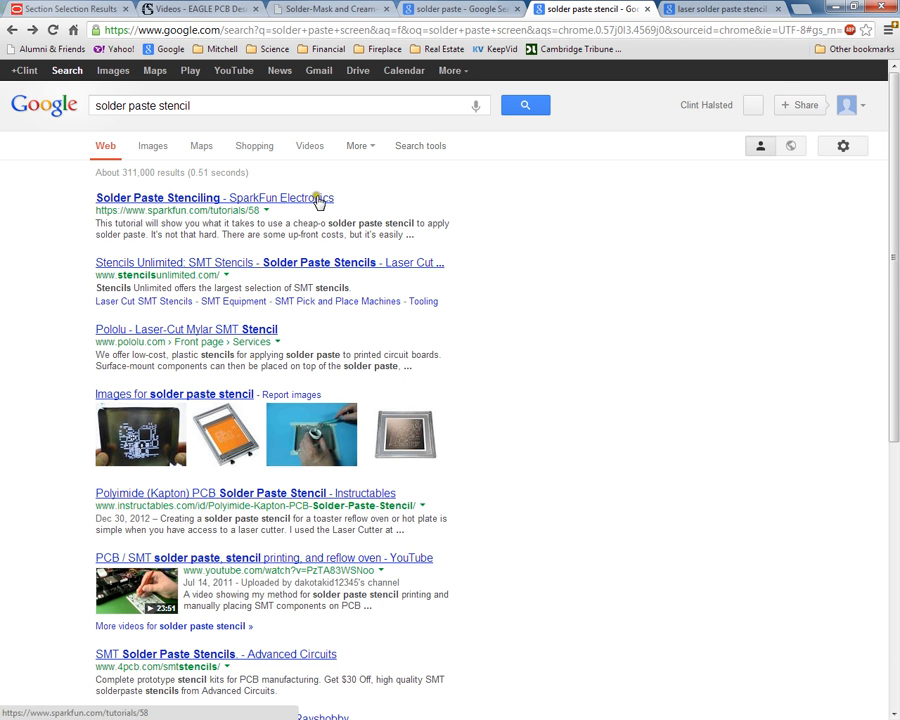
{"action": "mouse_move", "coordinate": [662, 70]}
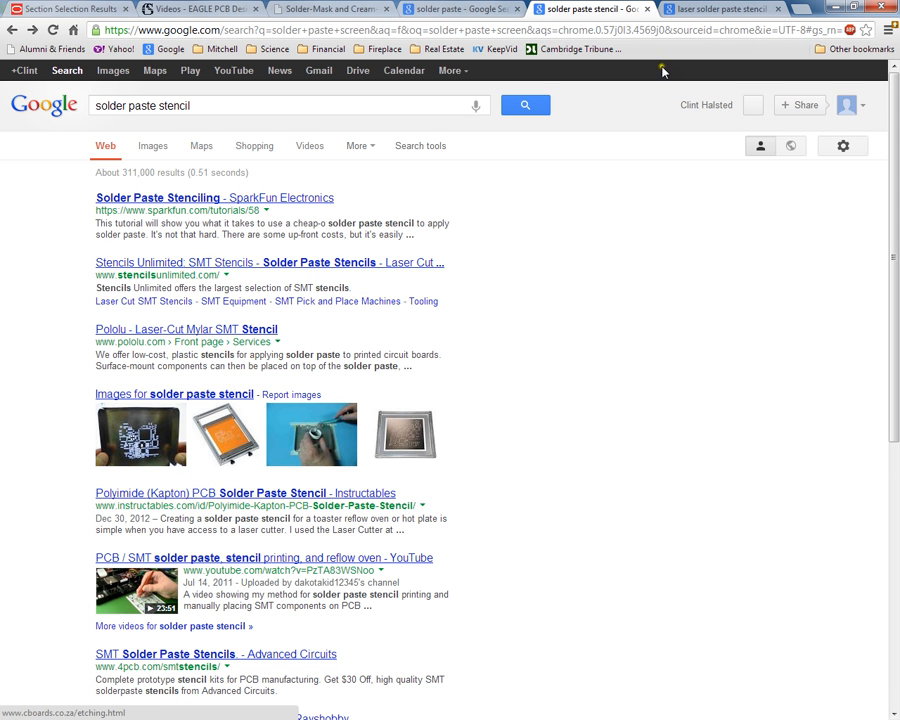
{"action": "mouse_move", "coordinate": [562, 232]}
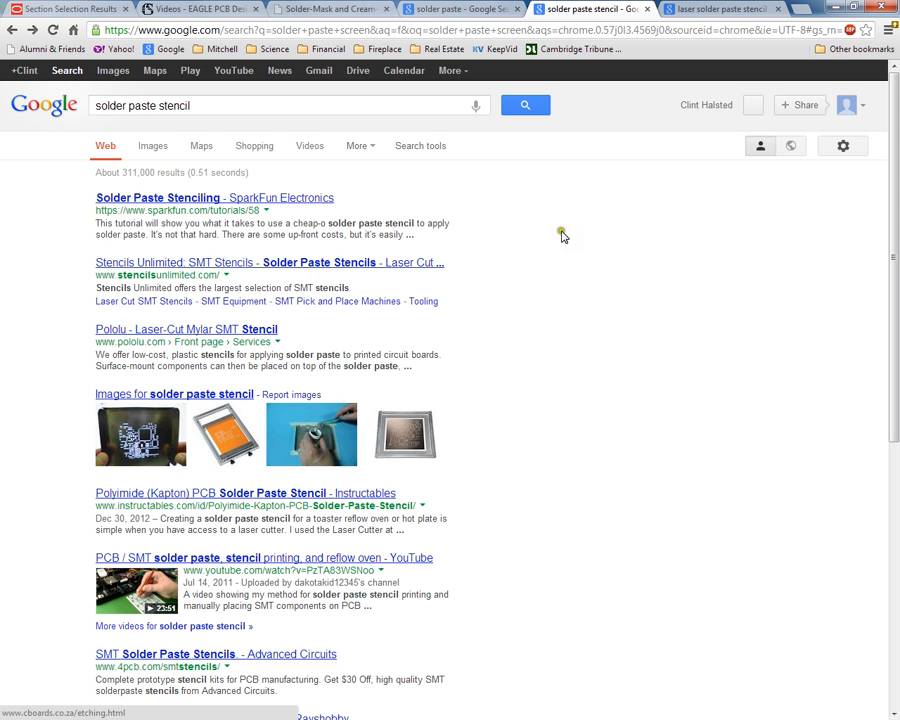
{"action": "mouse_move", "coordinate": [711, 9]}
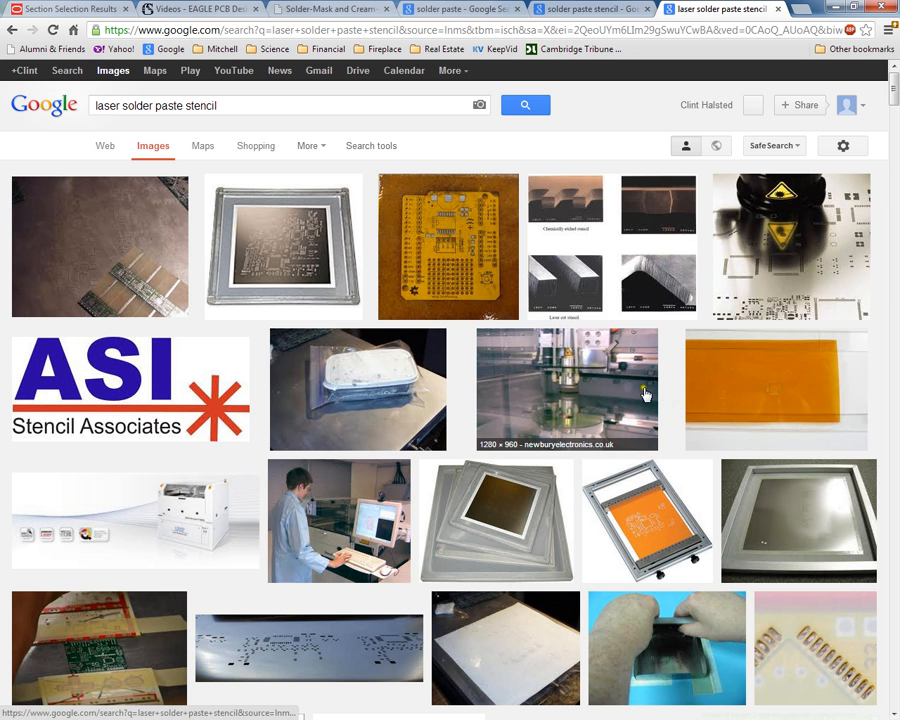
{"action": "mouse_move", "coordinate": [648, 318]}
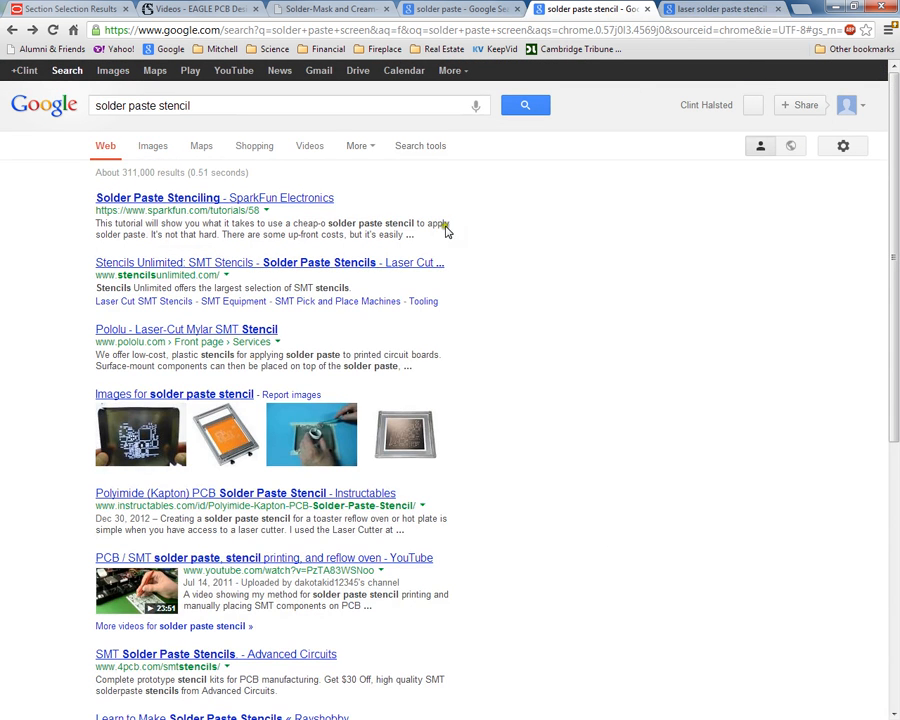
{"action": "left_click", "coordinate": [152, 145]}
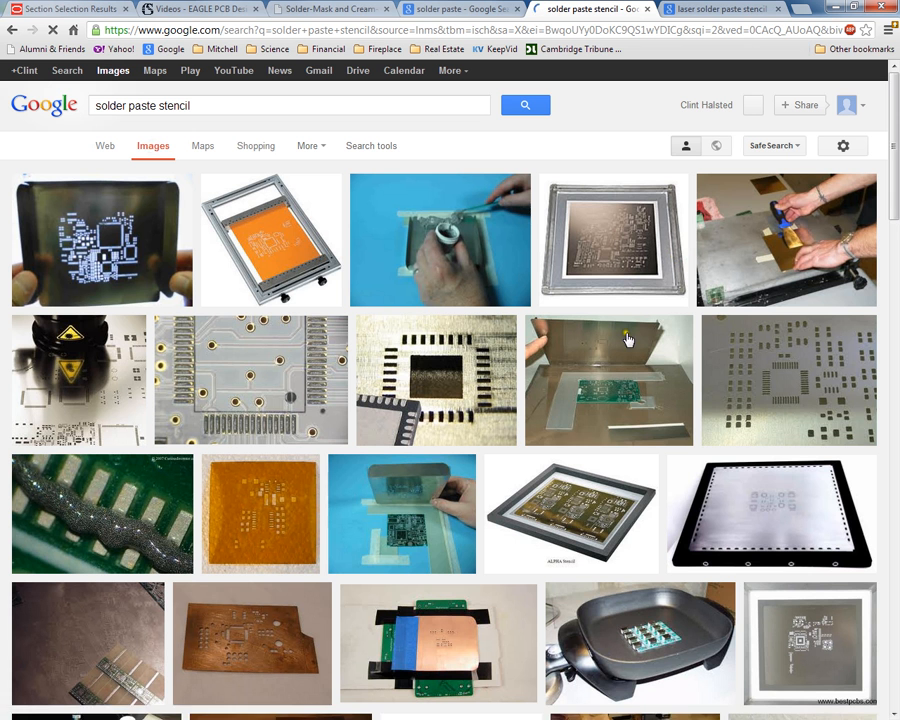
{"action": "mouse_move", "coordinate": [760, 390]}
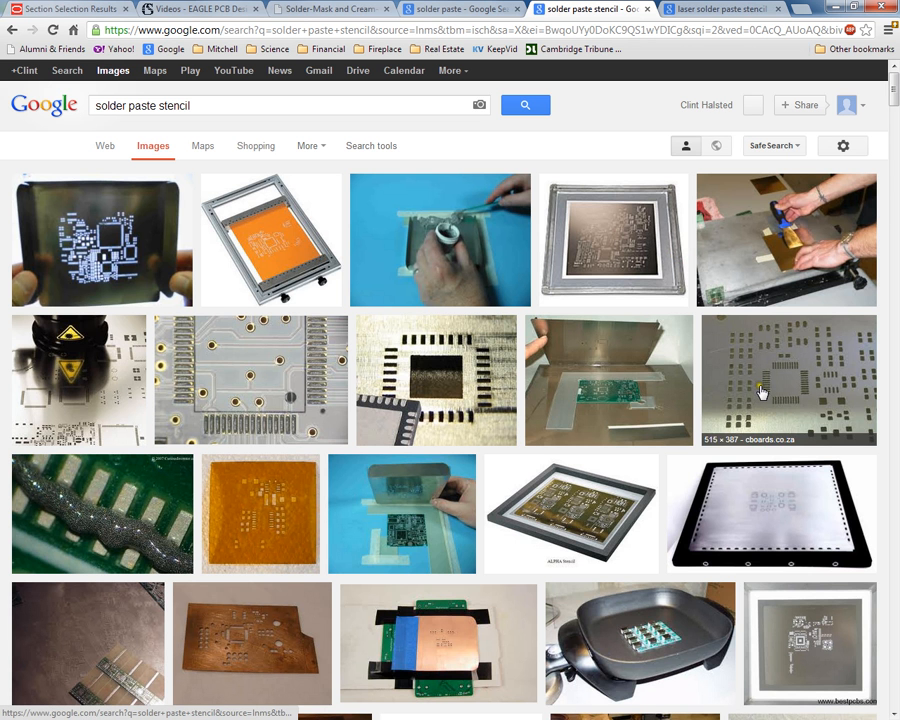
{"action": "left_click", "coordinate": [788, 380]}
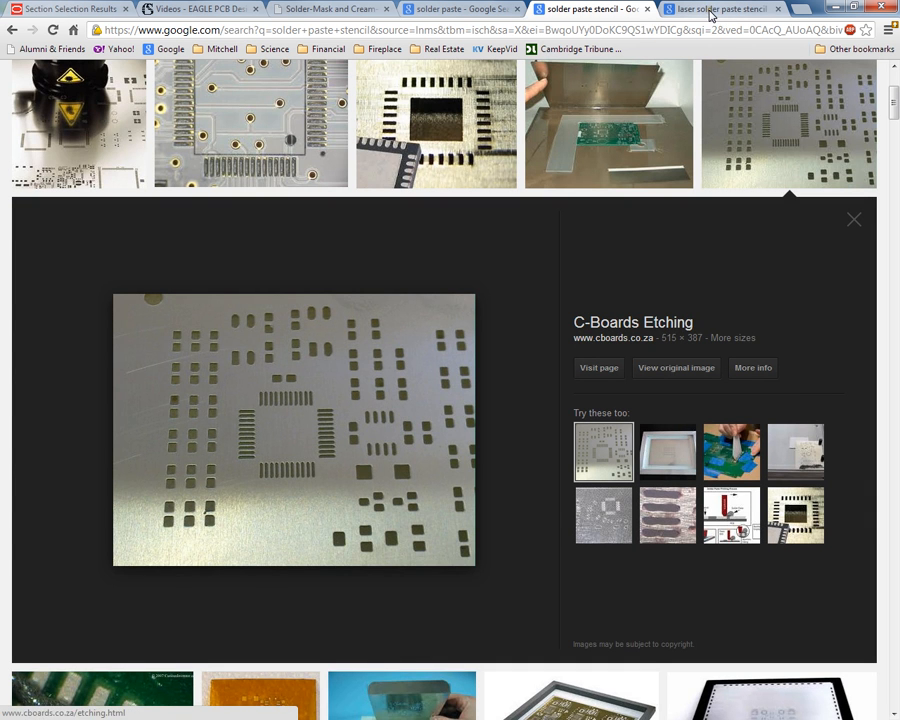
{"action": "mouse_move", "coordinate": [707, 121]}
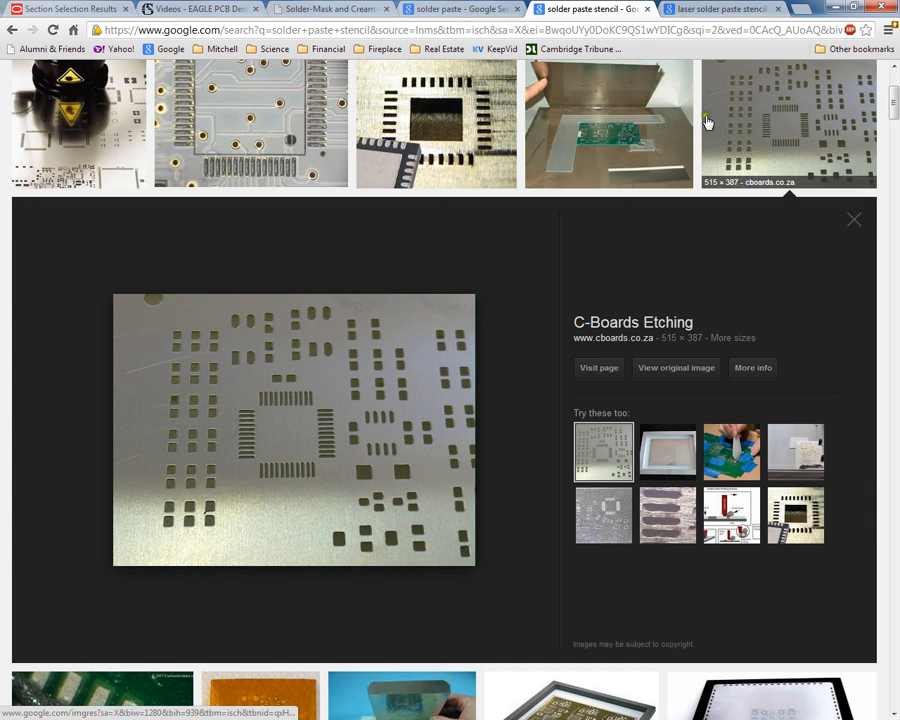
{"action": "mouse_move", "coordinate": [635, 160]}
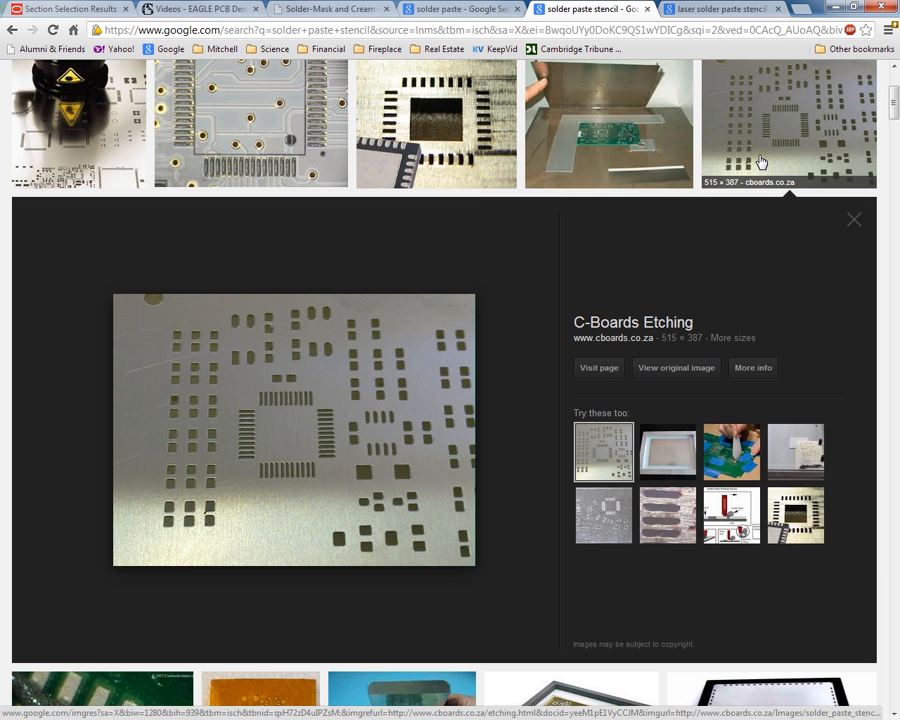
{"action": "mouse_move", "coordinate": [648, 165]}
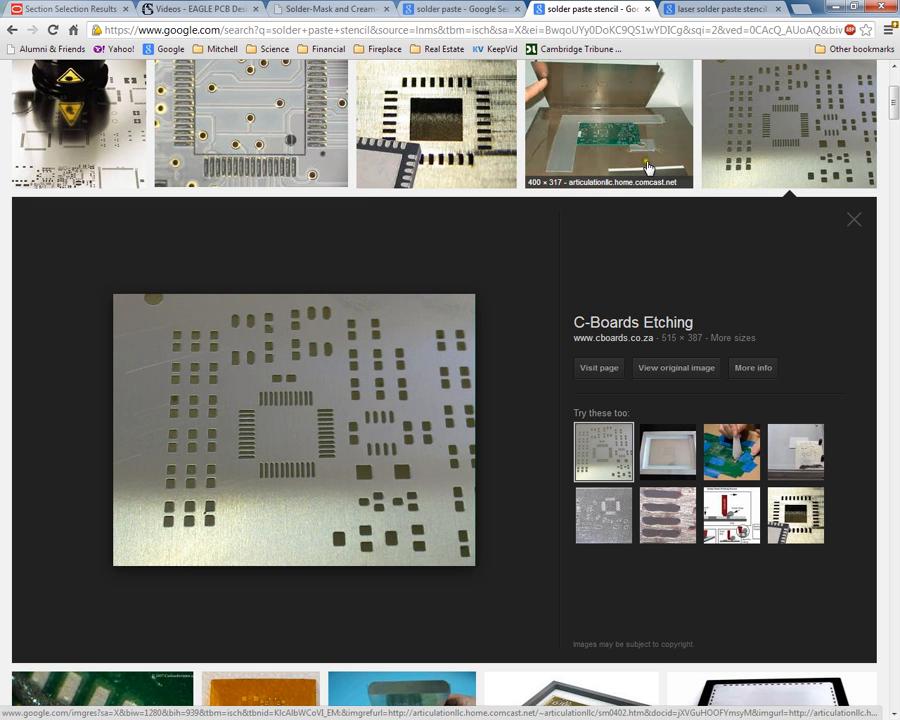
{"action": "mouse_move", "coordinate": [738, 150]}
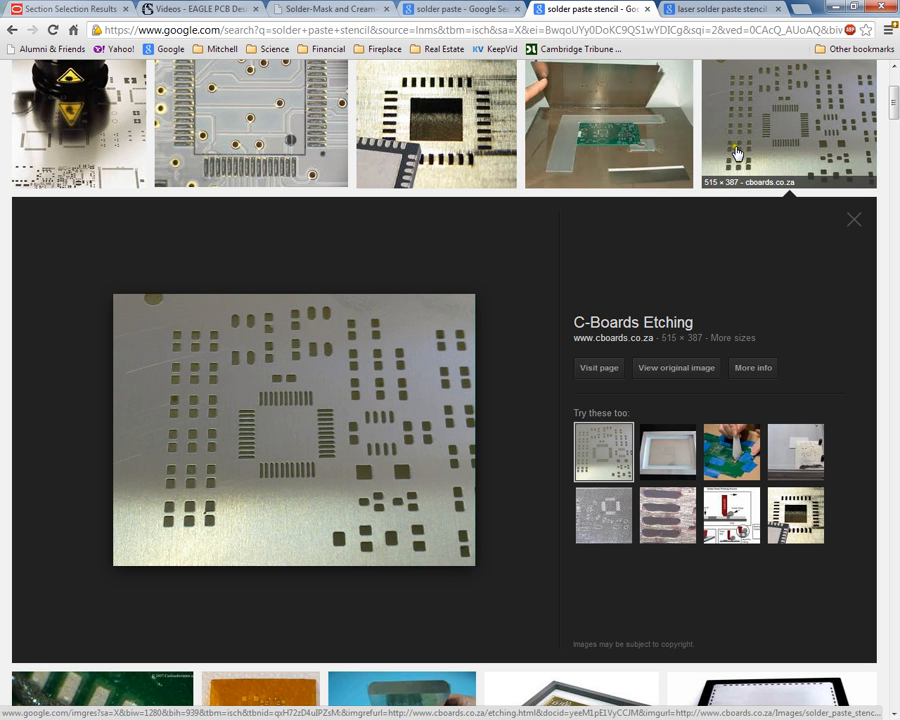
{"action": "mouse_move", "coordinate": [258, 443]}
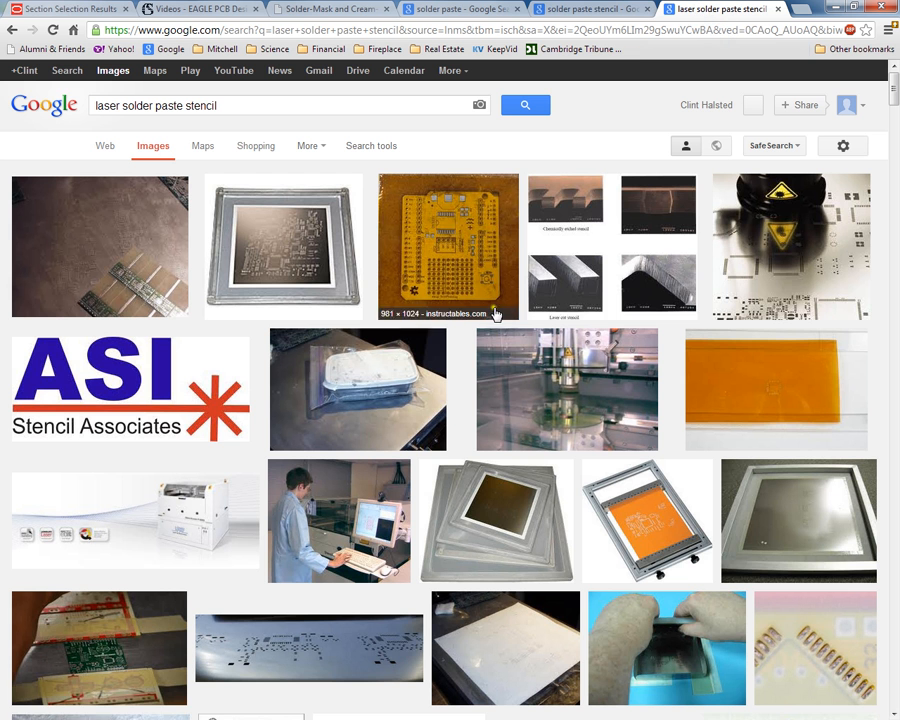
{"action": "mouse_move", "coordinate": [542, 402]}
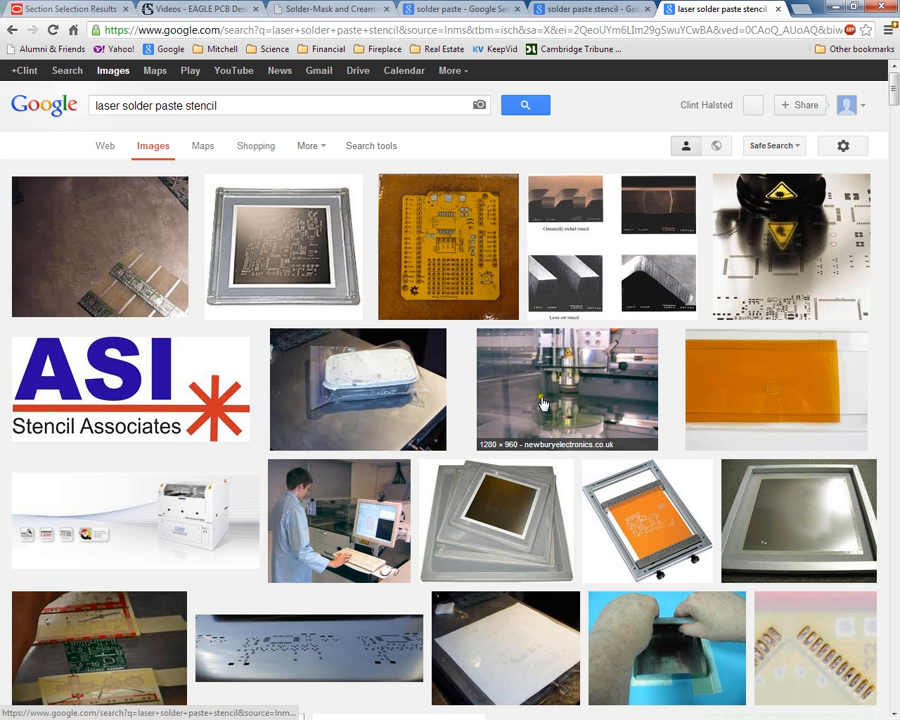
{"action": "mouse_move", "coordinate": [675, 378]}
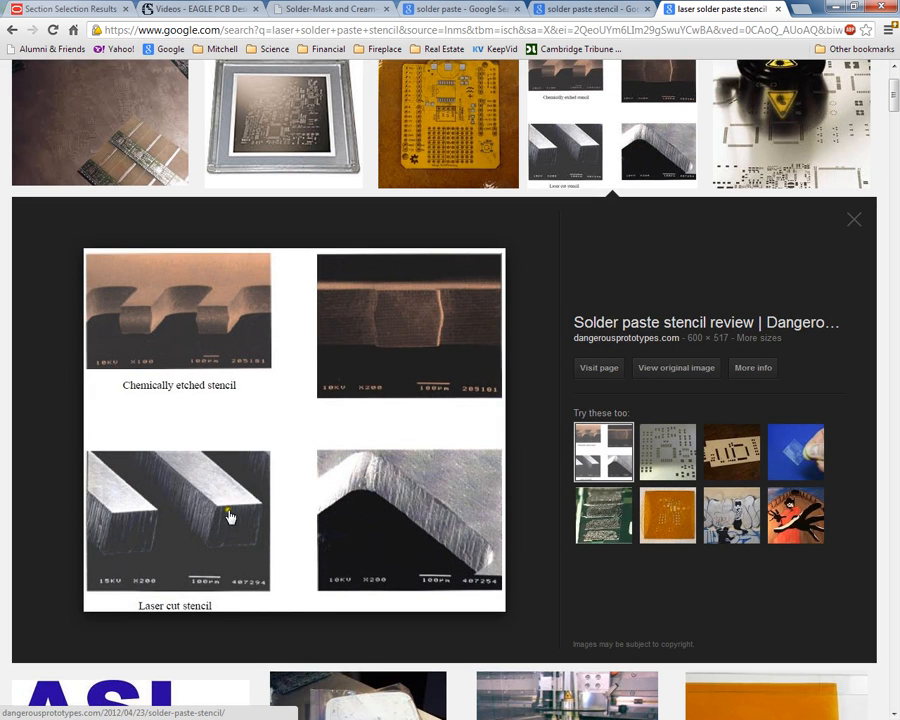
{"action": "mouse_move", "coordinate": [372, 480]}
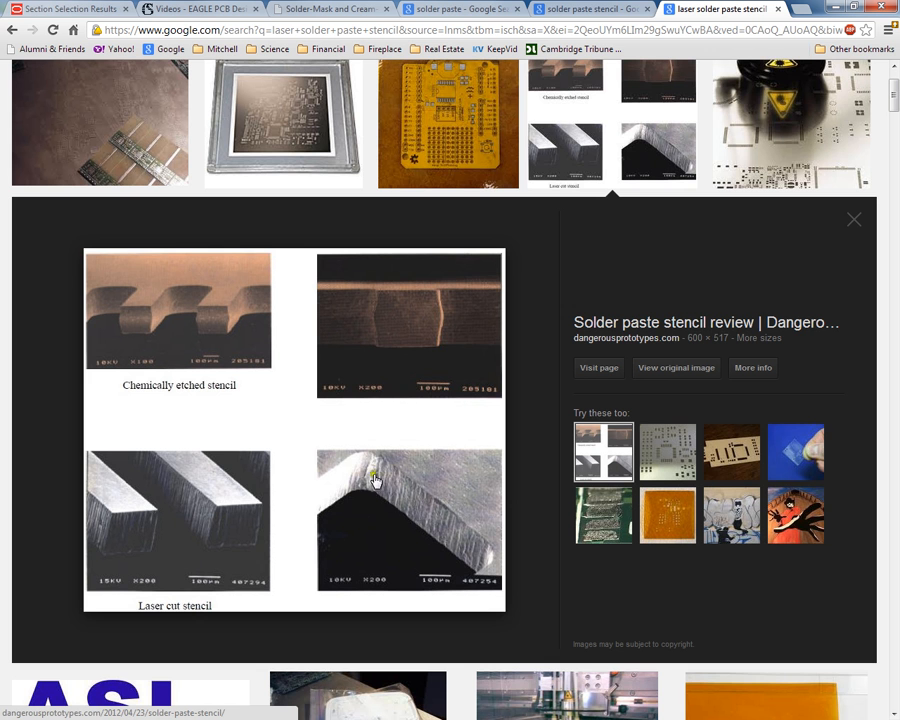
{"action": "mouse_move", "coordinate": [415, 500]}
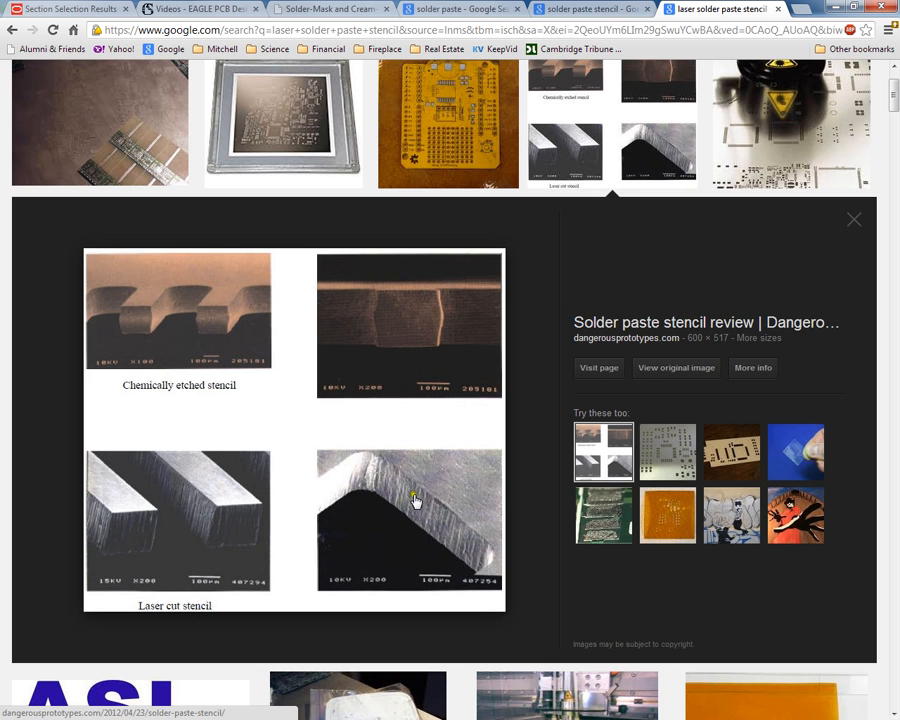
{"action": "left_click", "coordinate": [667, 516]}
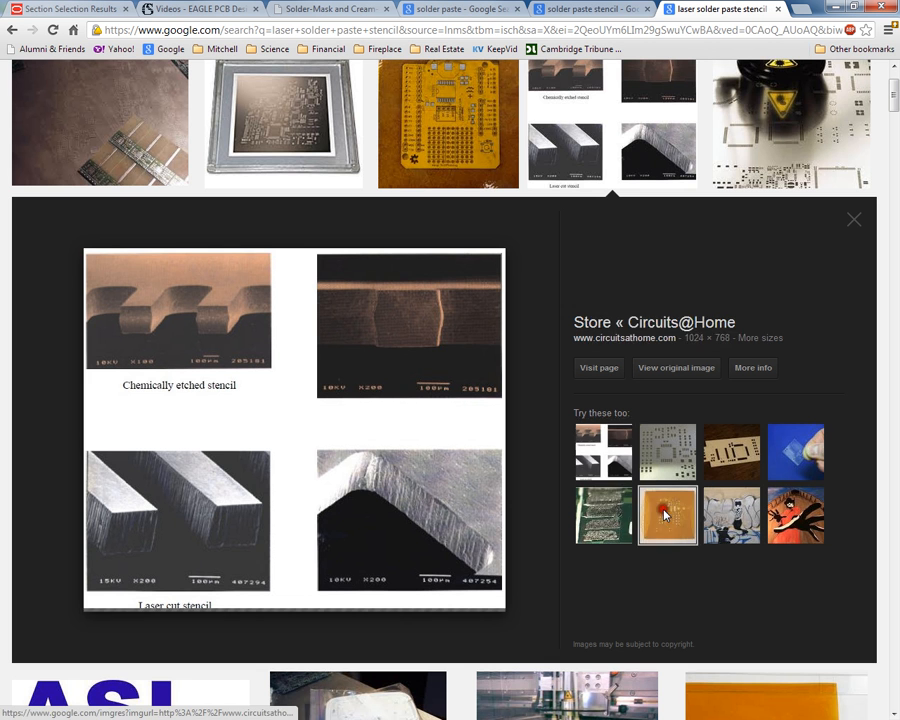
{"action": "left_click", "coordinate": [667, 515]}
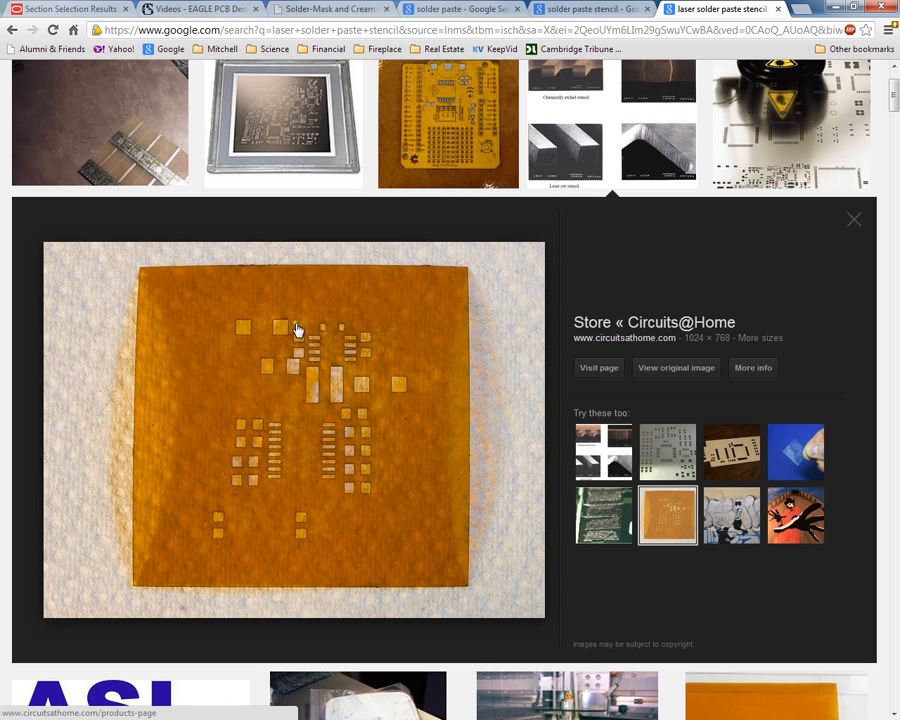
{"action": "mouse_move", "coordinate": [357, 489]}
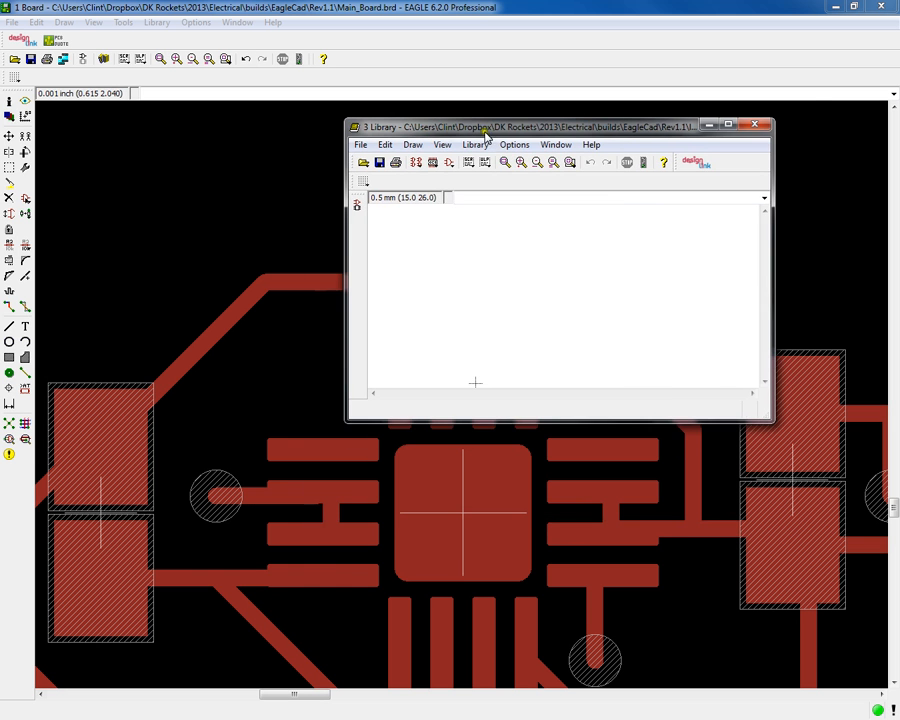
- Open the ADKL_16PIN package for editing and maximize the library editor window
{"action": "left_click_drag", "start_coordinate": [560, 126], "coordinate": [585, 102]}
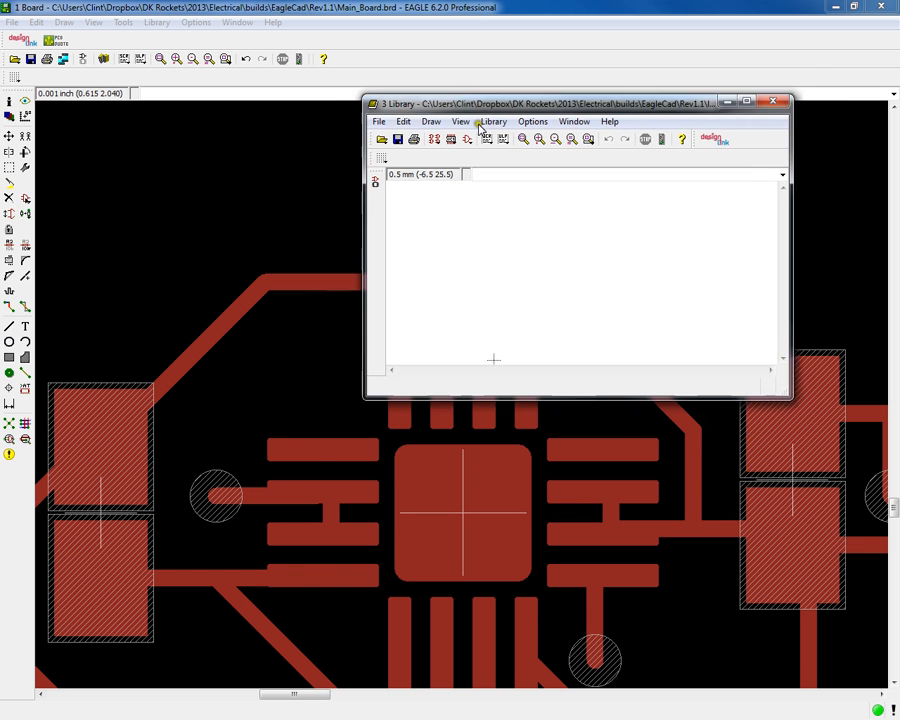
{"action": "left_click_drag", "start_coordinate": [560, 101], "coordinate": [585, 78]}
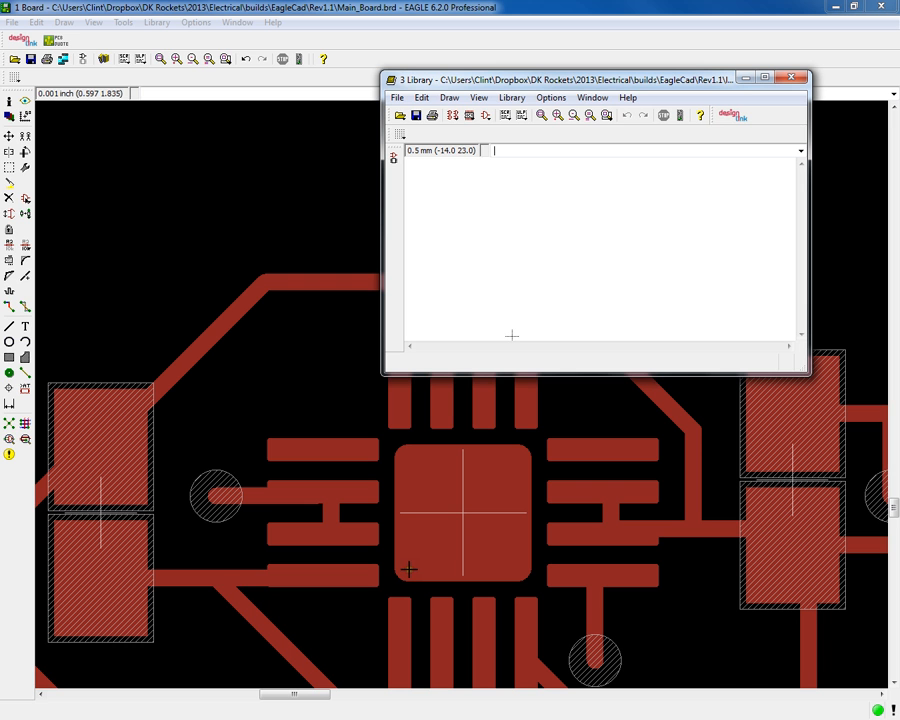
{"action": "mouse_move", "coordinate": [476, 548]}
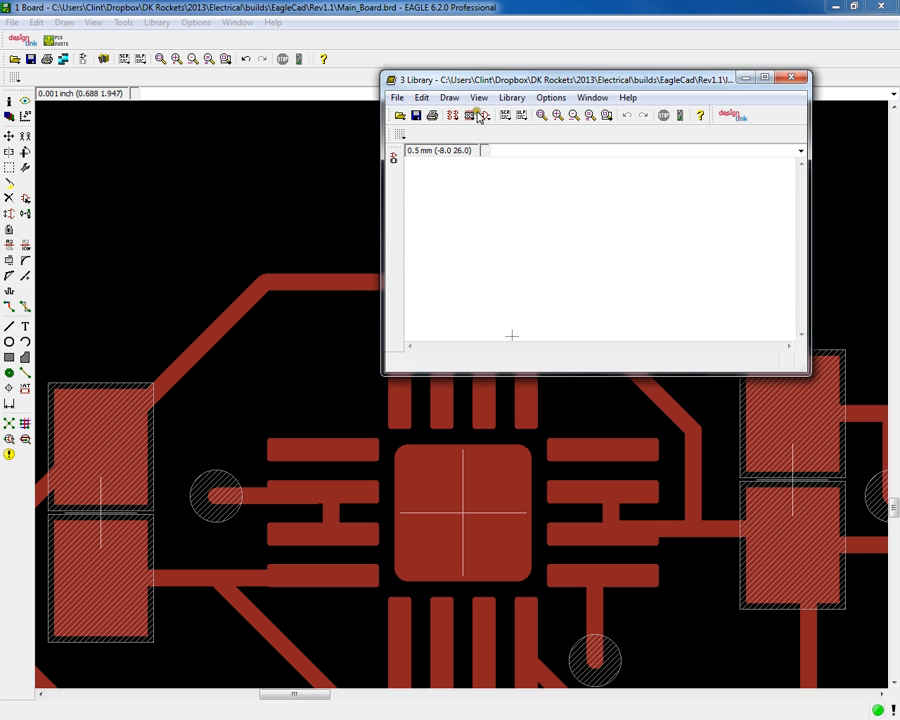
{"action": "mouse_move", "coordinate": [470, 114]}
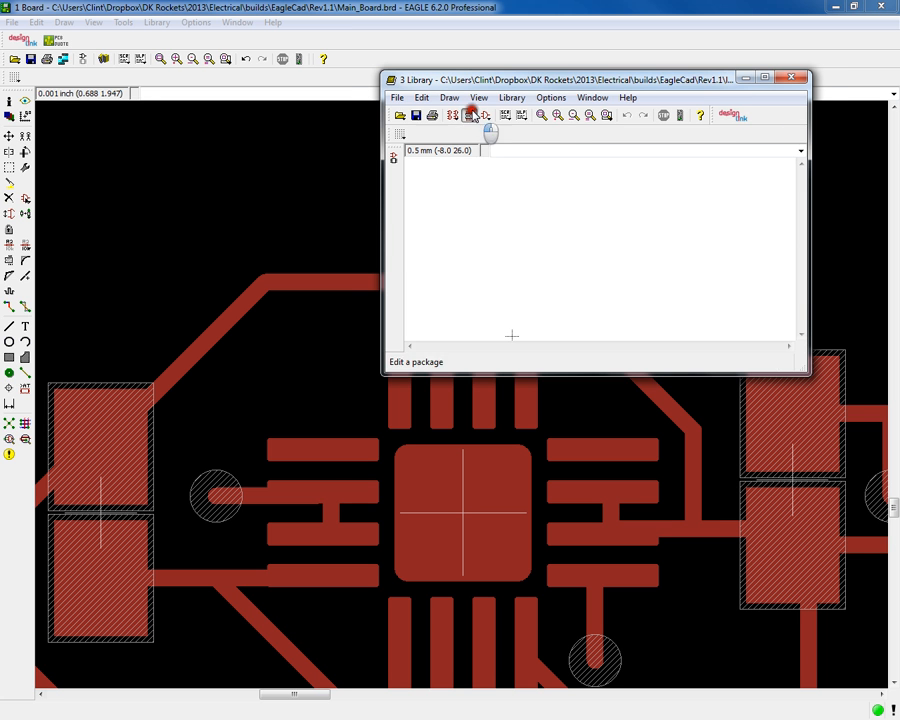
{"action": "left_click", "coordinate": [471, 115]}
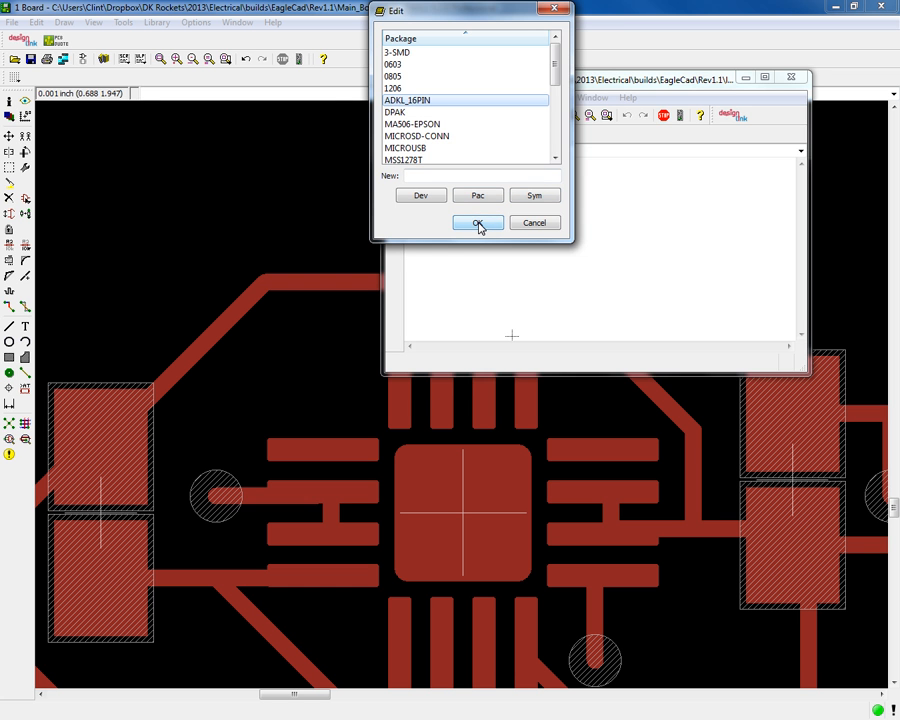
{"action": "left_click", "coordinate": [478, 222]}
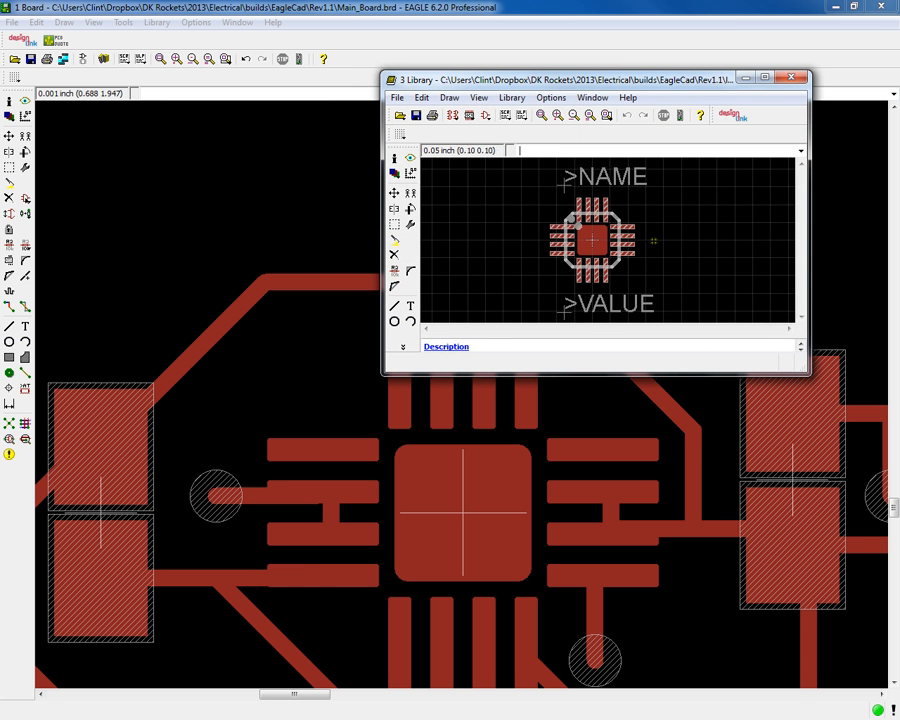
{"action": "mouse_move", "coordinate": [766, 78]}
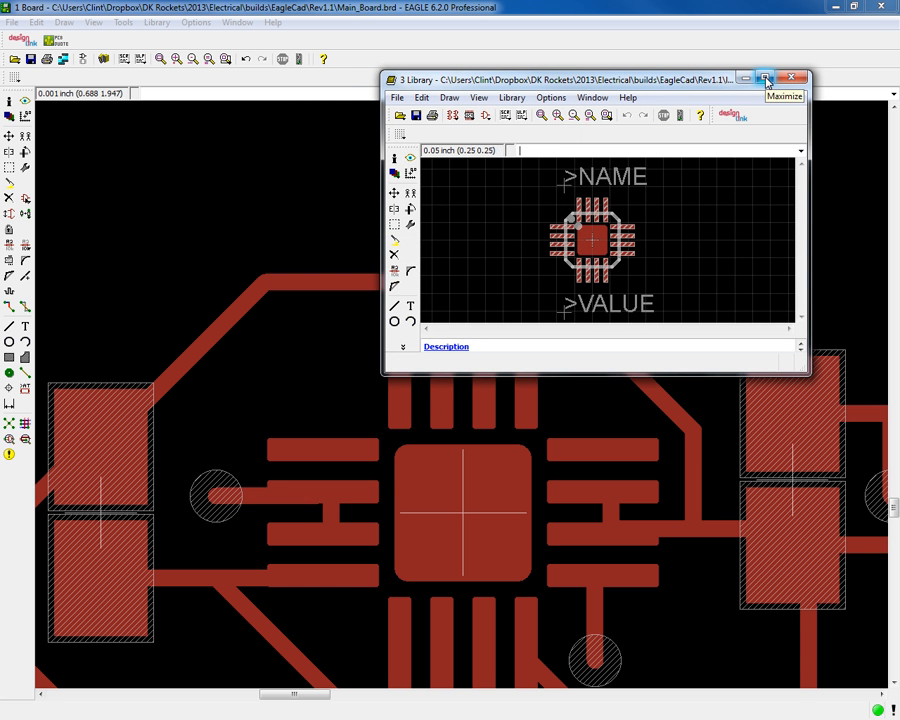
{"action": "left_click", "coordinate": [765, 78]}
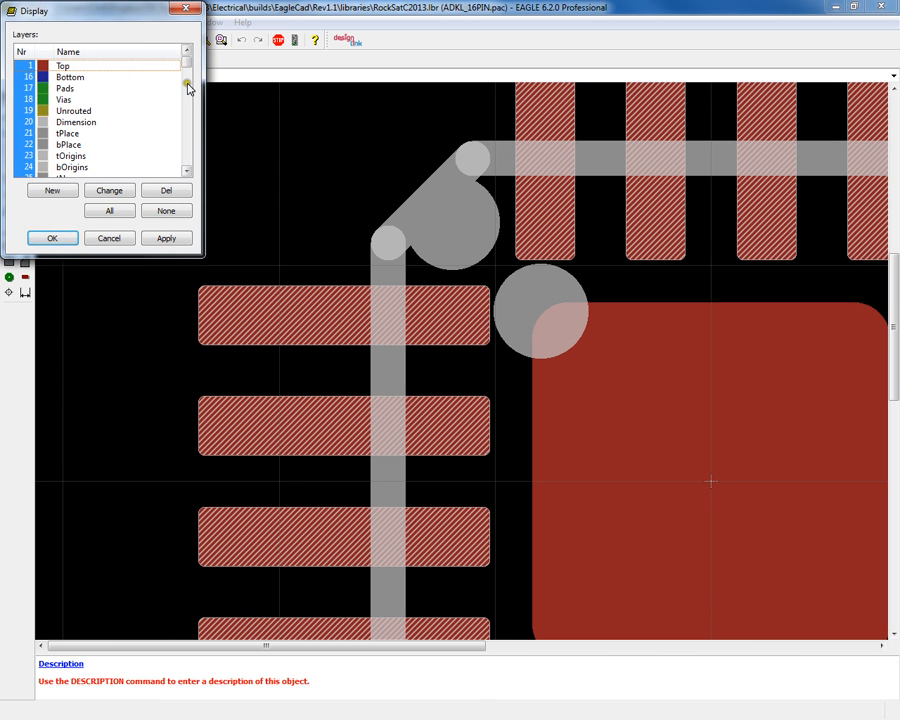
{"action": "mouse_move", "coordinate": [165, 190]}
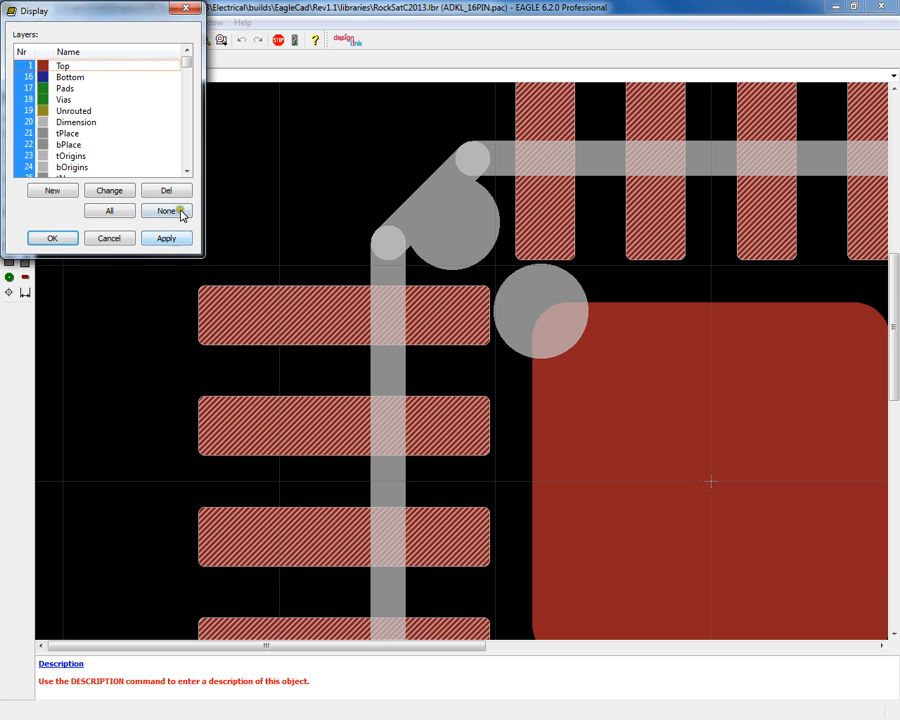
- Hide all layers except Top and tStop in the Display dialog
{"action": "left_click", "coordinate": [166, 211]}
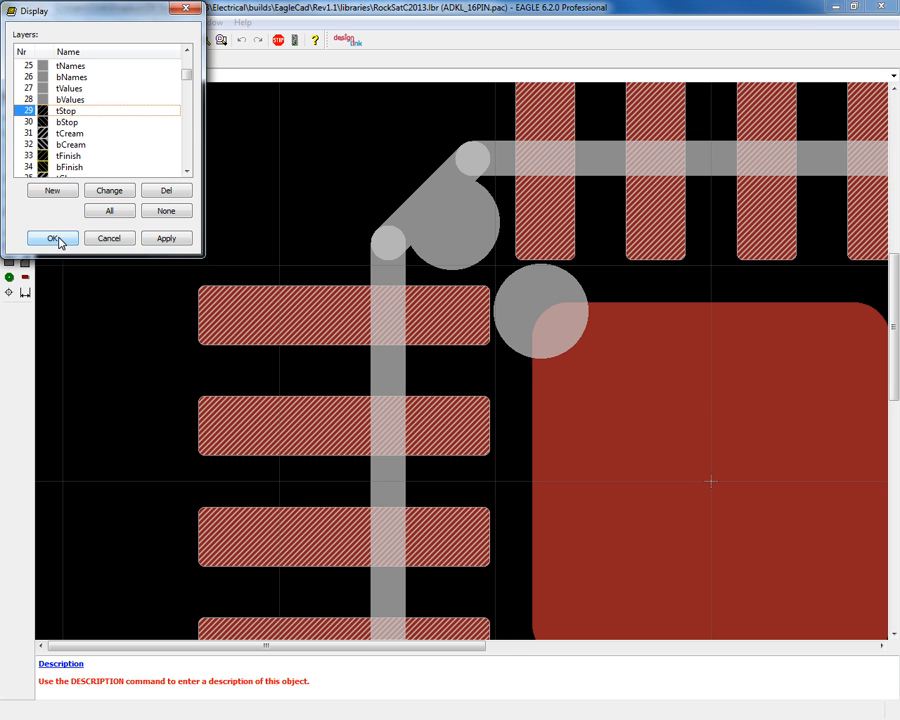
{"action": "left_click", "coordinate": [52, 238]}
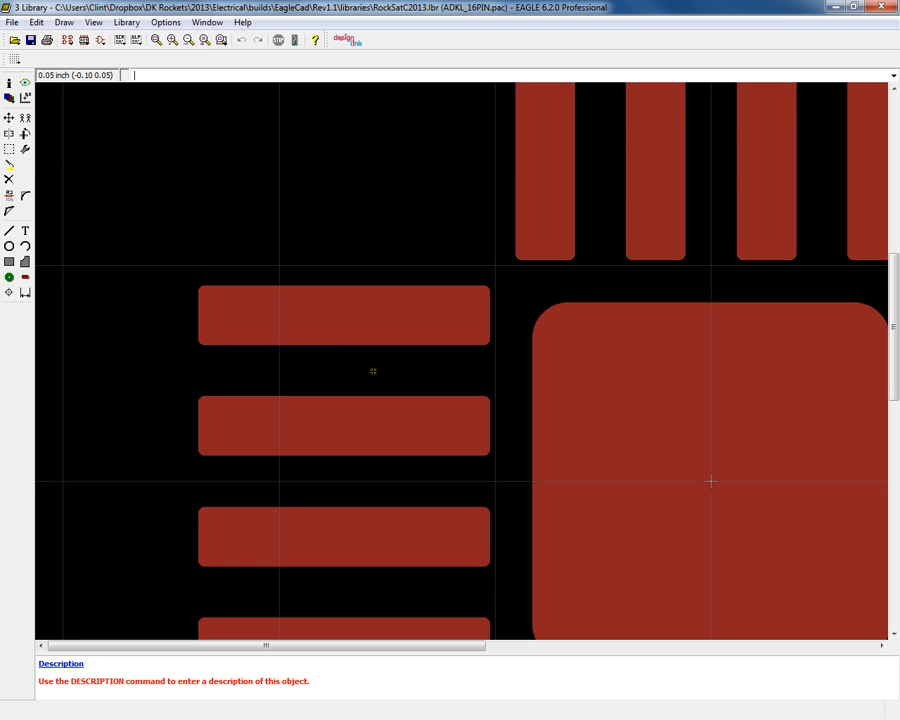
{"action": "mouse_move", "coordinate": [331, 321]}
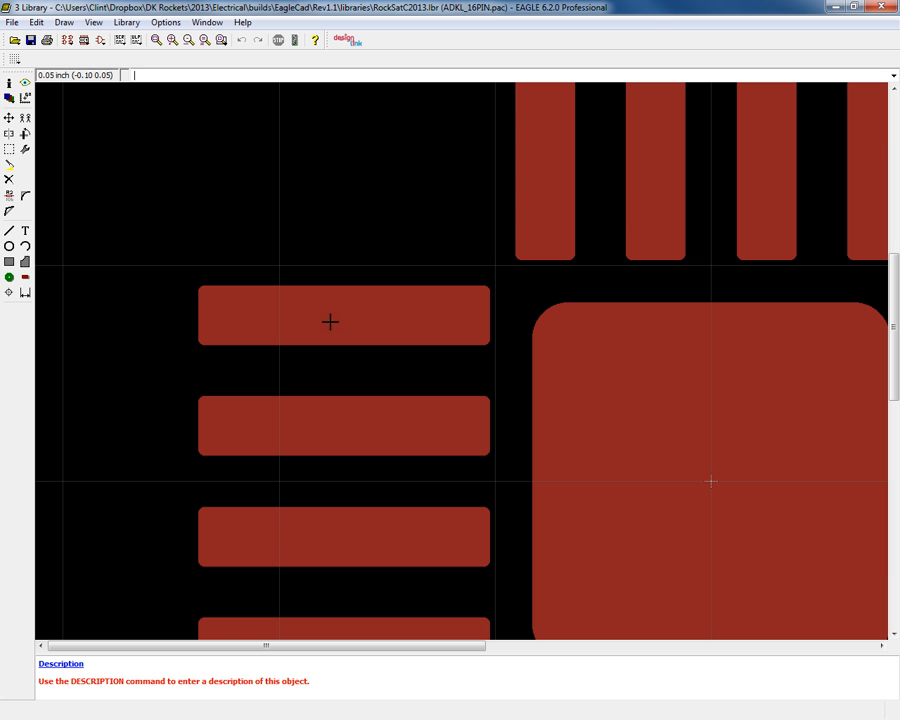
{"action": "mouse_move", "coordinate": [343, 318]}
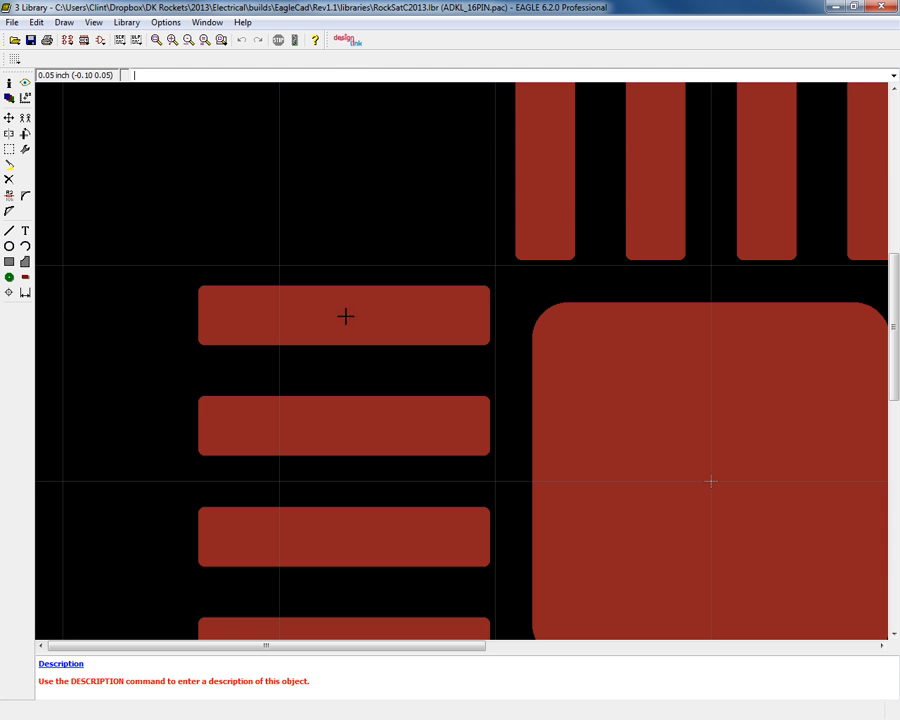
- Enable the solder stop mask (Stop) on pad 1 of the ADKL_16PIN package
{"action": "right_click", "coordinate": [345, 315]}
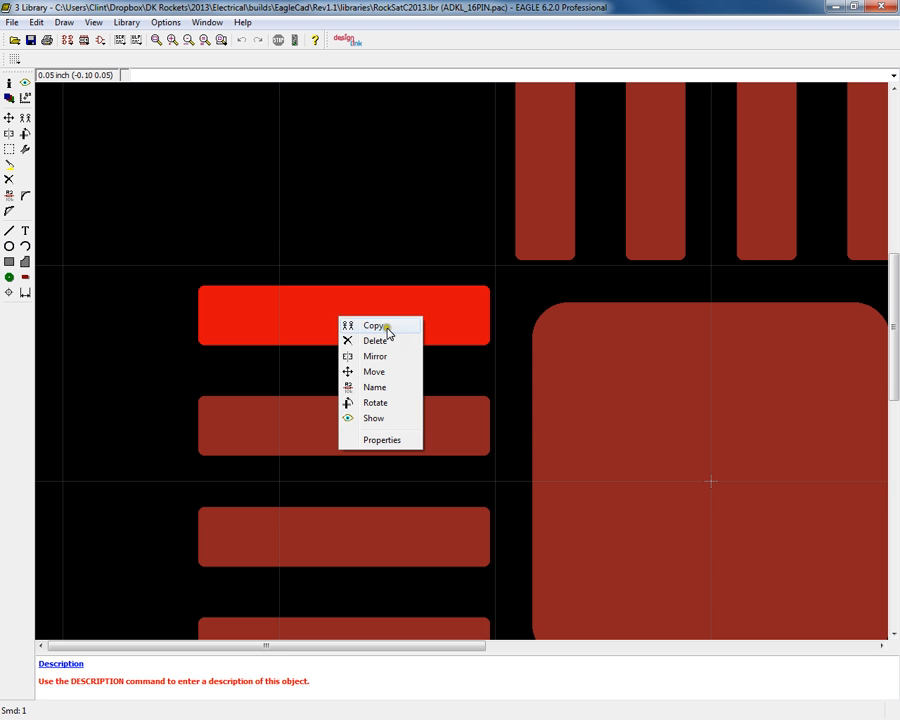
{"action": "left_click", "coordinate": [382, 440]}
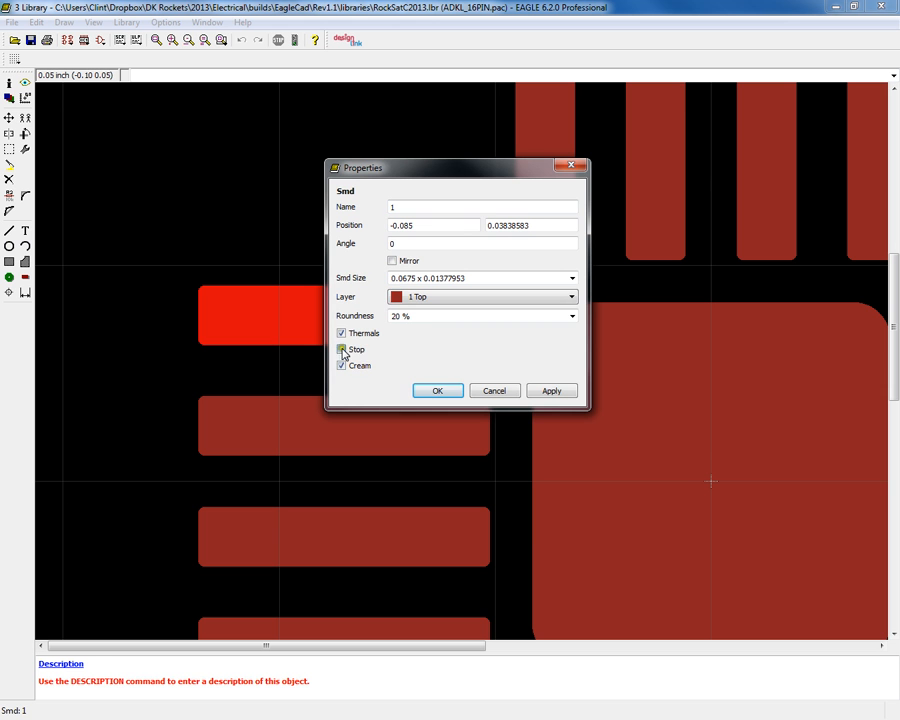
{"action": "left_click", "coordinate": [342, 349]}
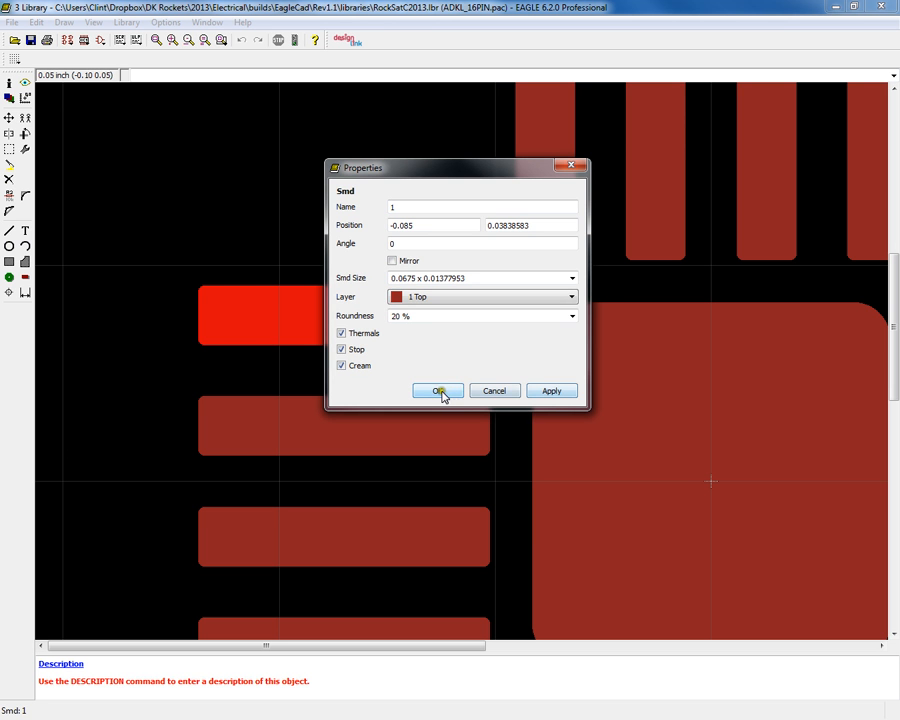
{"action": "left_click", "coordinate": [438, 390]}
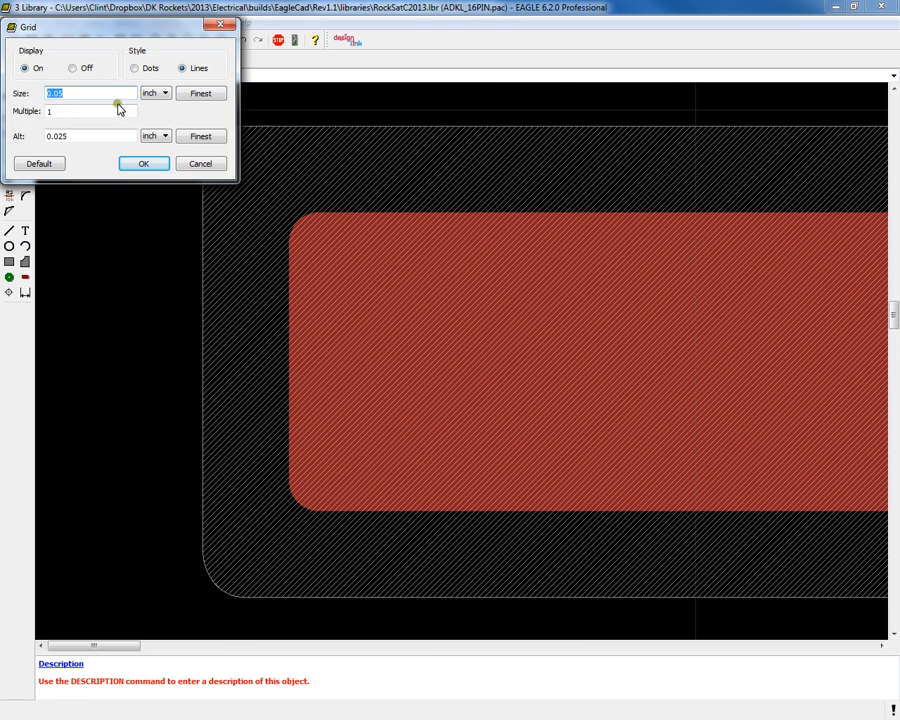
- Set the package grid to 0.001 inch with dot style and return to the Main_Board layout
{"action": "type", "text": "0.001"}
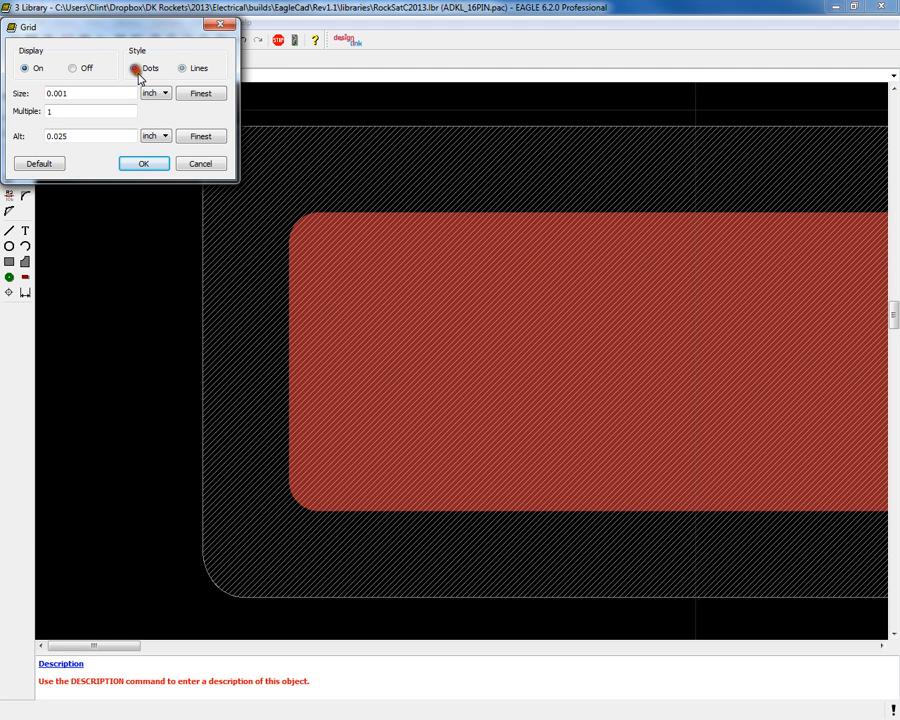
{"action": "left_click", "coordinate": [143, 163]}
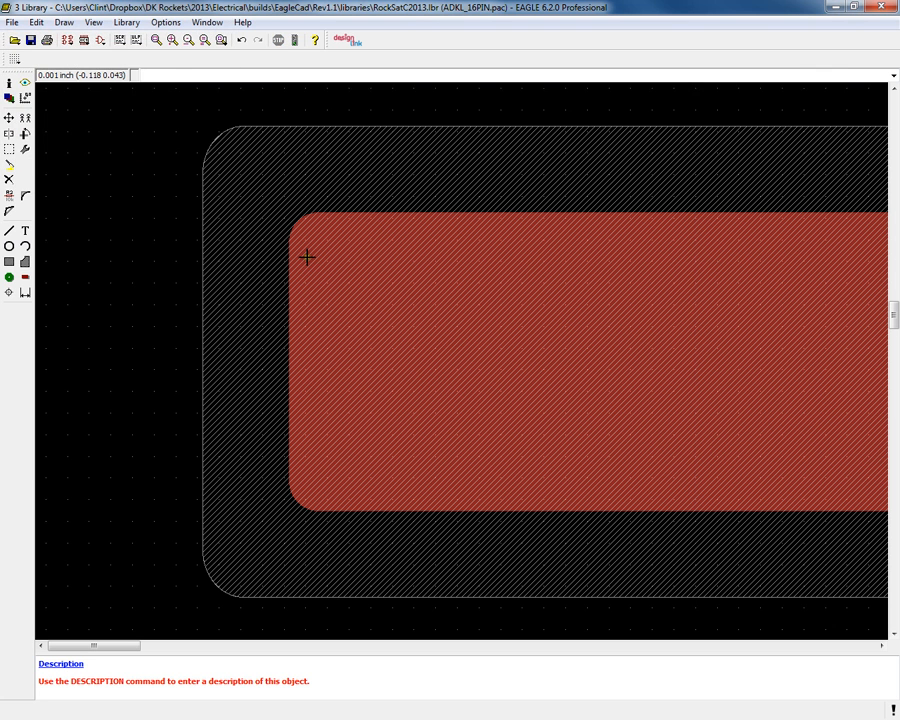
{"action": "mouse_move", "coordinate": [314, 313]}
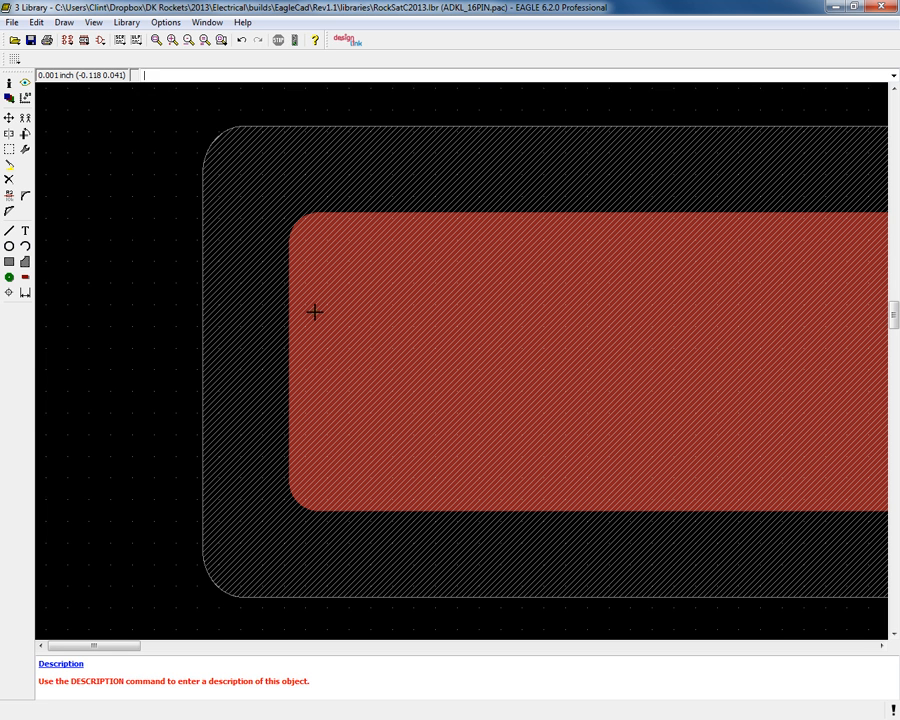
{"action": "mouse_move", "coordinate": [270, 370]}
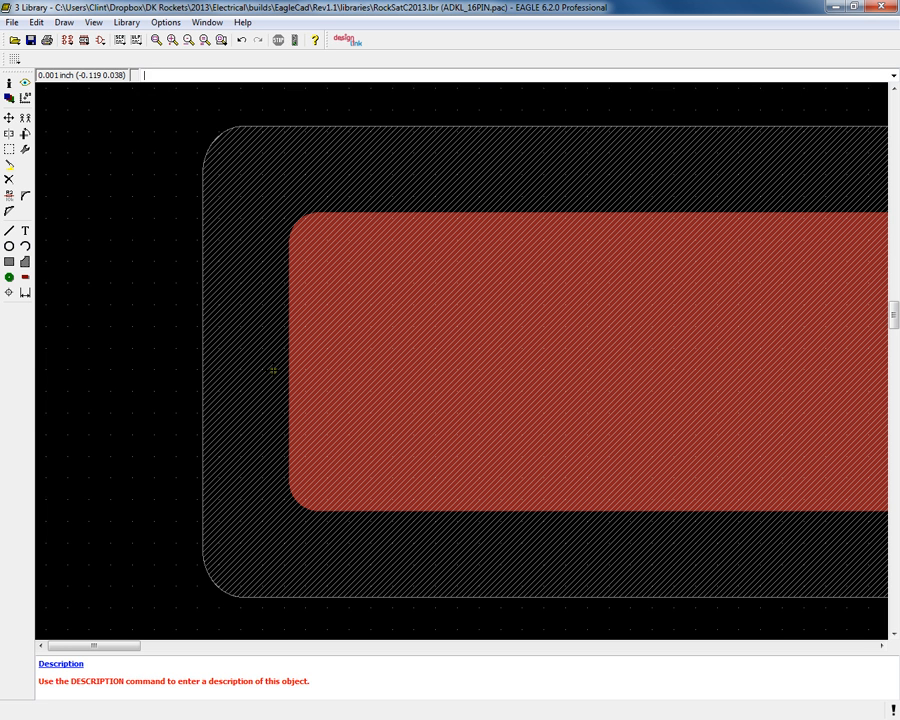
{"action": "mouse_move", "coordinate": [330, 334]}
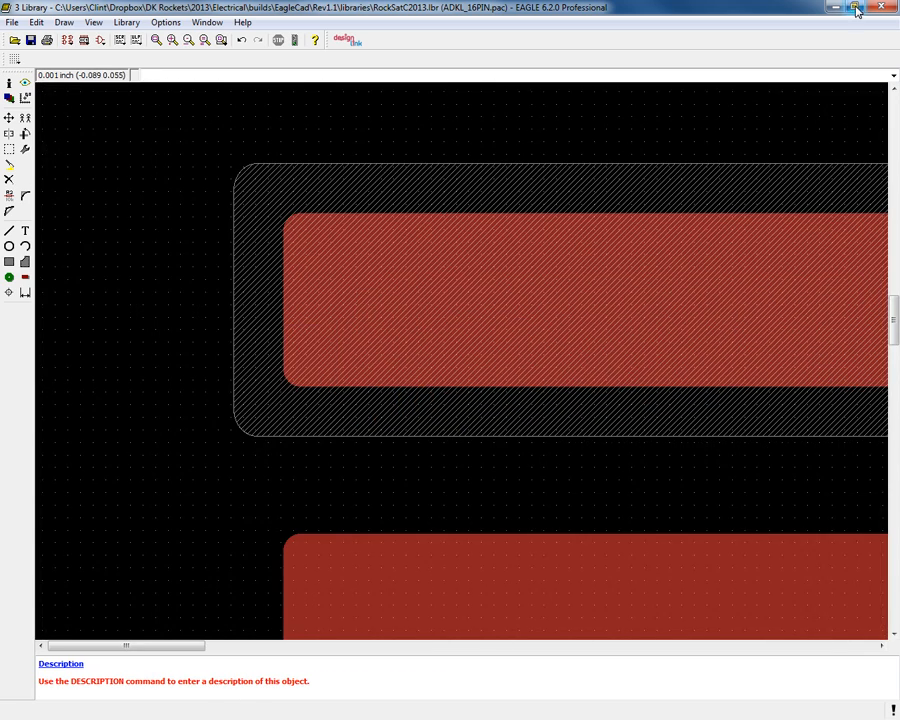
{"action": "left_click", "coordinate": [856, 8]}
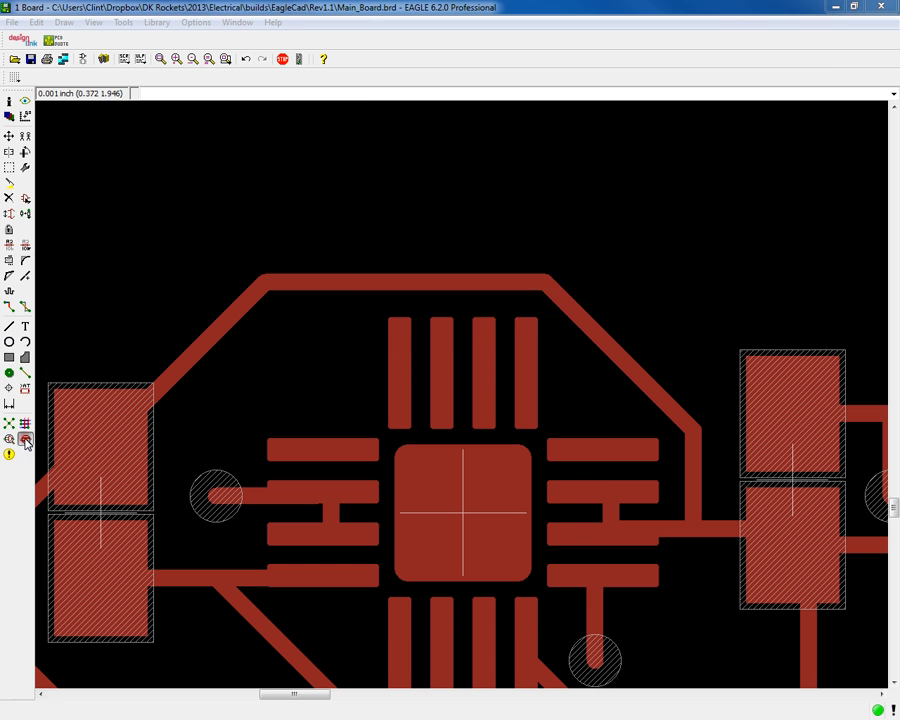
- Raise the DRC stop mask maximum on the Masks tab, apply it, and run the check
{"action": "left_click", "coordinate": [24, 440]}
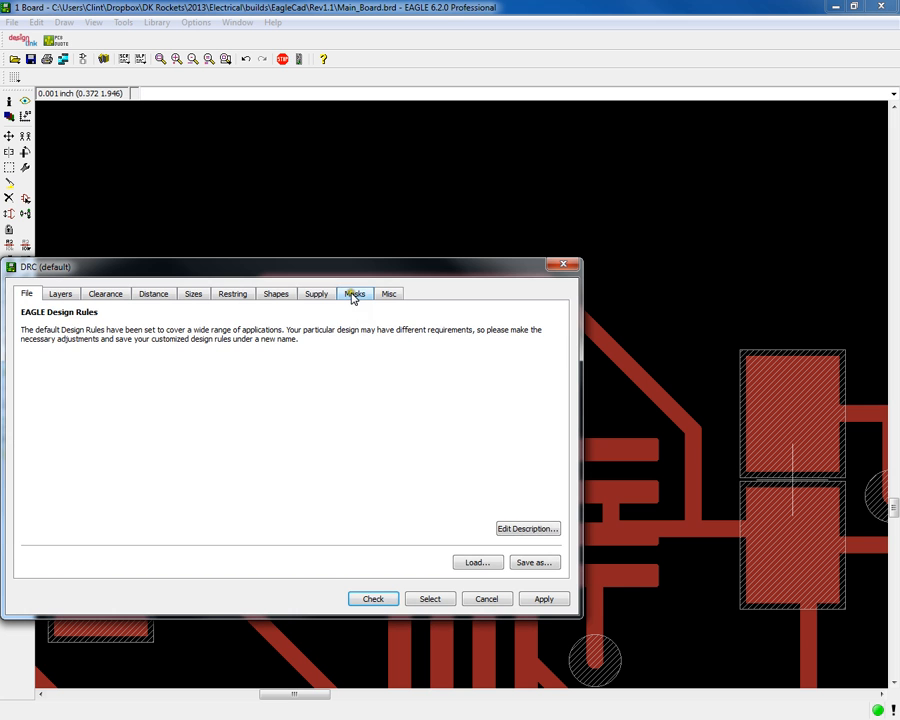
{"action": "left_click", "coordinate": [354, 293]}
{"action": "type", "text": "2mil"}
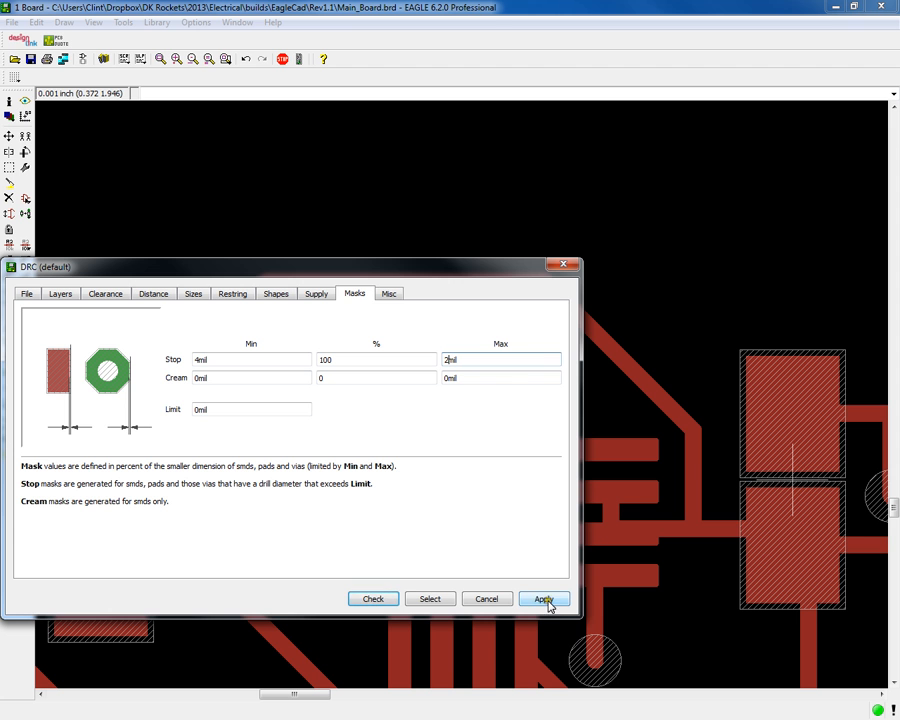
{"action": "left_click", "coordinate": [543, 598]}
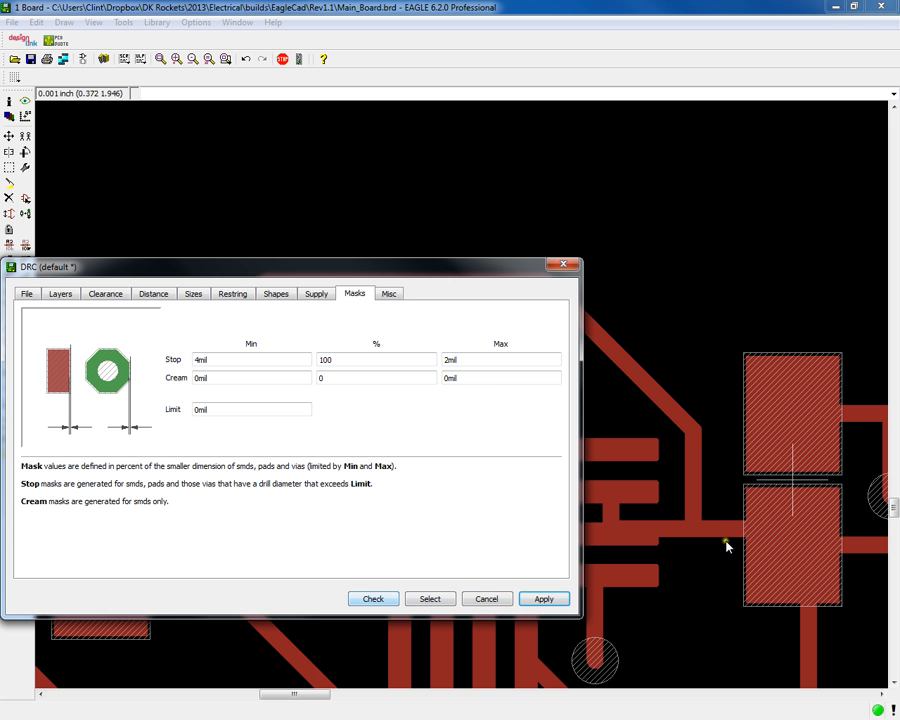
{"action": "left_click", "coordinate": [372, 598]}
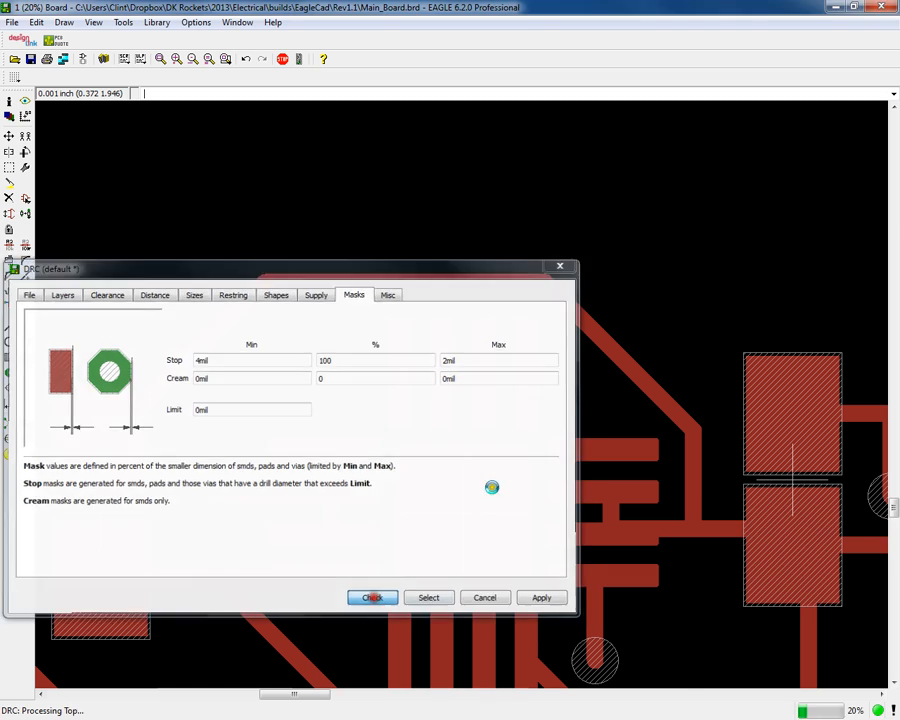
{"action": "left_click", "coordinate": [371, 597]}
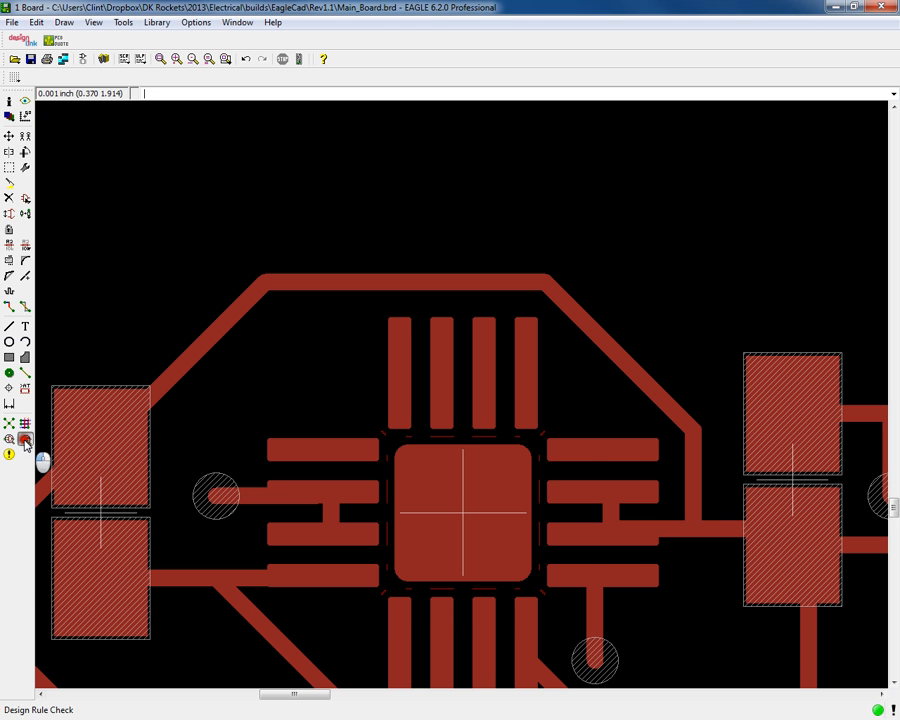
- Rerun DRC with 4mil stop mask limits, dismiss the 273 errors, and minimize the board window
{"action": "left_click", "coordinate": [25, 440]}
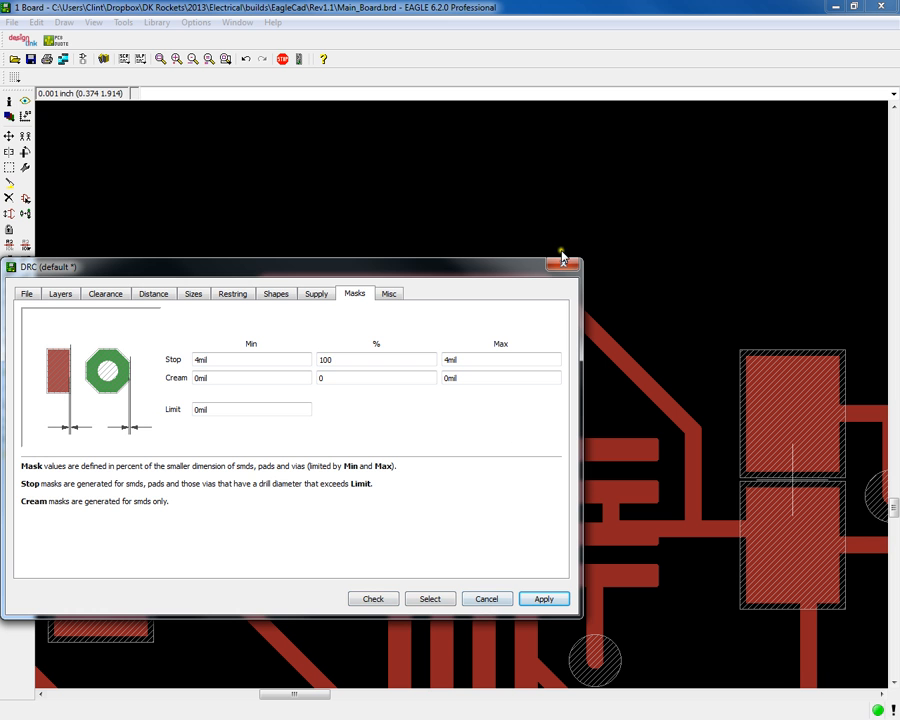
{"action": "left_click", "coordinate": [372, 598]}
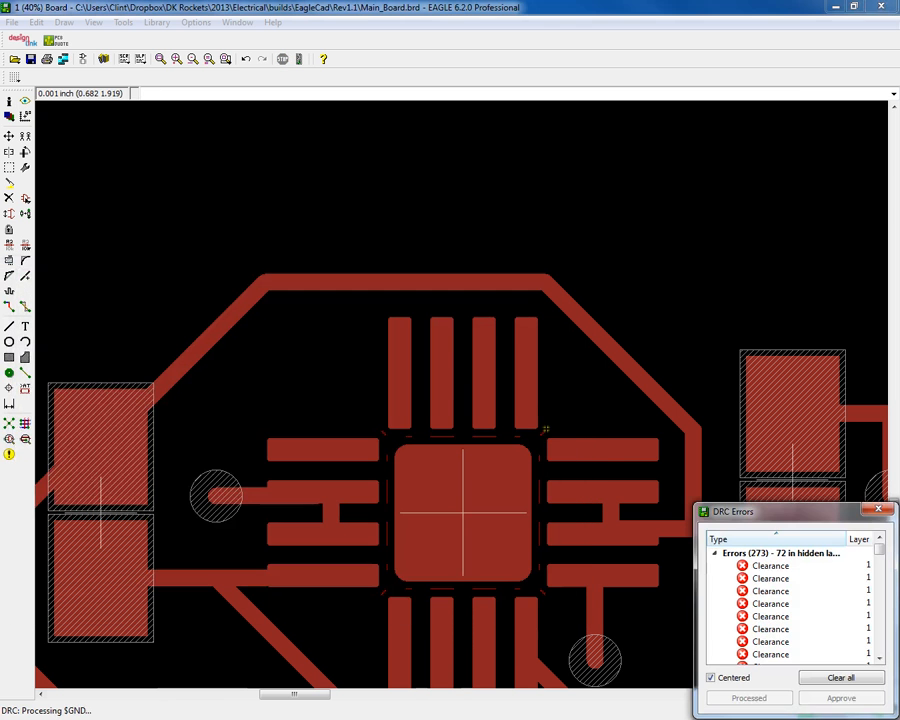
{"action": "left_click", "coordinate": [881, 511]}
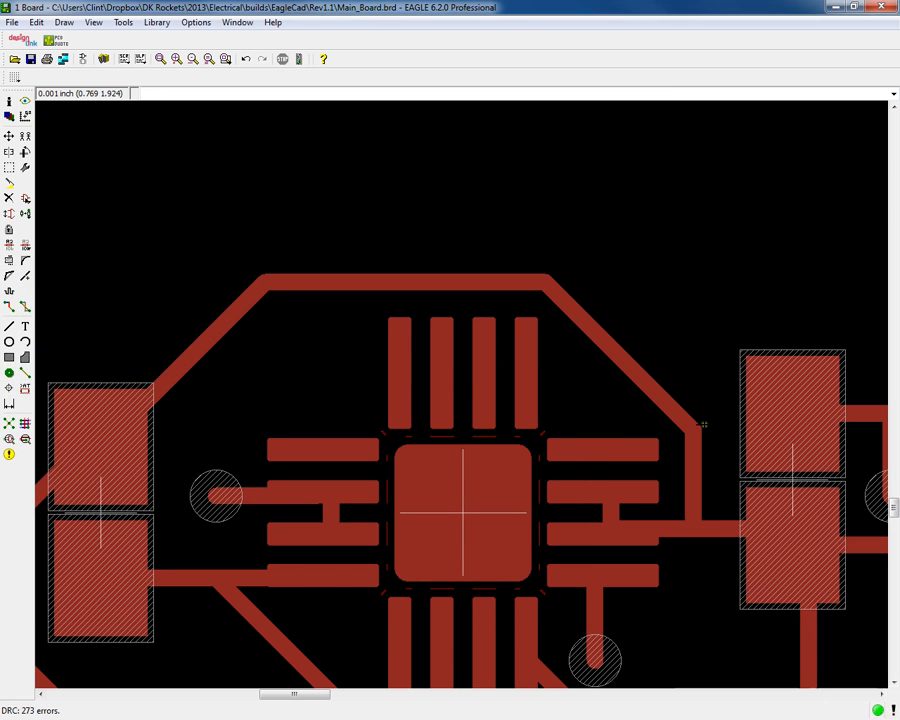
{"action": "mouse_move", "coordinate": [828, 9]}
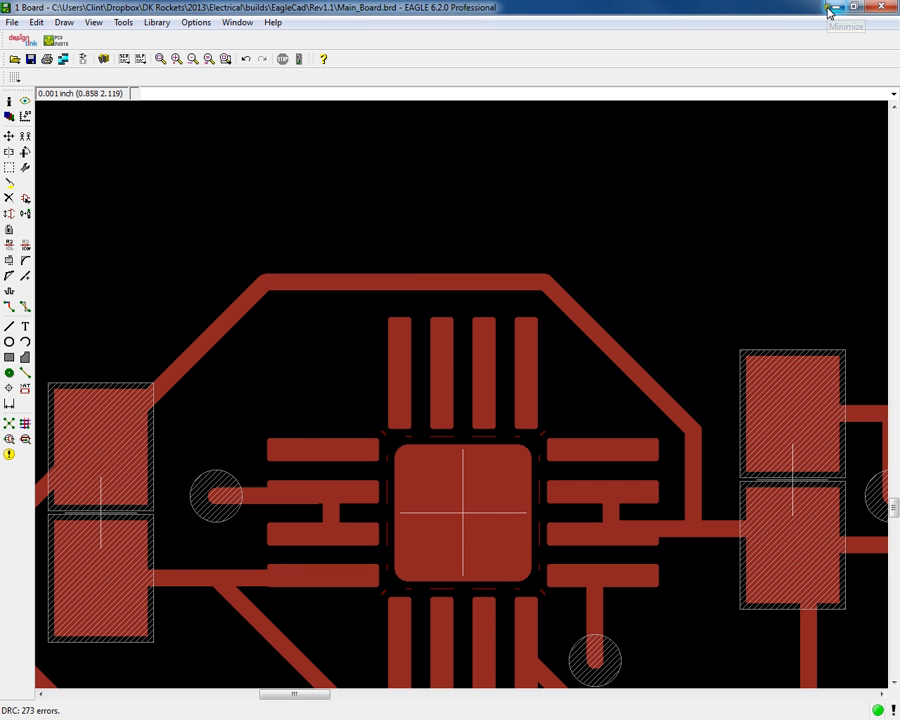
{"action": "left_click", "coordinate": [835, 7]}
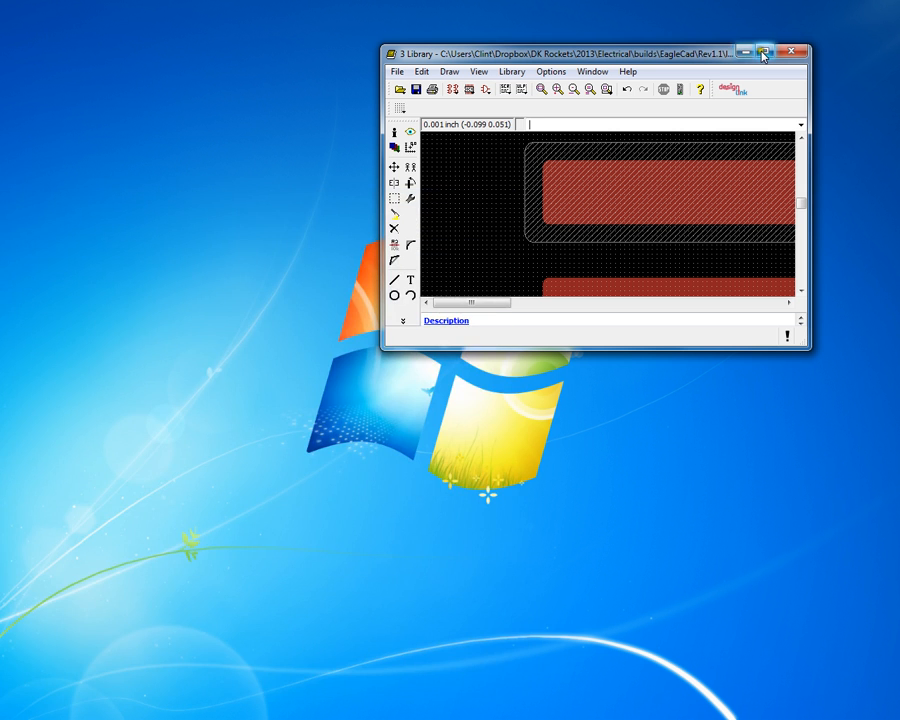
- Maximize the ADKL_16PIN library editor and adjust its layer display settings
{"action": "left_click", "coordinate": [774, 52]}
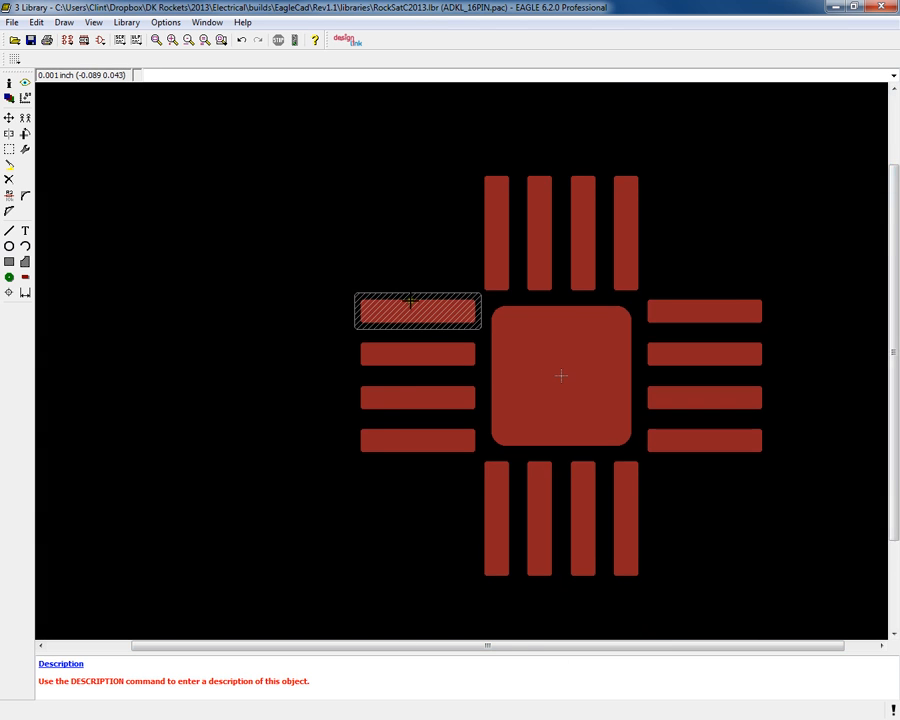
{"action": "scroll", "scroll_direction": "up", "scroll_amount": 3}
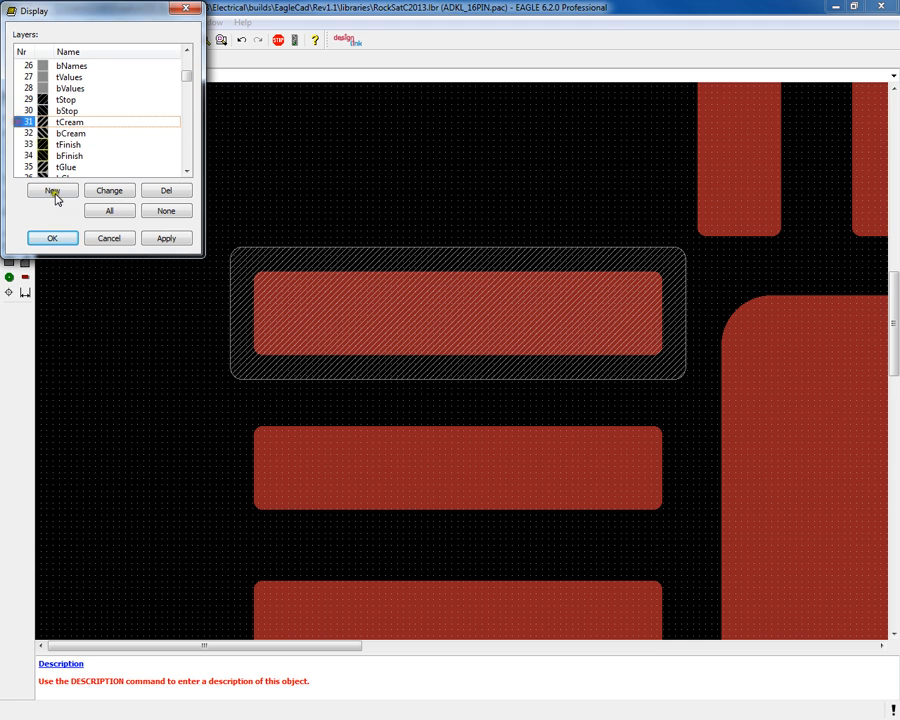
{"action": "left_click", "coordinate": [52, 238]}
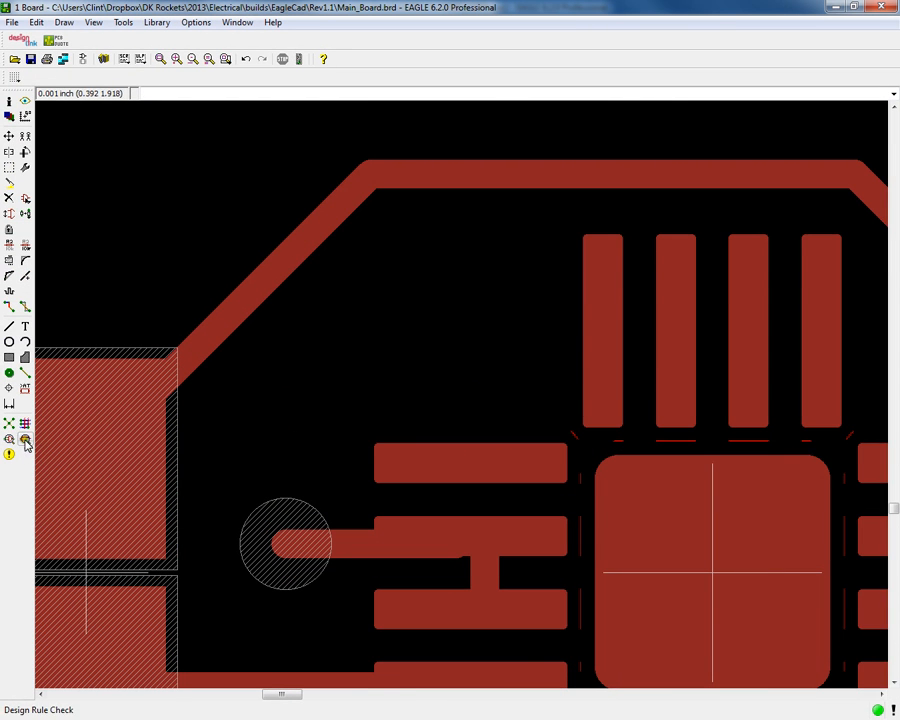
- Review the DRC mask rules: stop mask 4mil min/max at 100%, cream mask 0
{"action": "left_click", "coordinate": [25, 441]}
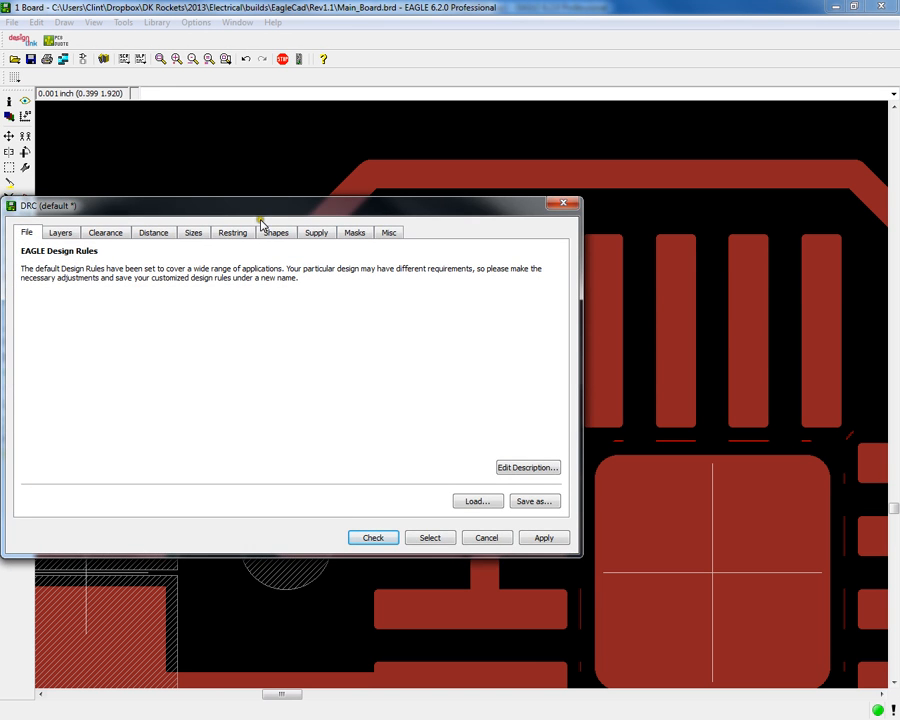
{"action": "left_click", "coordinate": [486, 537]}
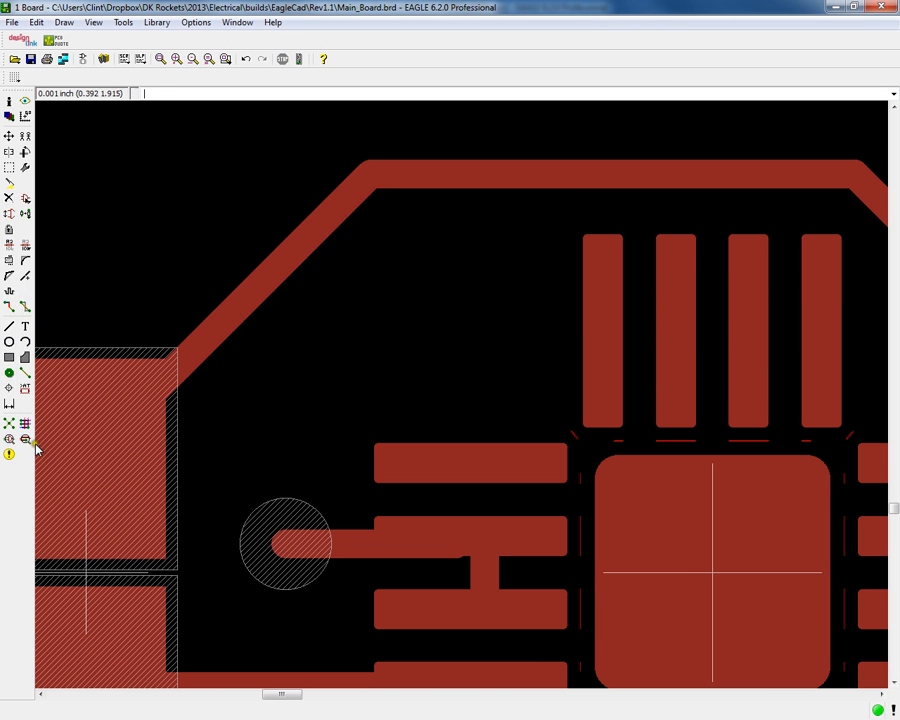
{"action": "mouse_move", "coordinate": [25, 440]}
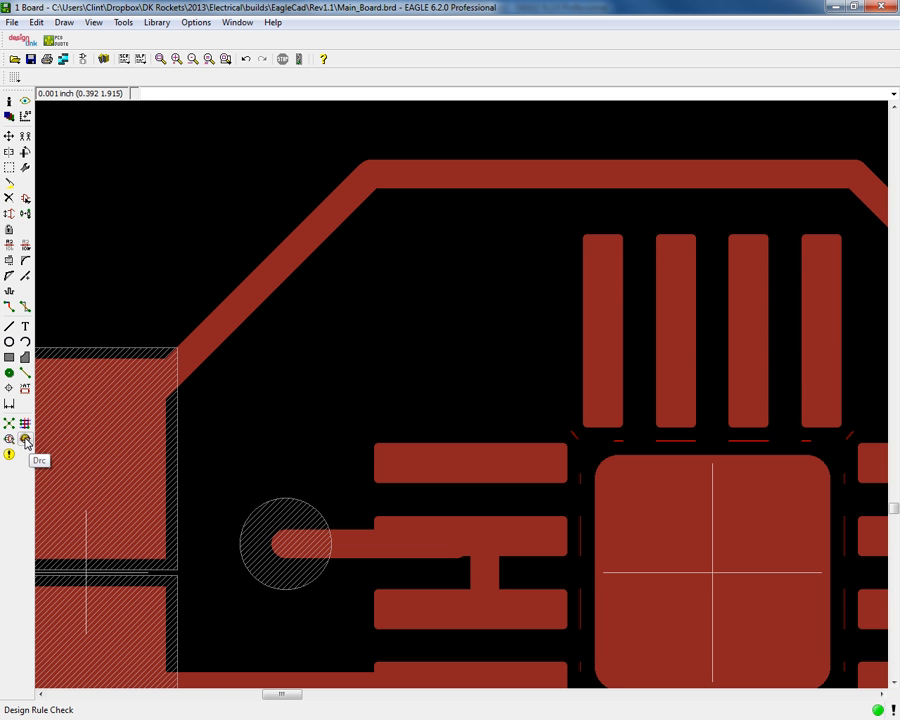
{"action": "left_click", "coordinate": [24, 439]}
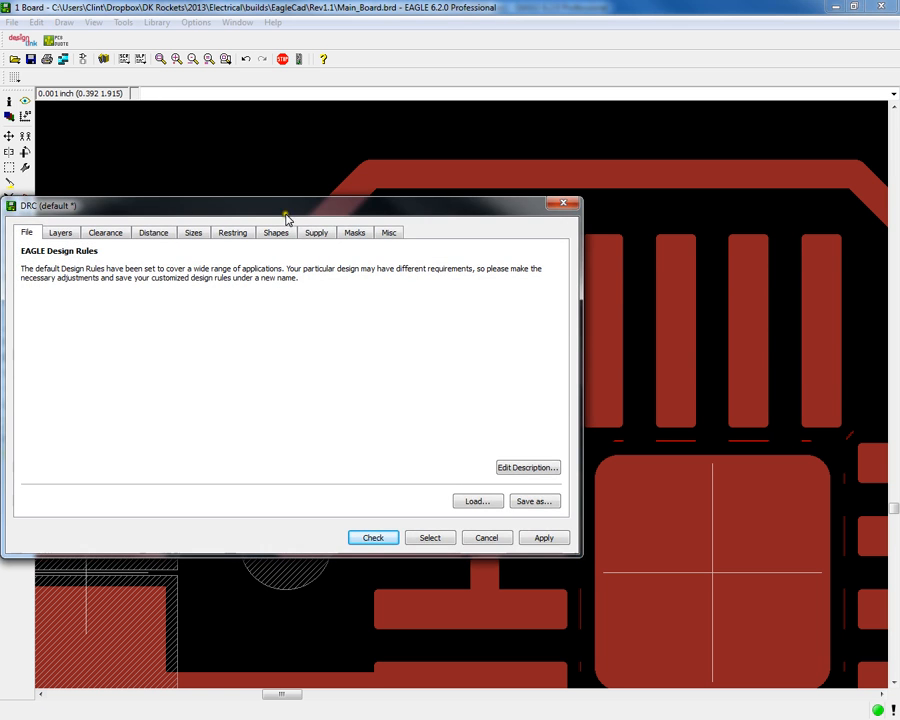
{"action": "left_click", "coordinate": [505, 203]}
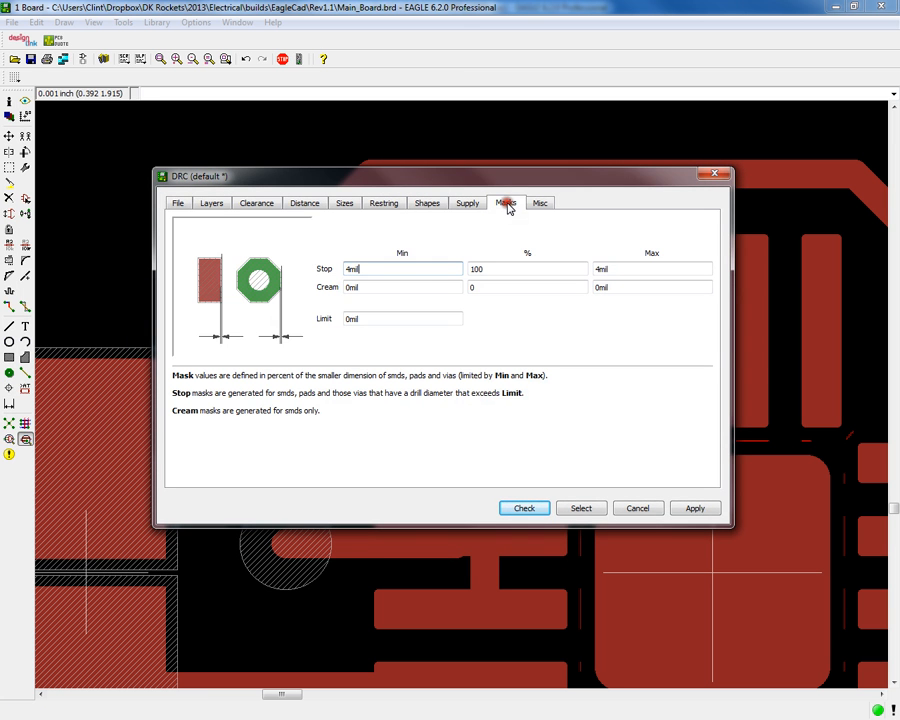
{"action": "mouse_move", "coordinate": [181, 204]}
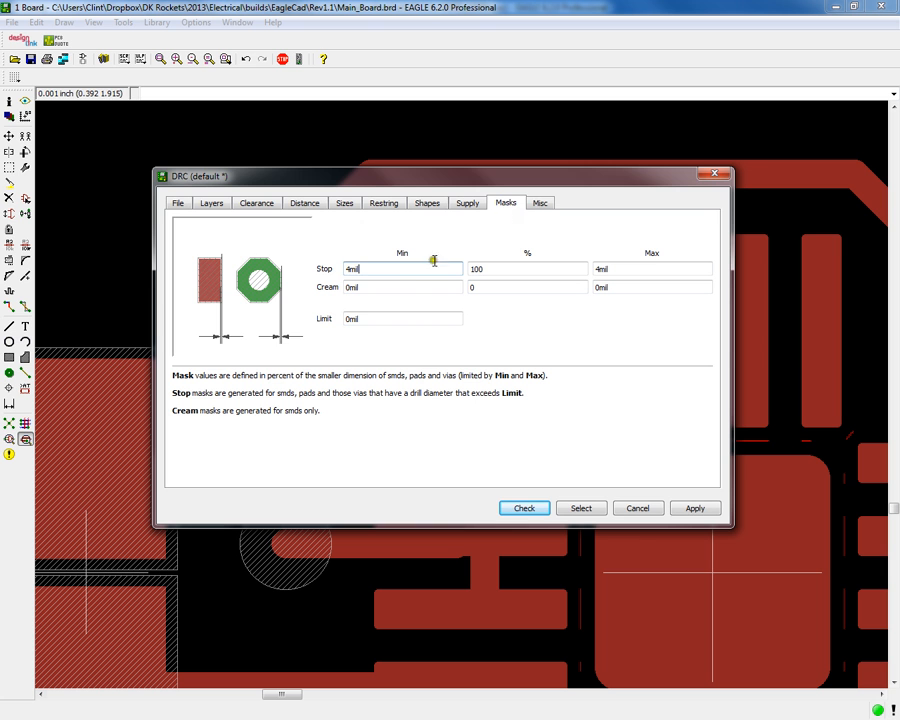
{"action": "left_click", "coordinate": [400, 287]}
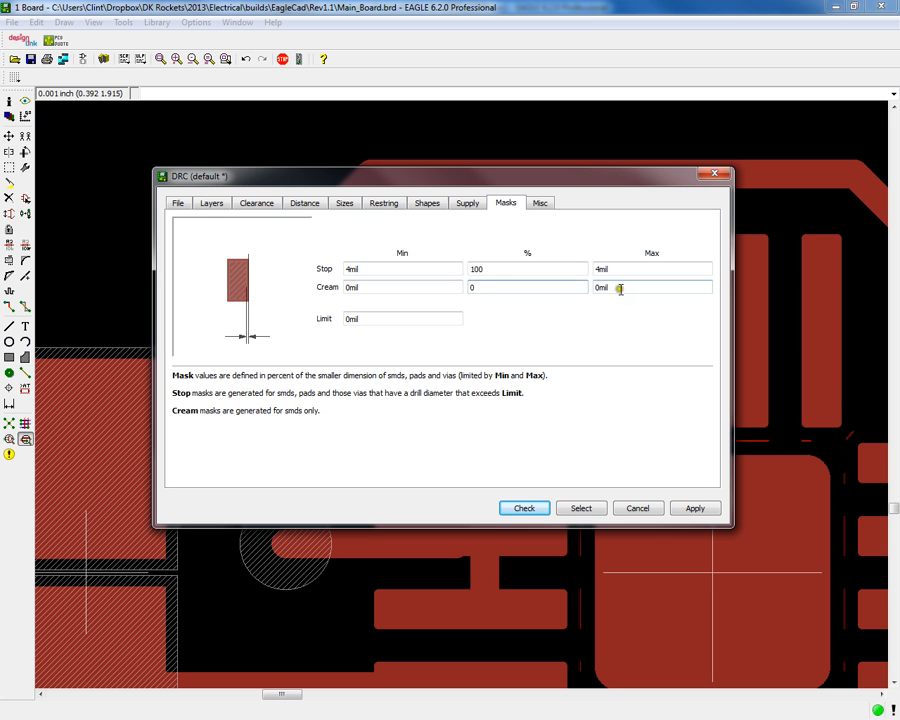
{"action": "left_click", "coordinate": [490, 288]}
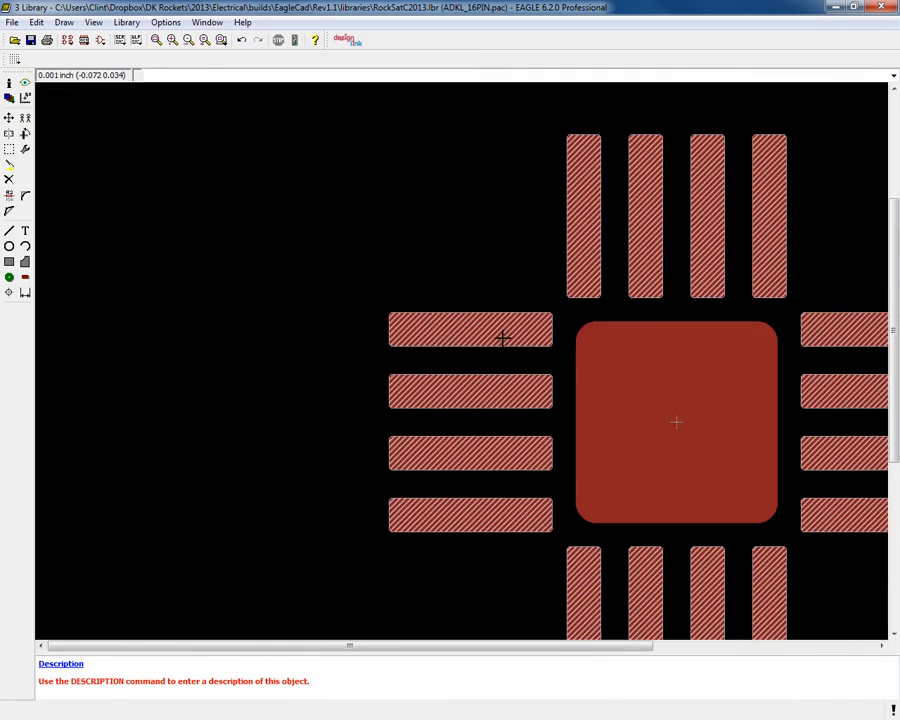
- Center the accelerometer package, hide the tCream layer, and return to the board layout
{"action": "left_click_drag", "start_coordinate": [500, 647], "coordinate": [360, 647]}
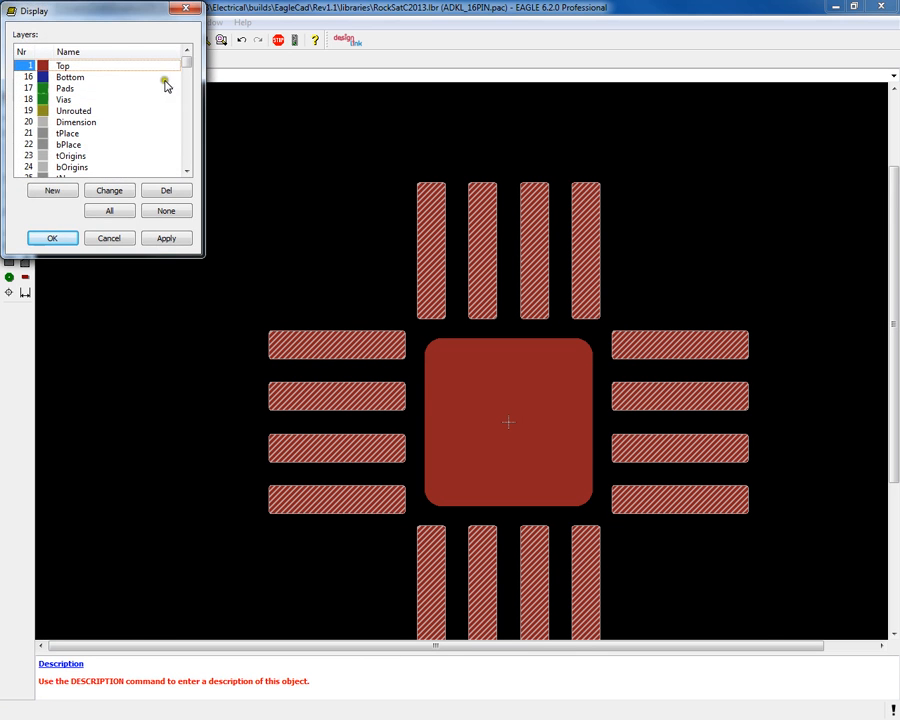
{"action": "scroll", "scroll_direction": "down", "scroll_amount": 3}
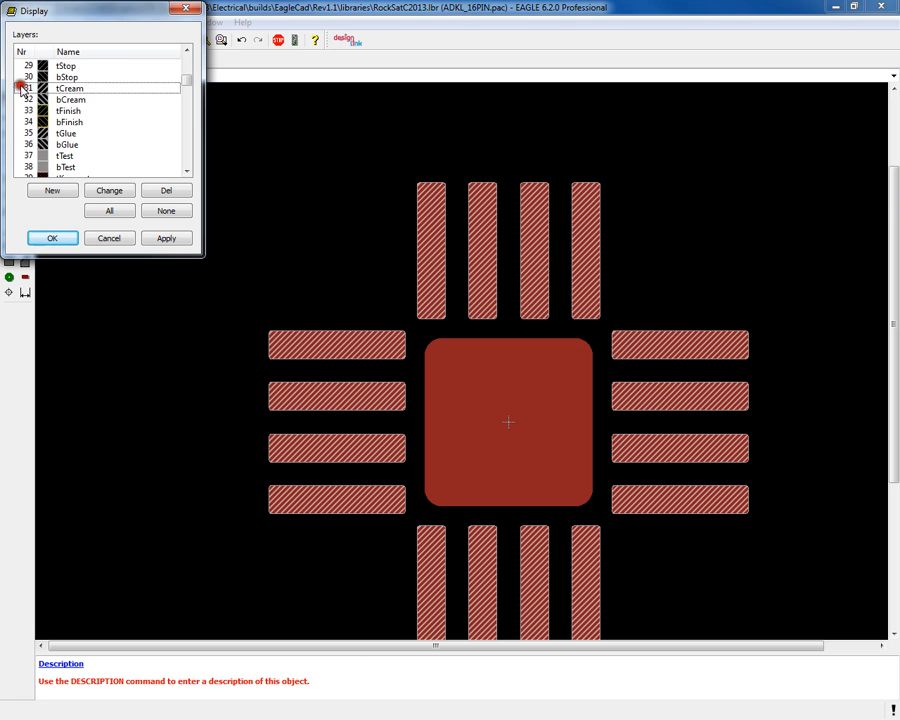
{"action": "left_click", "coordinate": [52, 238]}
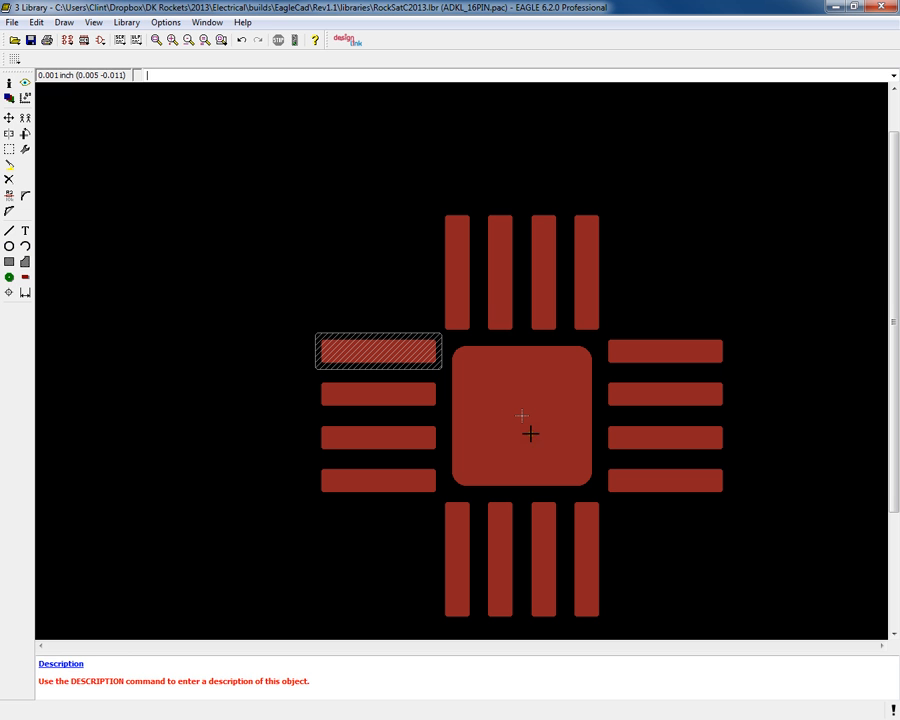
{"action": "mouse_move", "coordinate": [521, 414]}
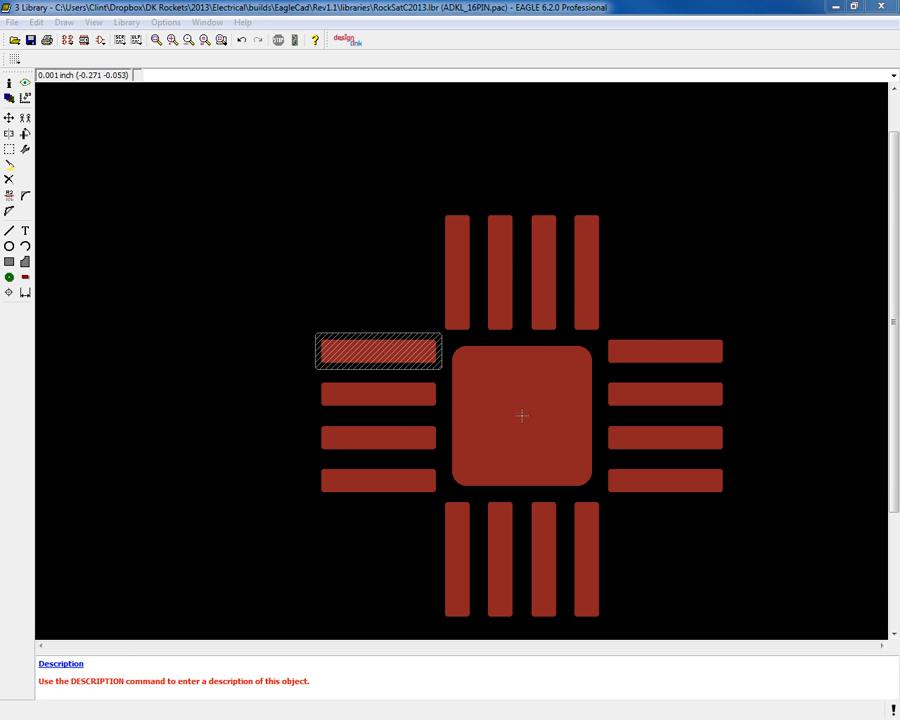
{"action": "left_click", "coordinate": [156, 22]}
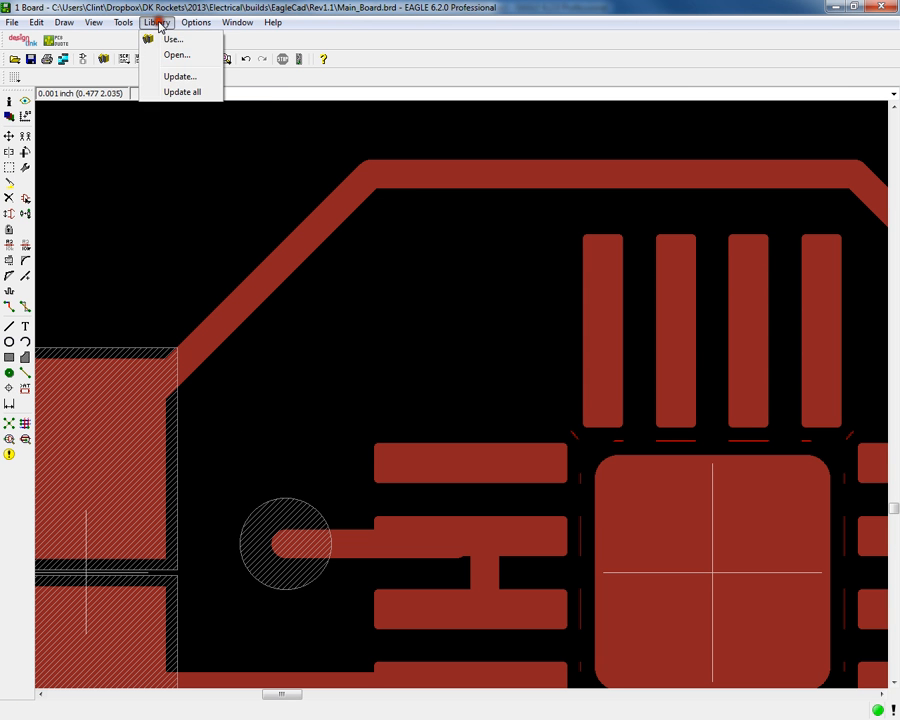
- Update Main_Board's parts from RockSatC2013.lbr, after cancelling a first attempt
{"action": "left_click", "coordinate": [180, 76]}
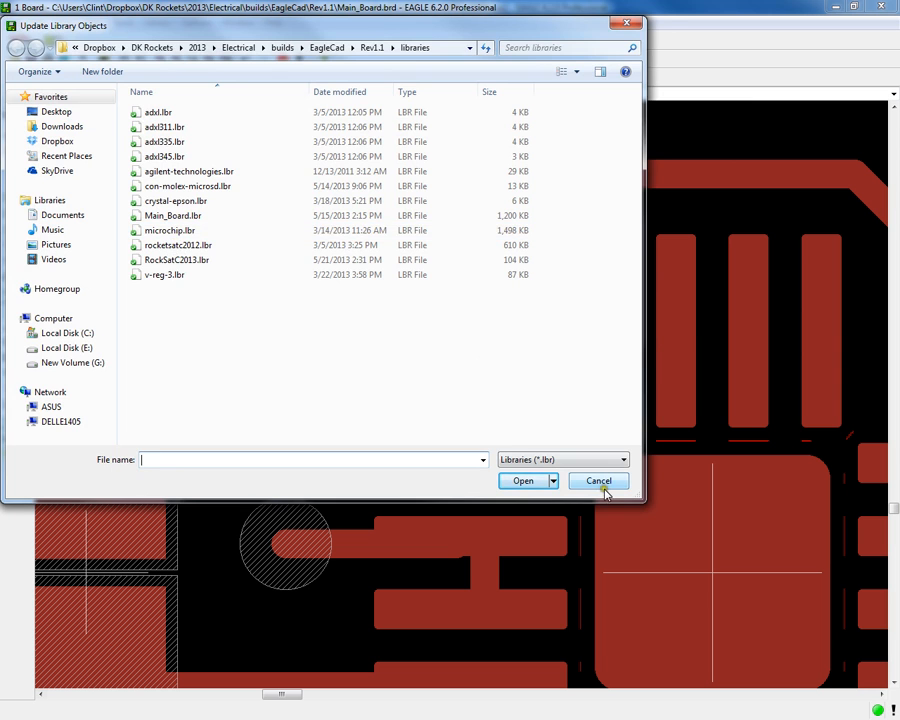
{"action": "left_click", "coordinate": [598, 481]}
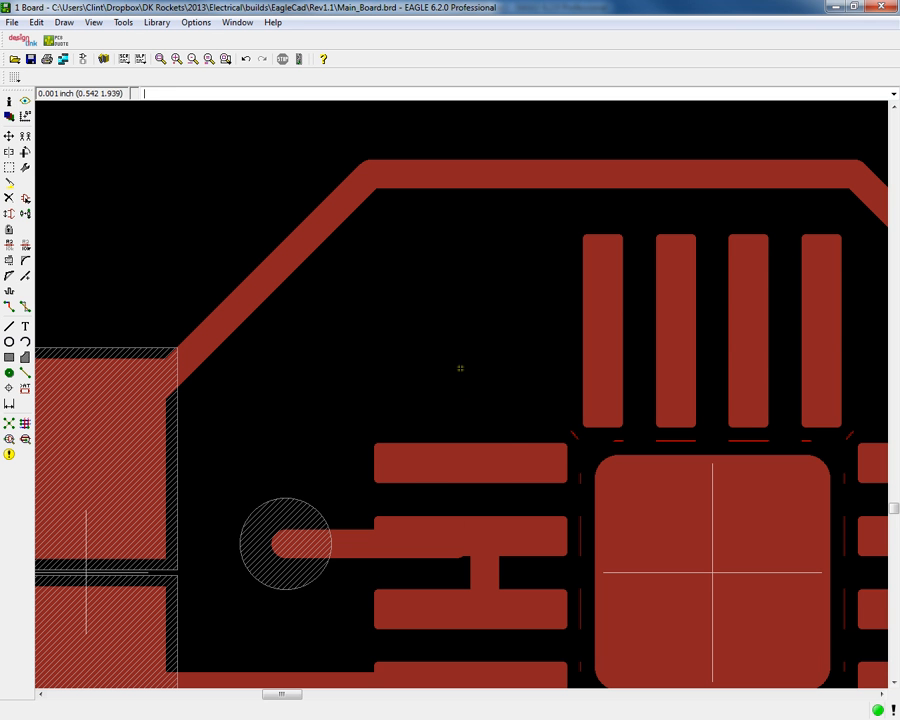
{"action": "mouse_move", "coordinate": [628, 450]}
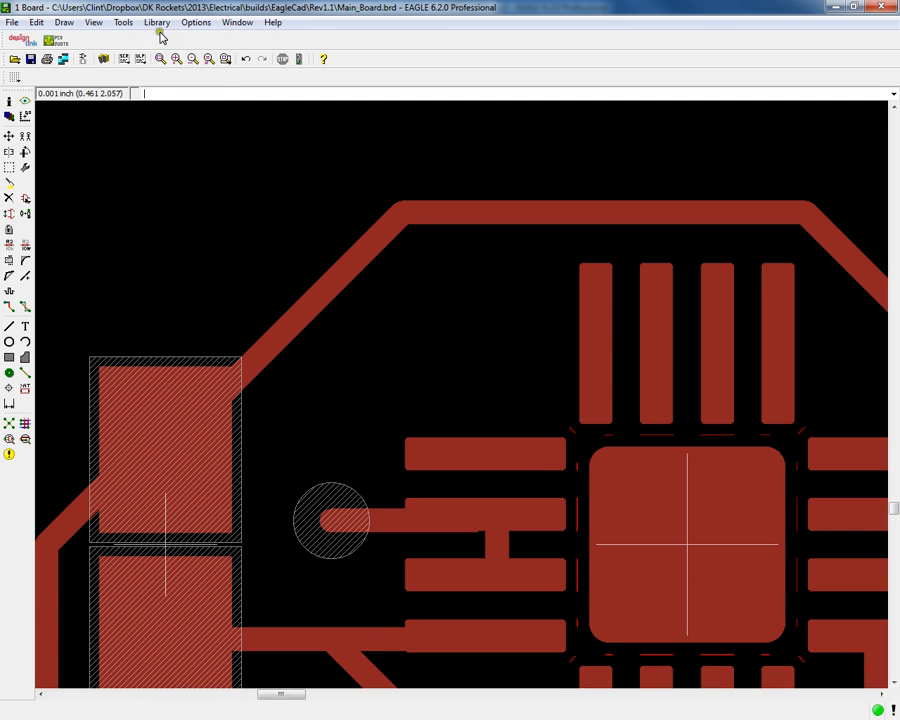
{"action": "left_click", "coordinate": [156, 22]}
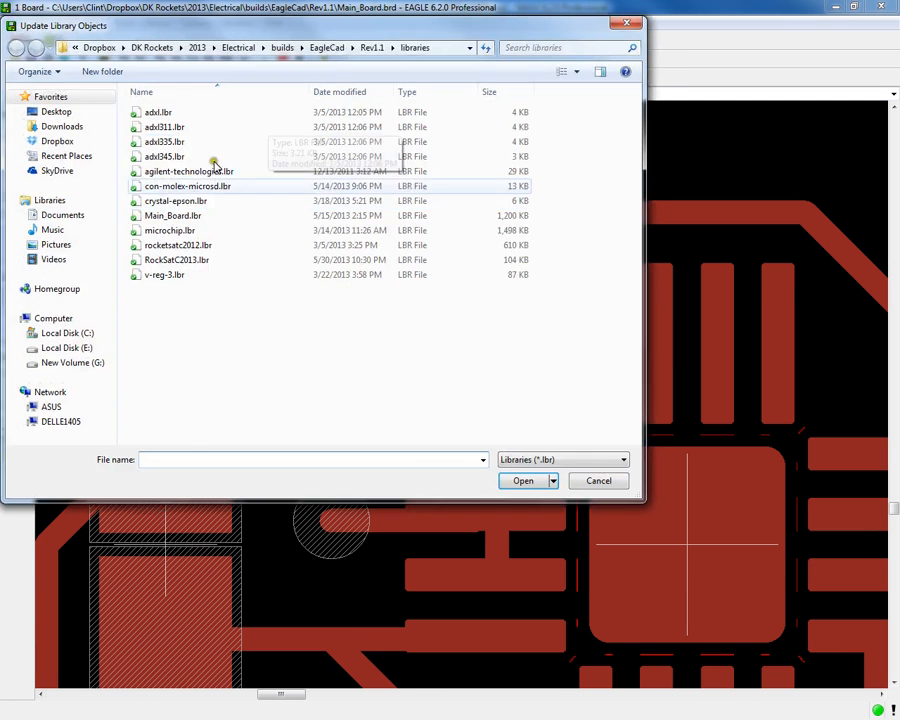
{"action": "left_click", "coordinate": [177, 259]}
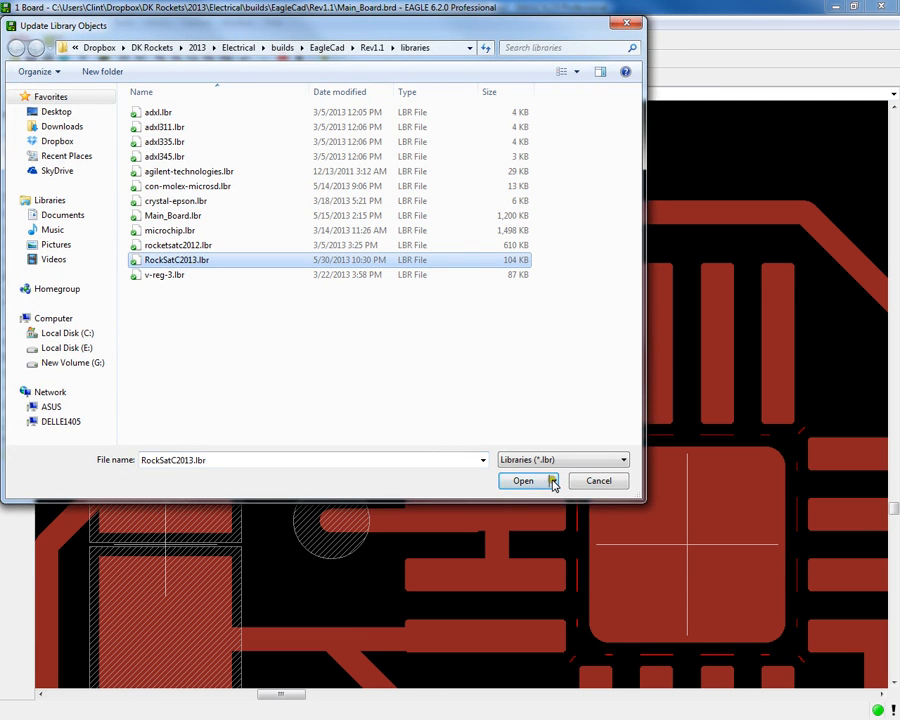
{"action": "left_click", "coordinate": [522, 481]}
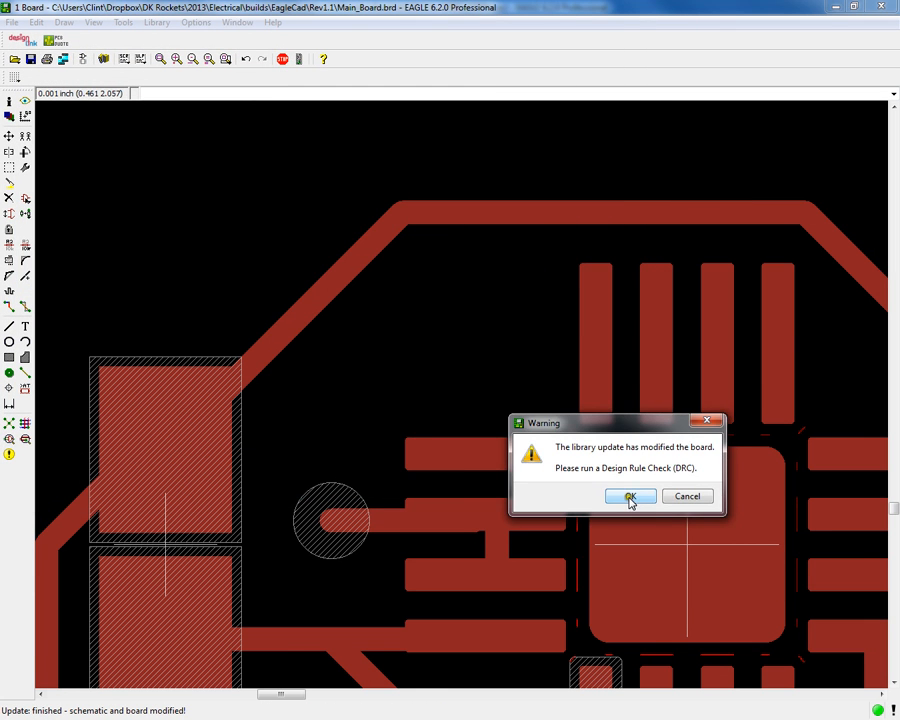
- Dismiss the board-modified warning and zoom to inspect the updated accelerometer pads
{"action": "left_click", "coordinate": [629, 497]}
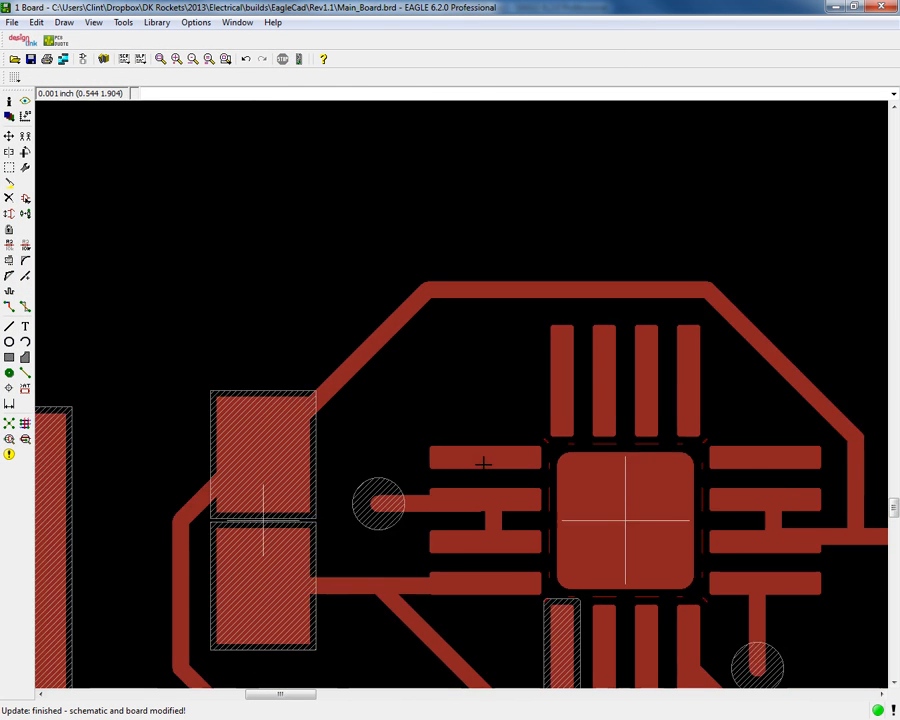
{"action": "scroll", "scroll_direction": "down", "scroll_amount": 3}
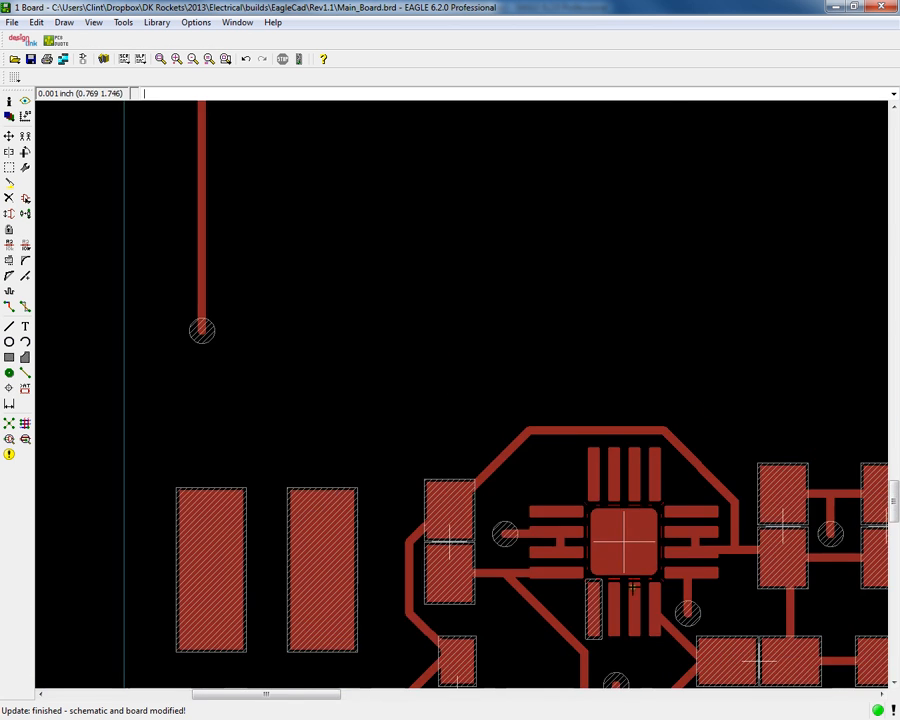
{"action": "scroll", "scroll_direction": "down", "scroll_amount": 3}
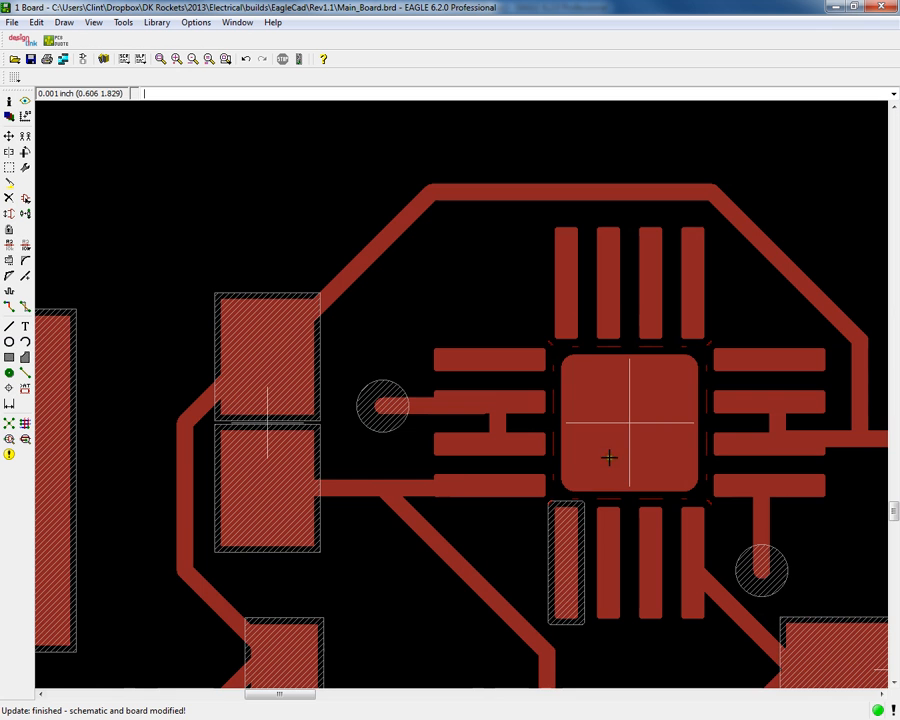
{"action": "mouse_move", "coordinate": [560, 577]}
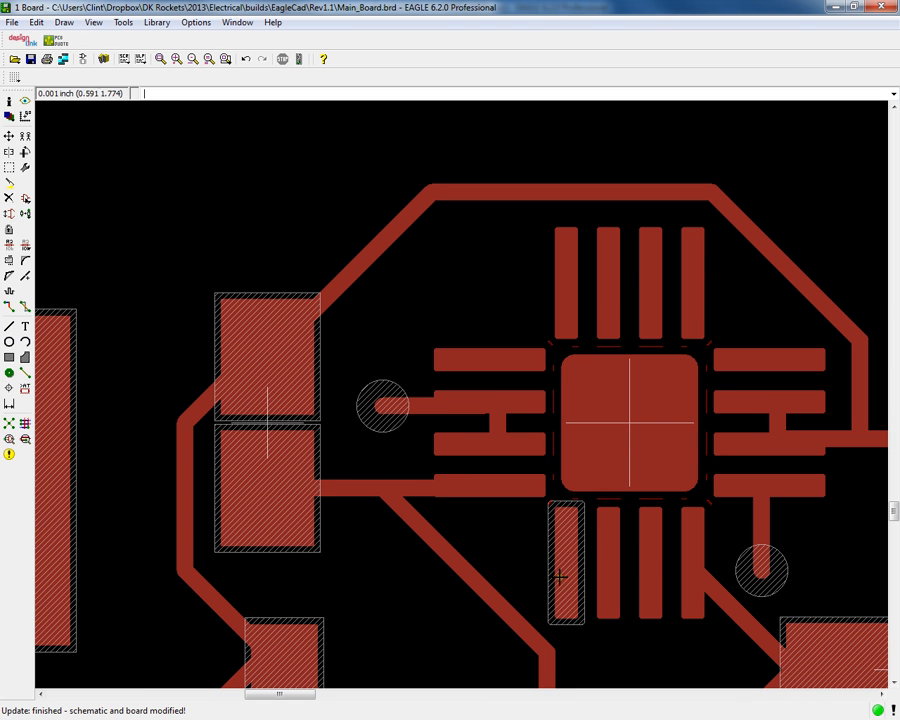
{"action": "mouse_move", "coordinate": [655, 538]}
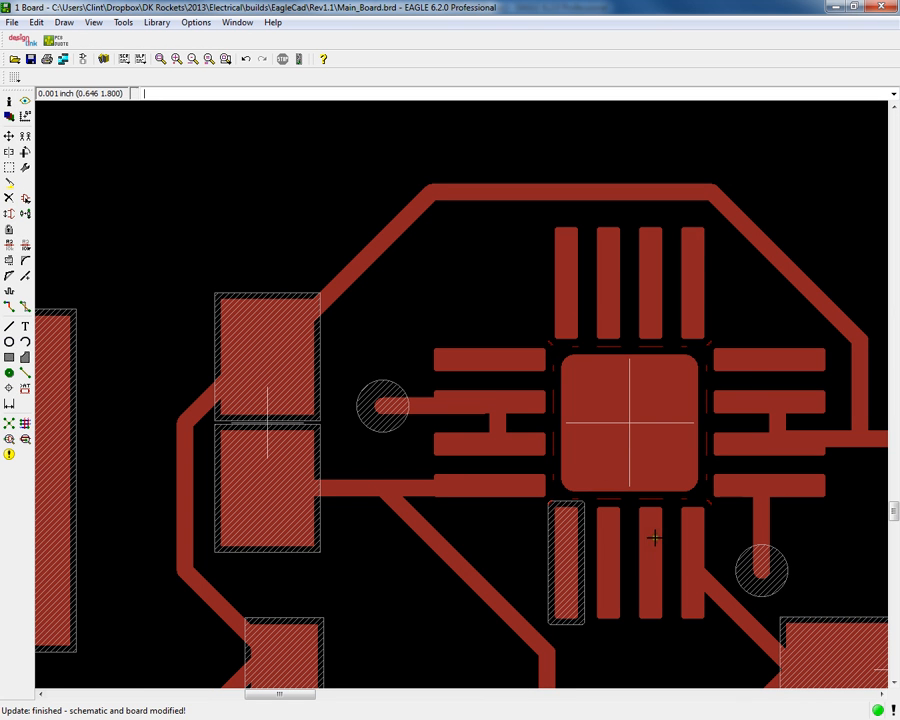
{"action": "mouse_move", "coordinate": [687, 558]}
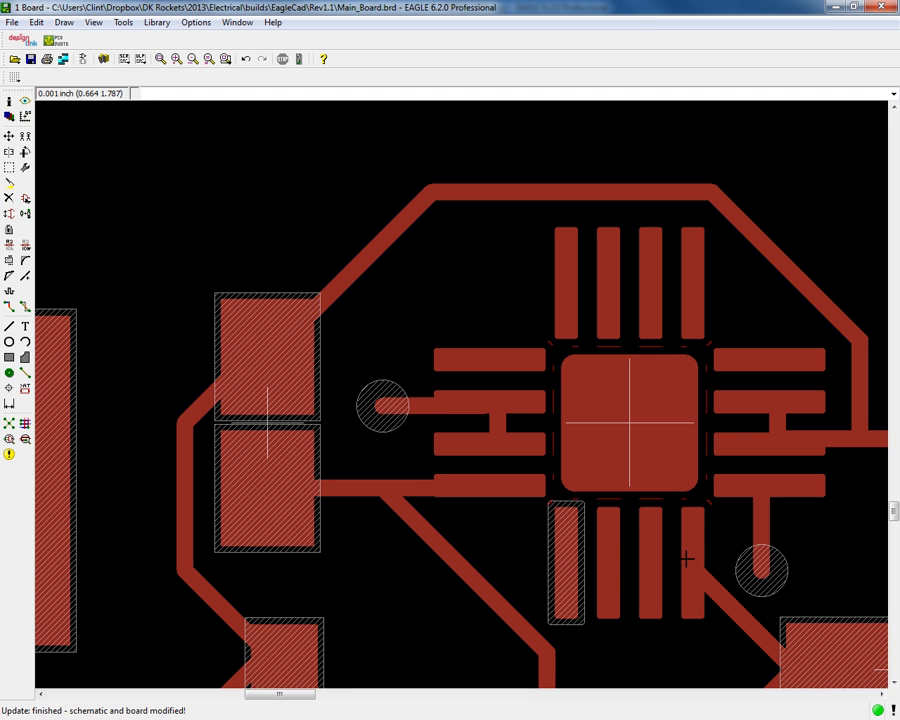
{"action": "mouse_move", "coordinate": [383, 405]}
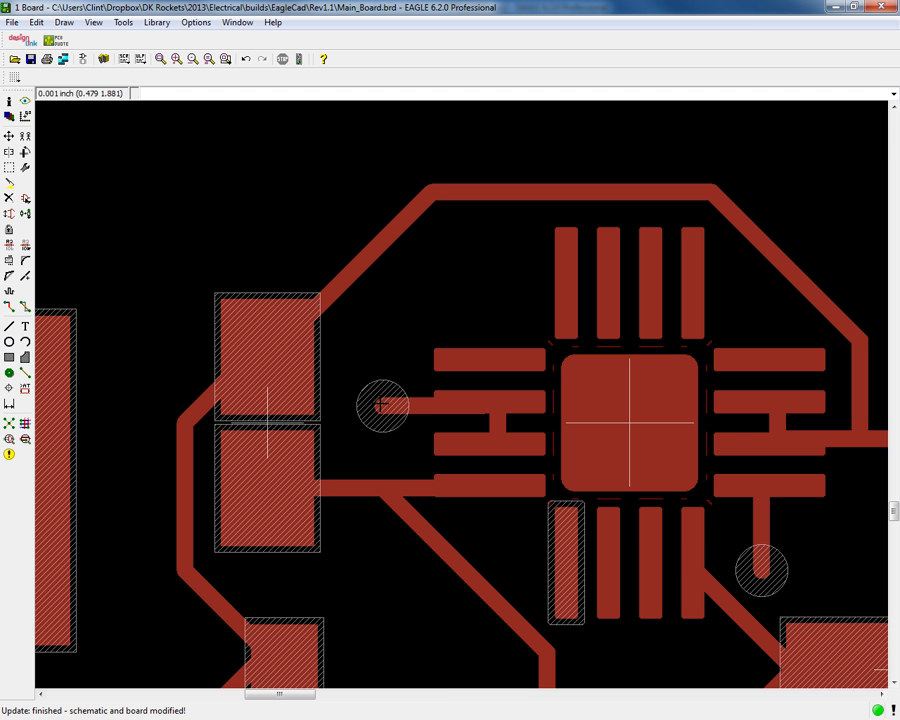
{"action": "mouse_move", "coordinate": [475, 440]}
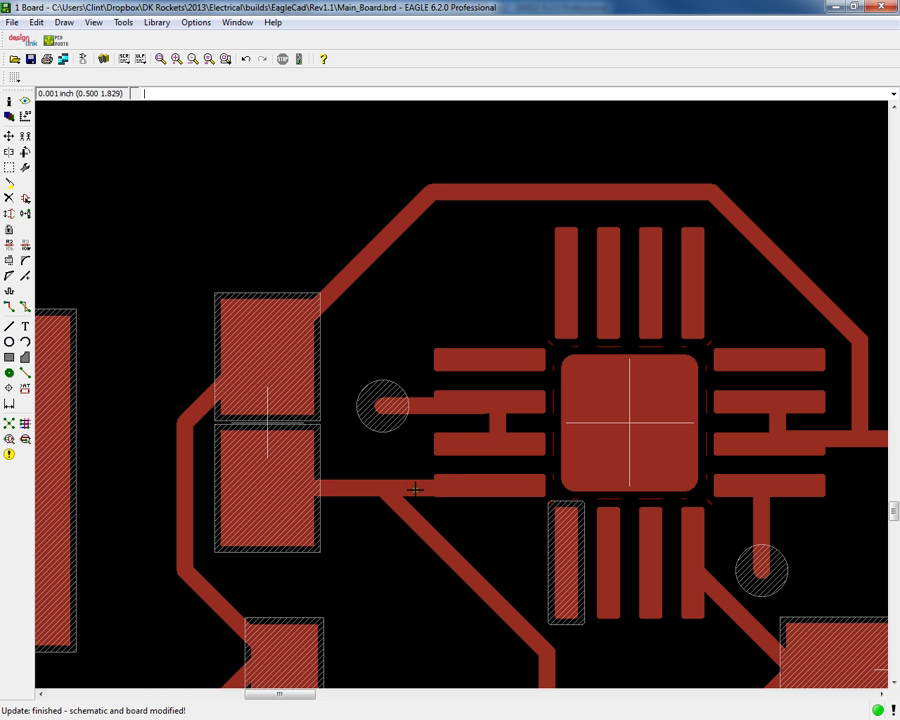
{"action": "mouse_move", "coordinate": [390, 410]}
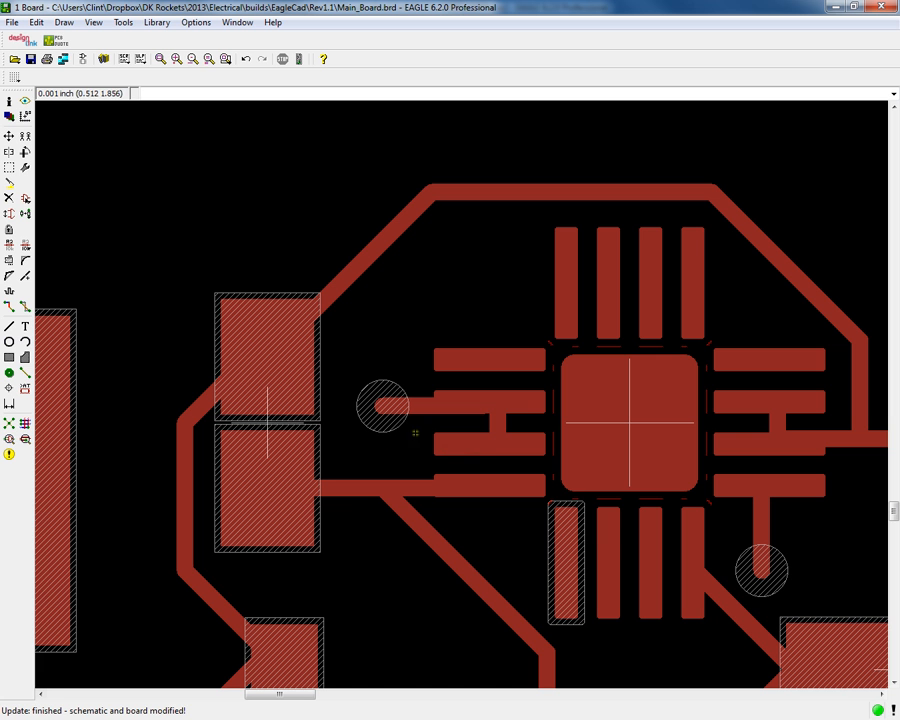
{"action": "mouse_move", "coordinate": [441, 485]}
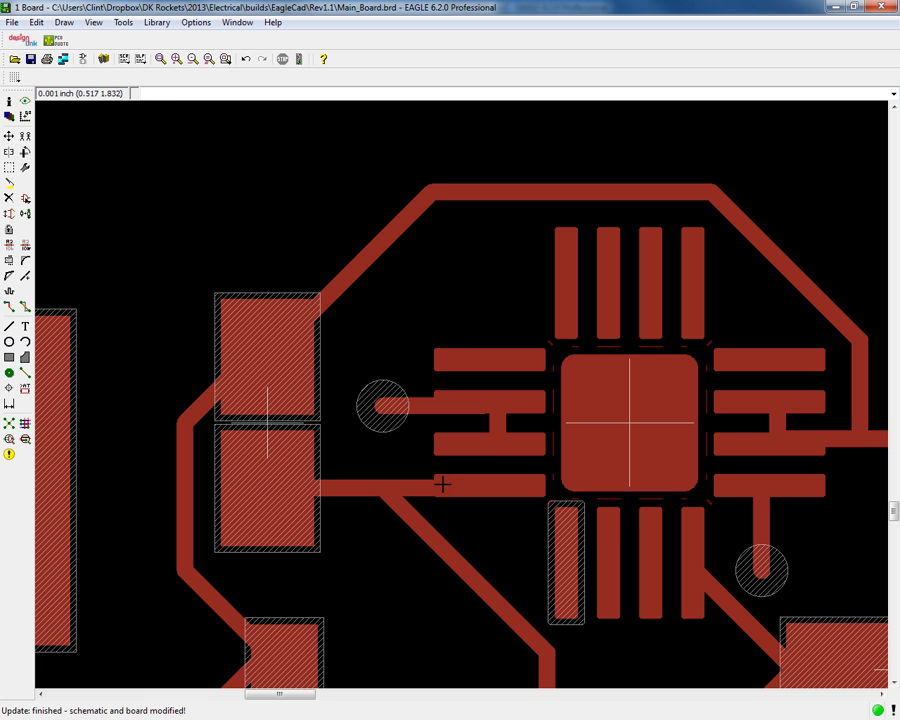